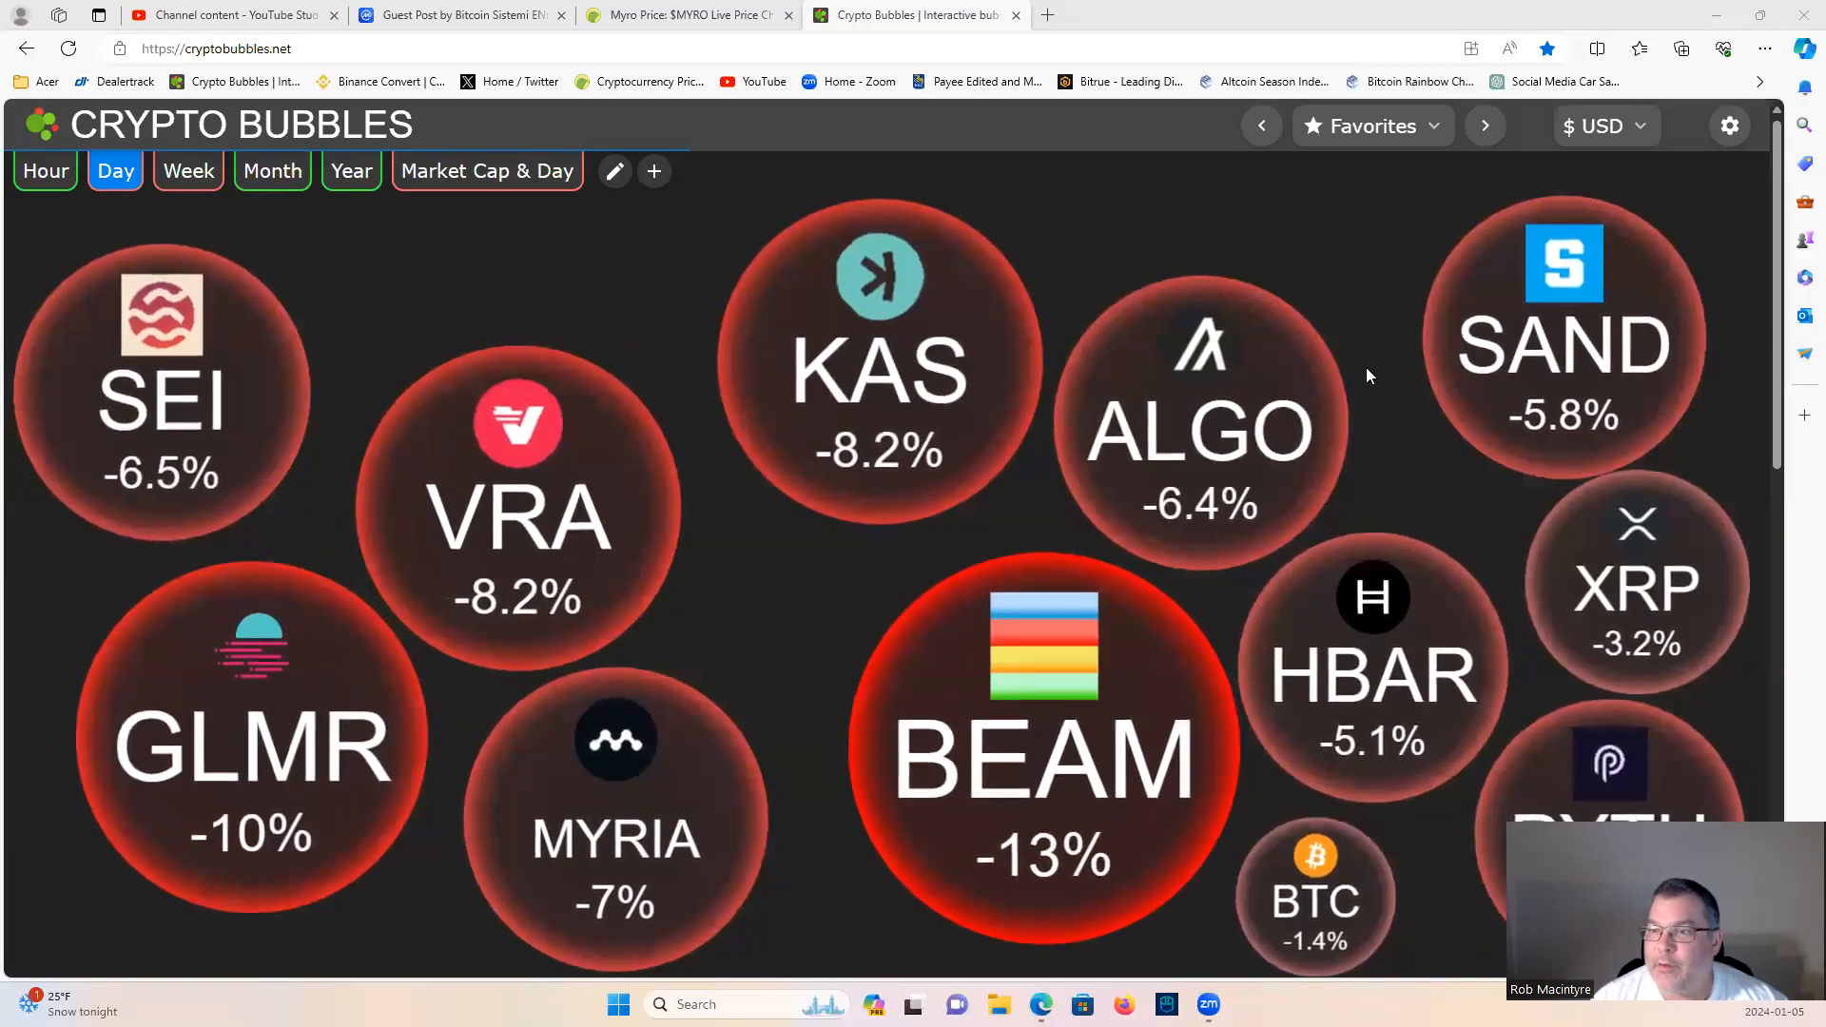
pyautogui.moveTo(1303, 261)
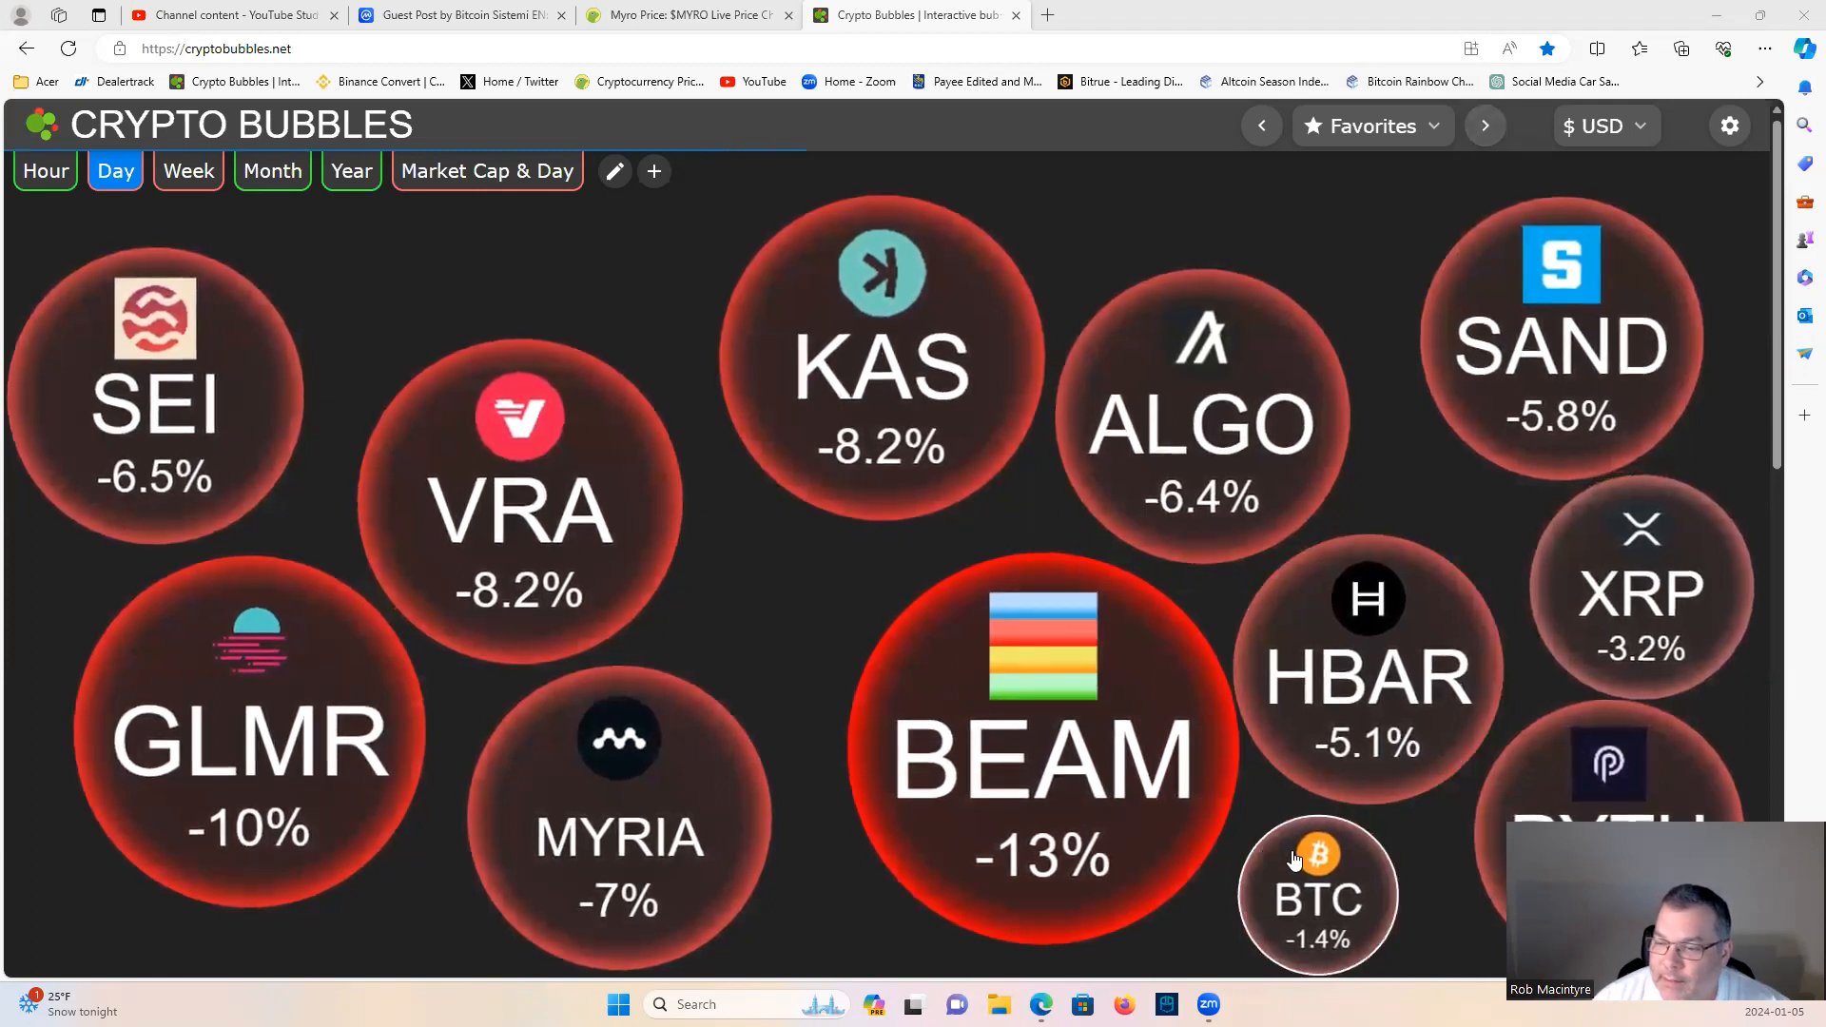
# Step: Glance at Kaspa's details, switch to Watchlist 1, then view and close Solana's card
pyautogui.click(1317, 894)
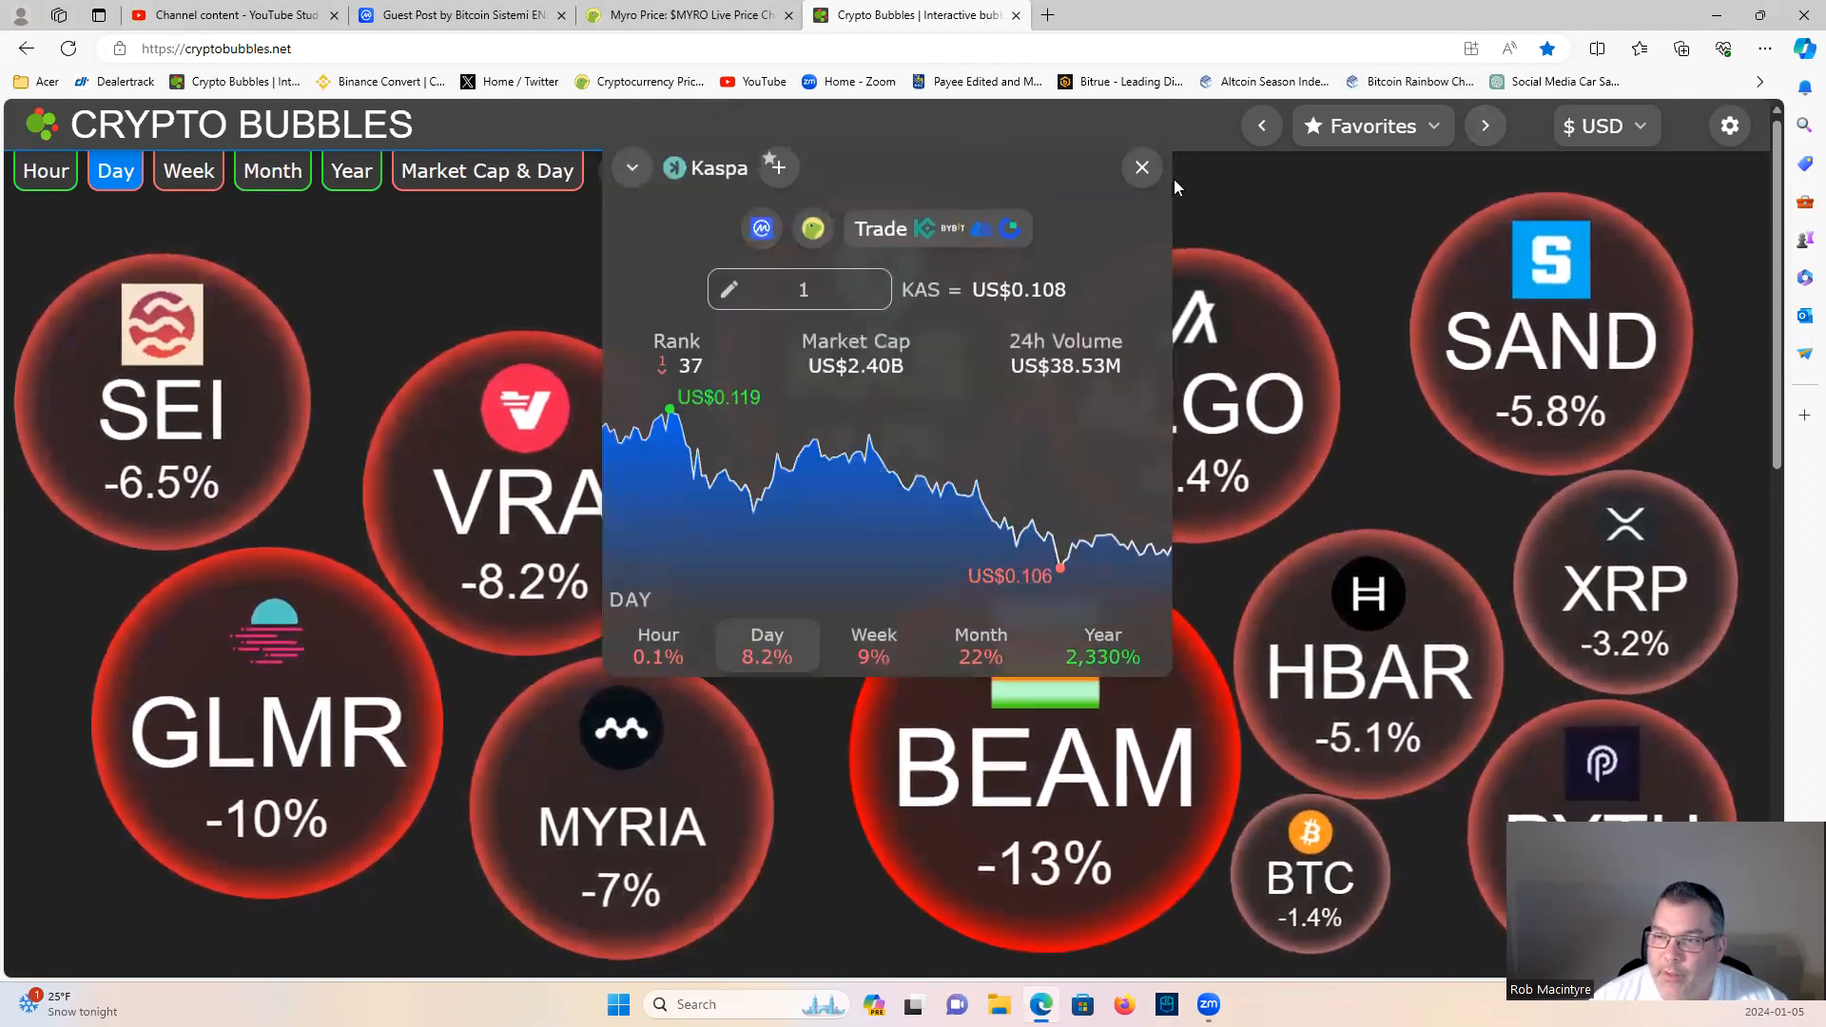
pyautogui.click(1141, 167)
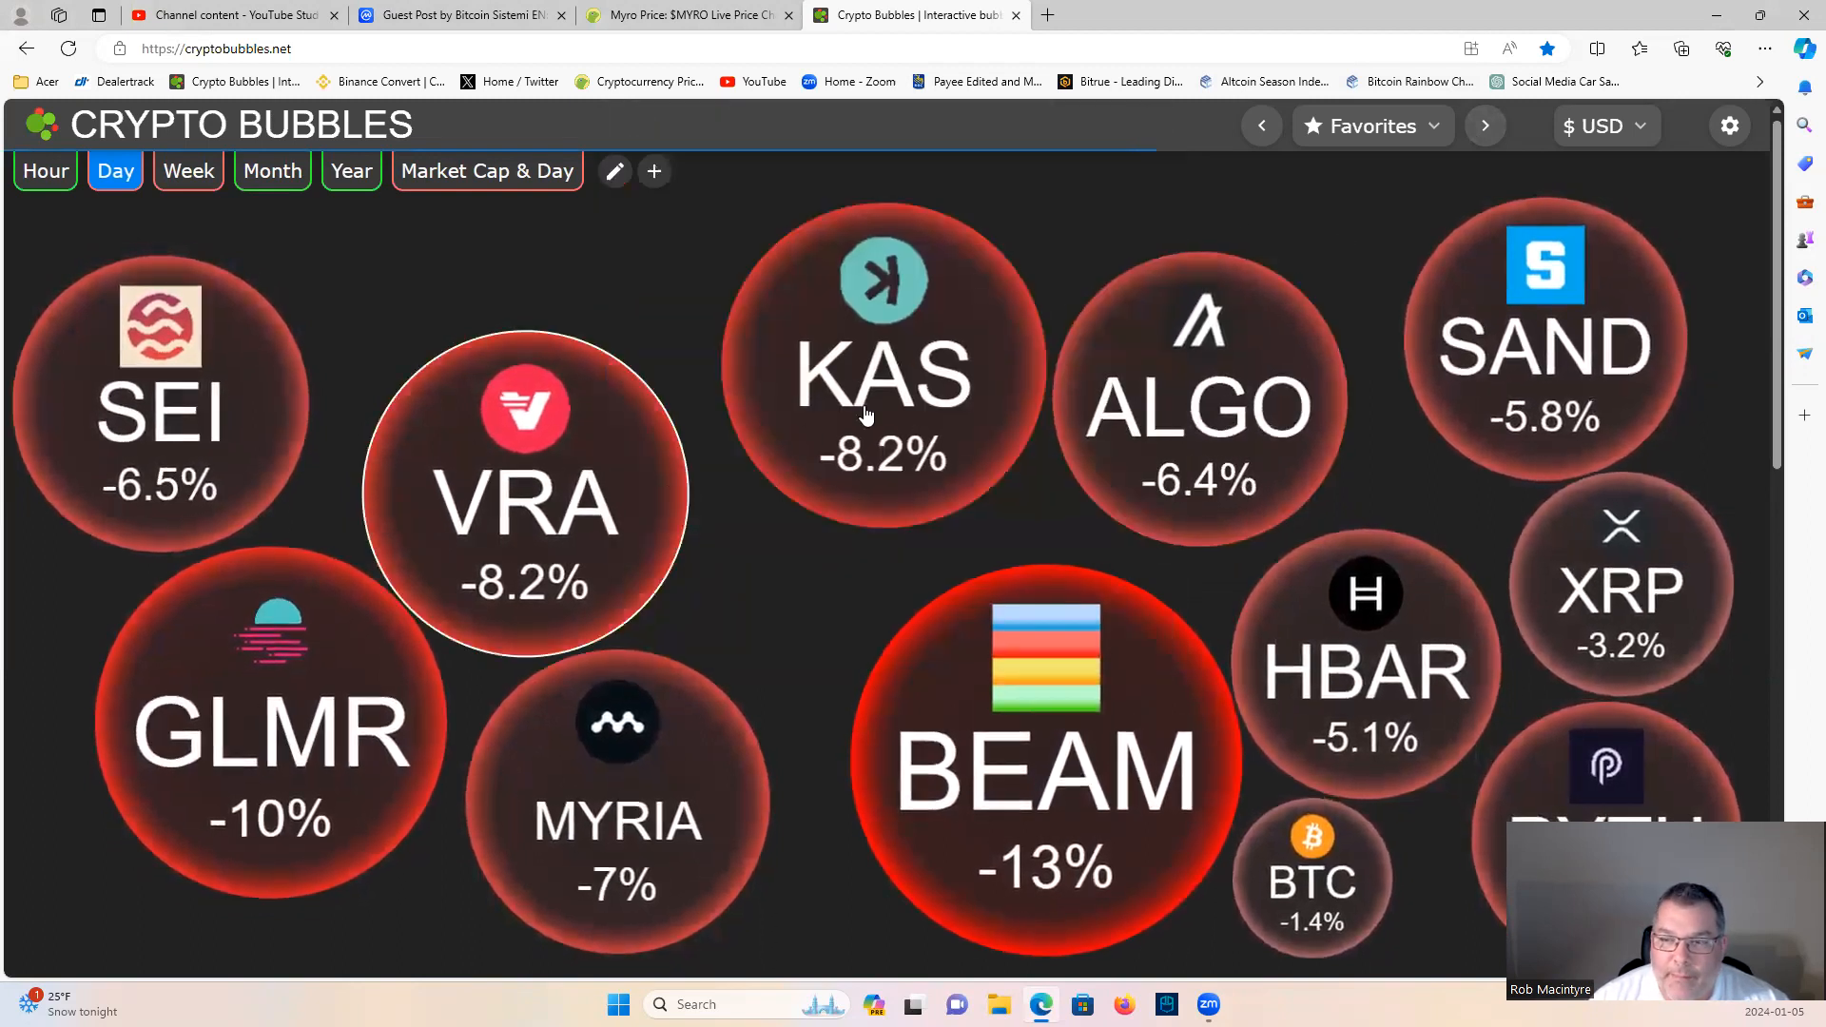
pyautogui.click(1485, 125)
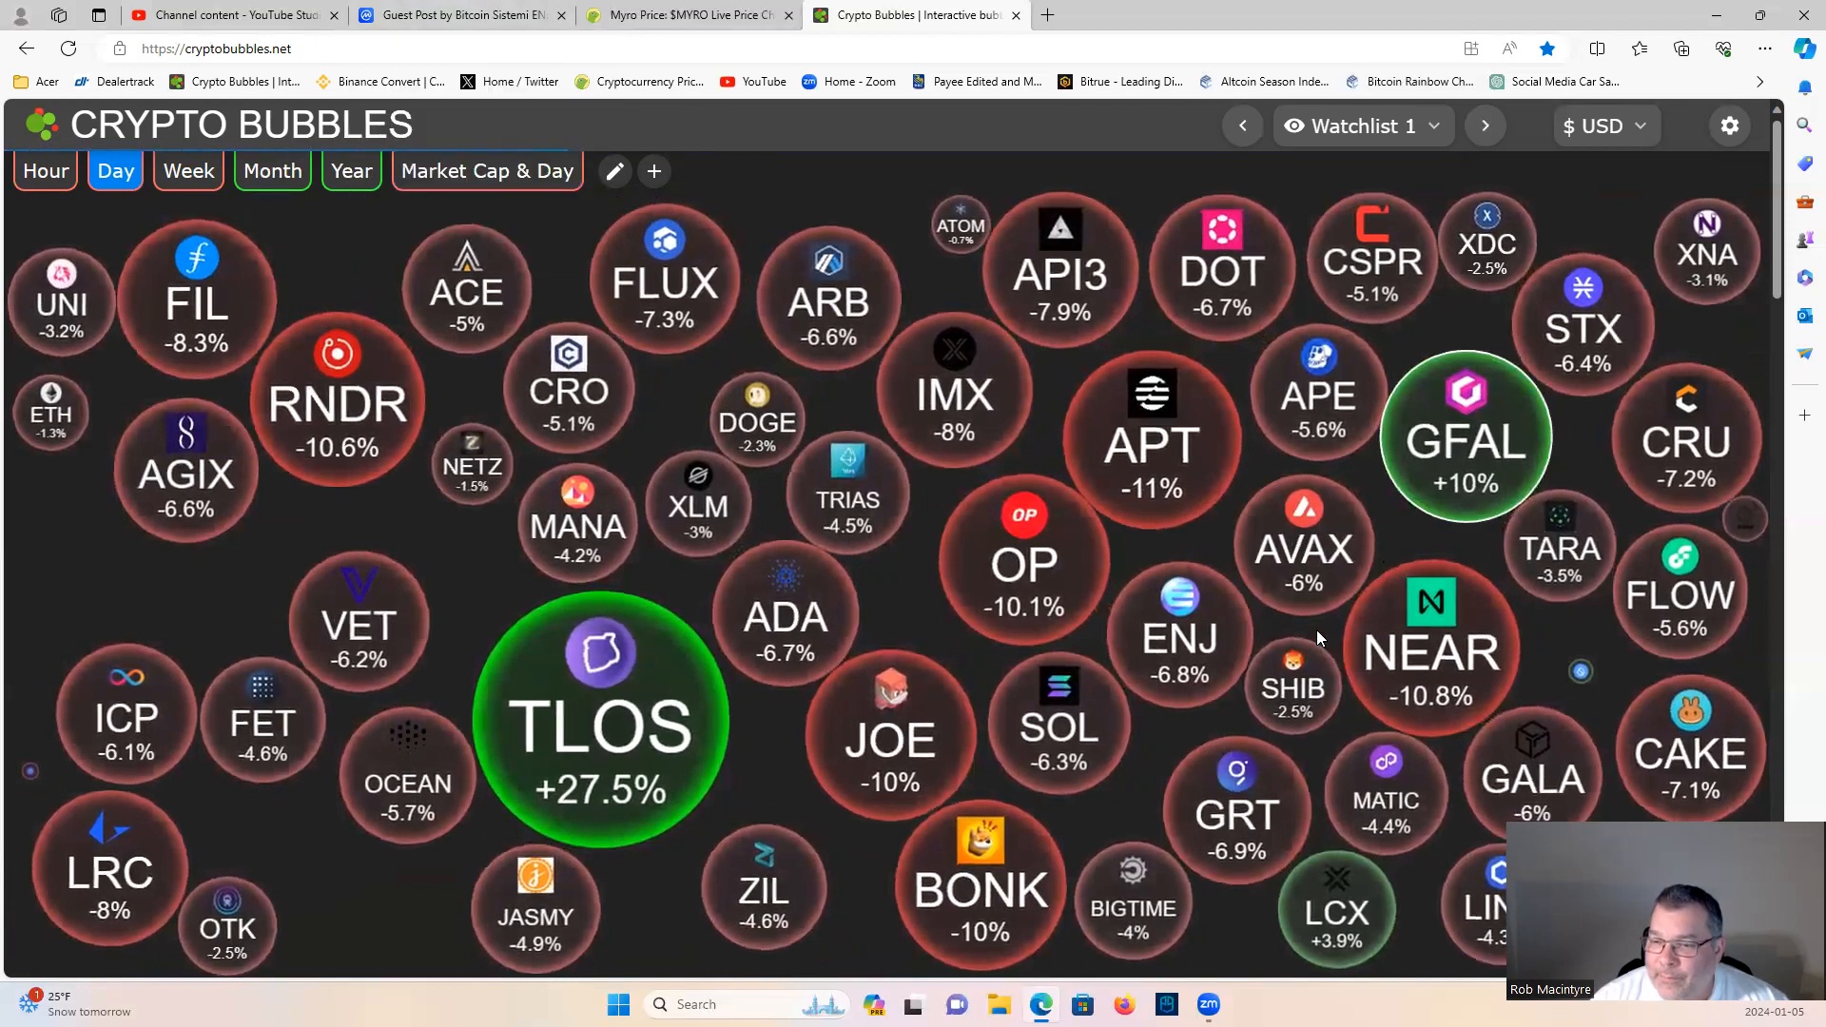
pyautogui.click(1058, 728)
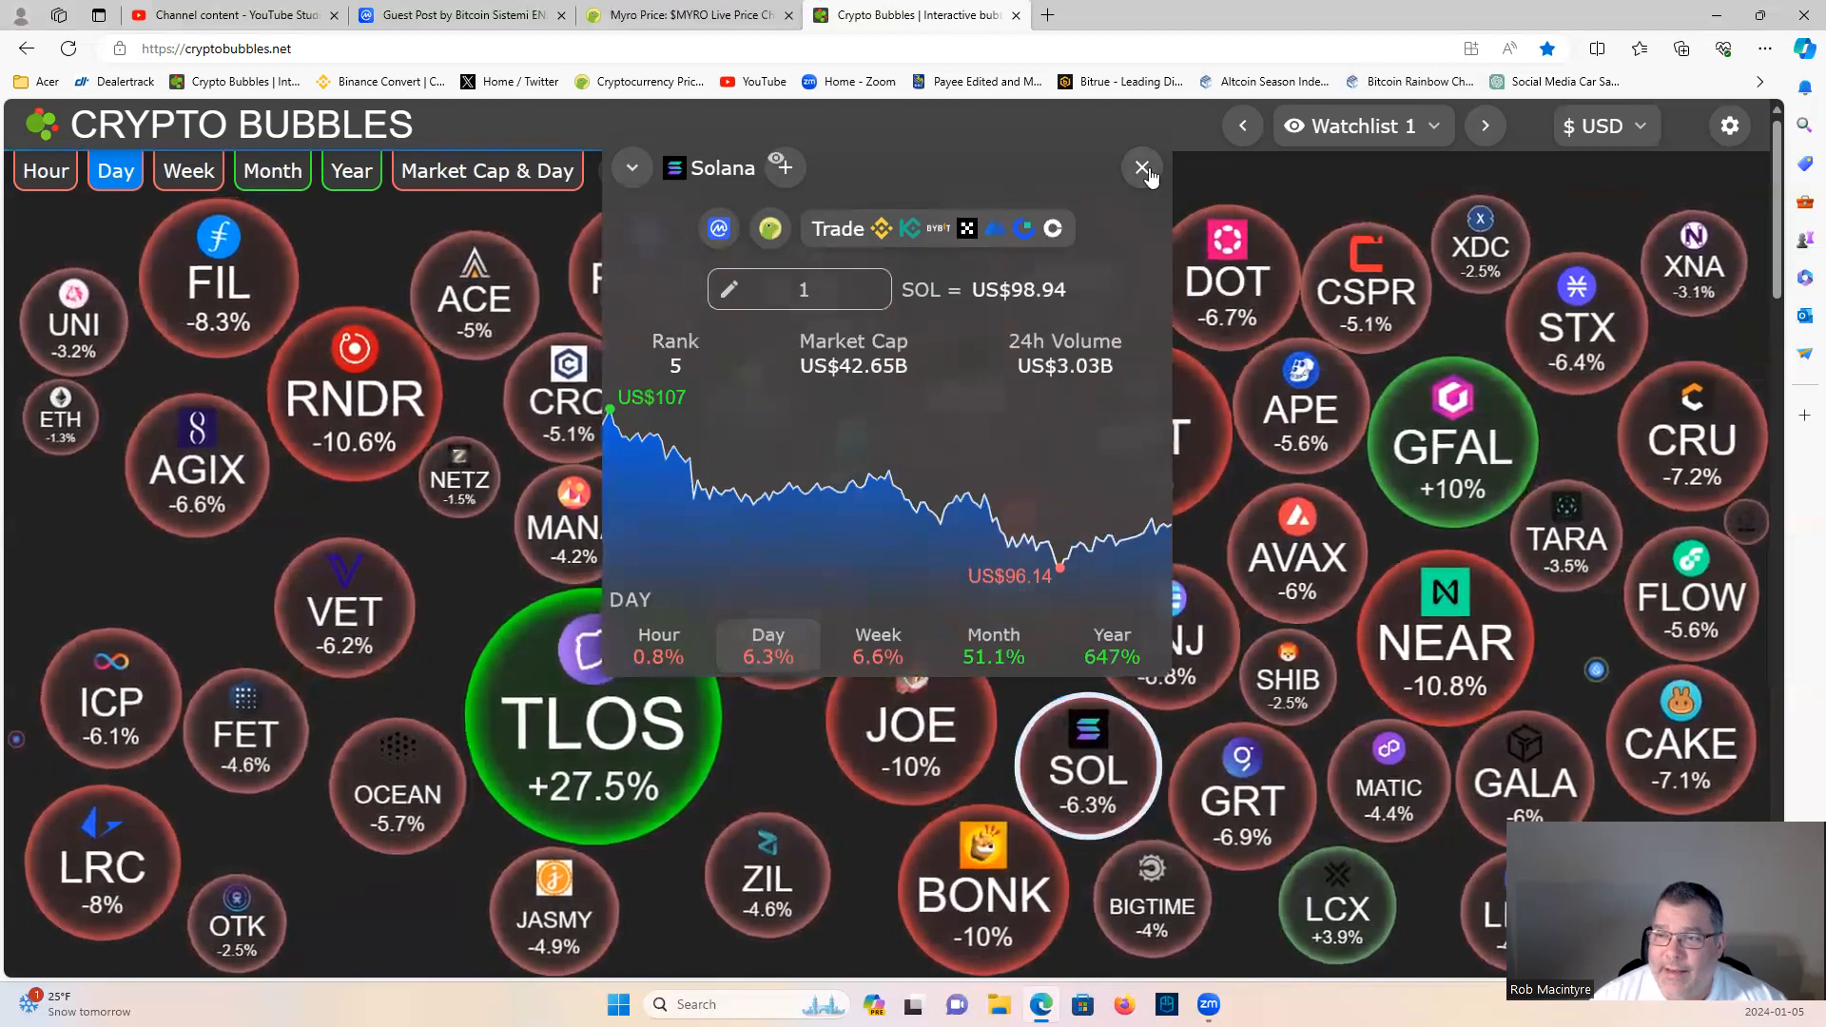
pyautogui.moveTo(1141, 168)
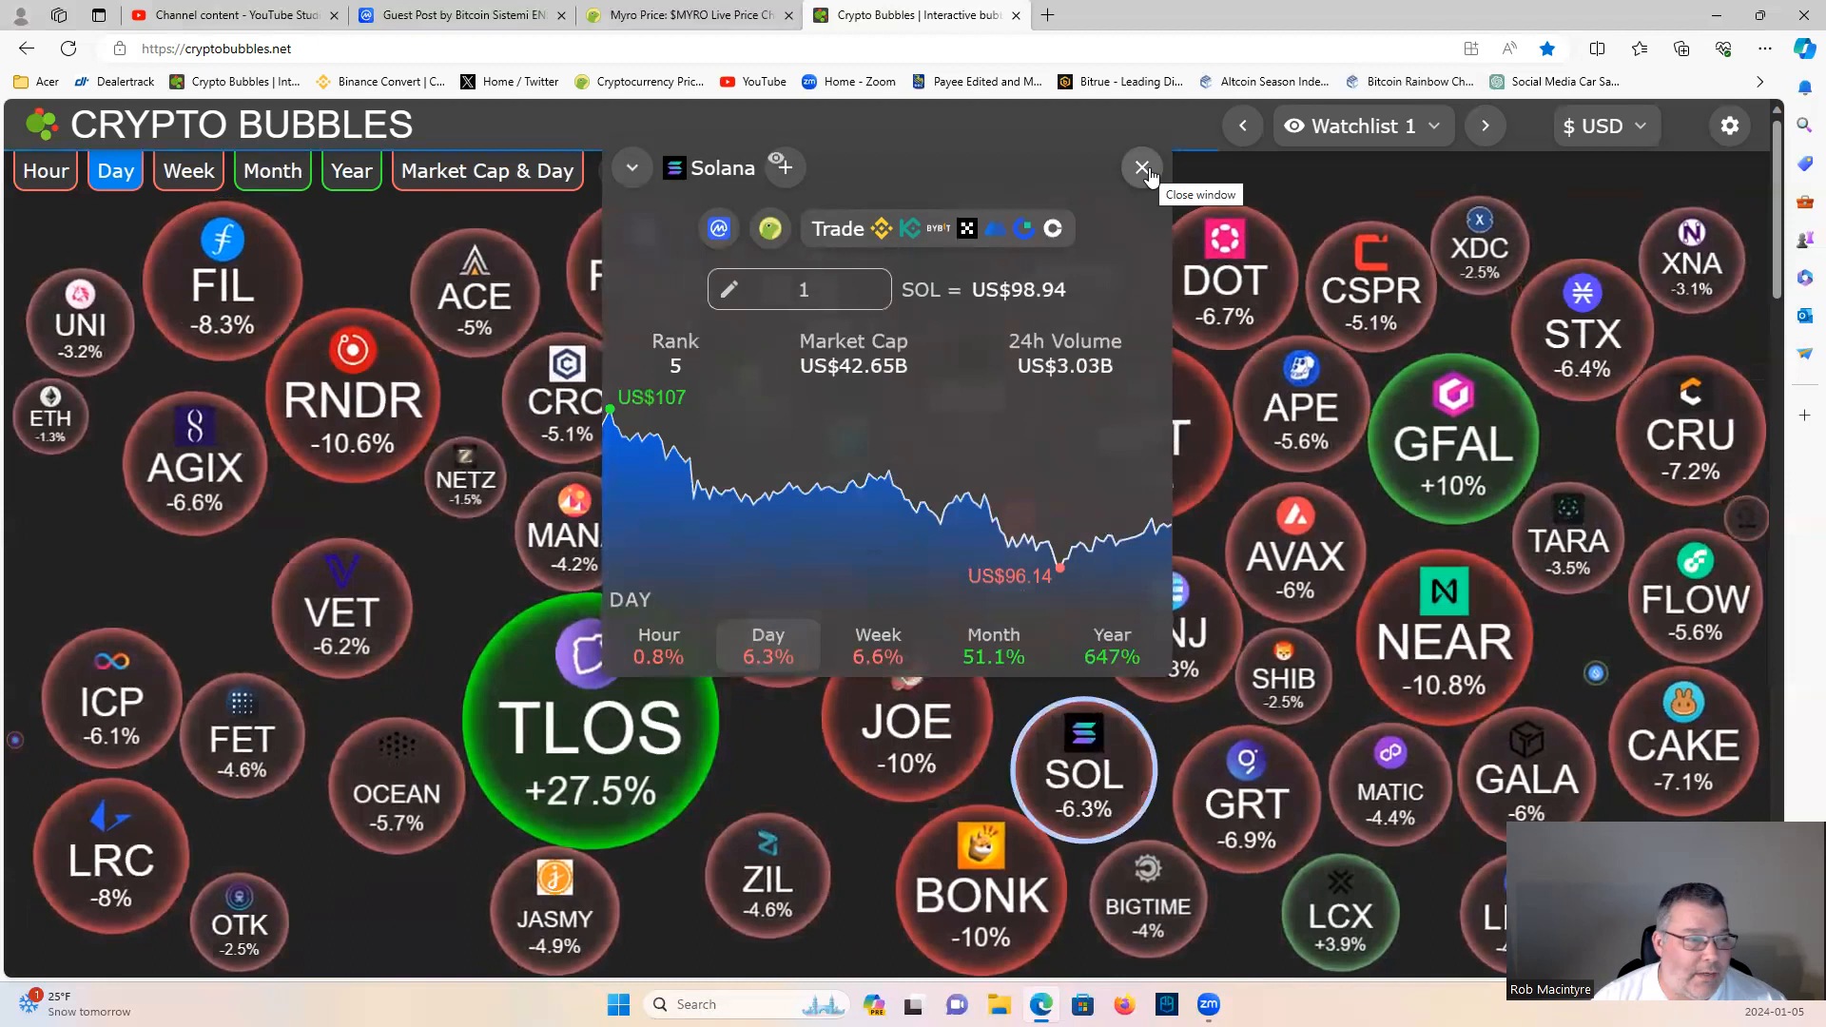
pyautogui.click(1142, 167)
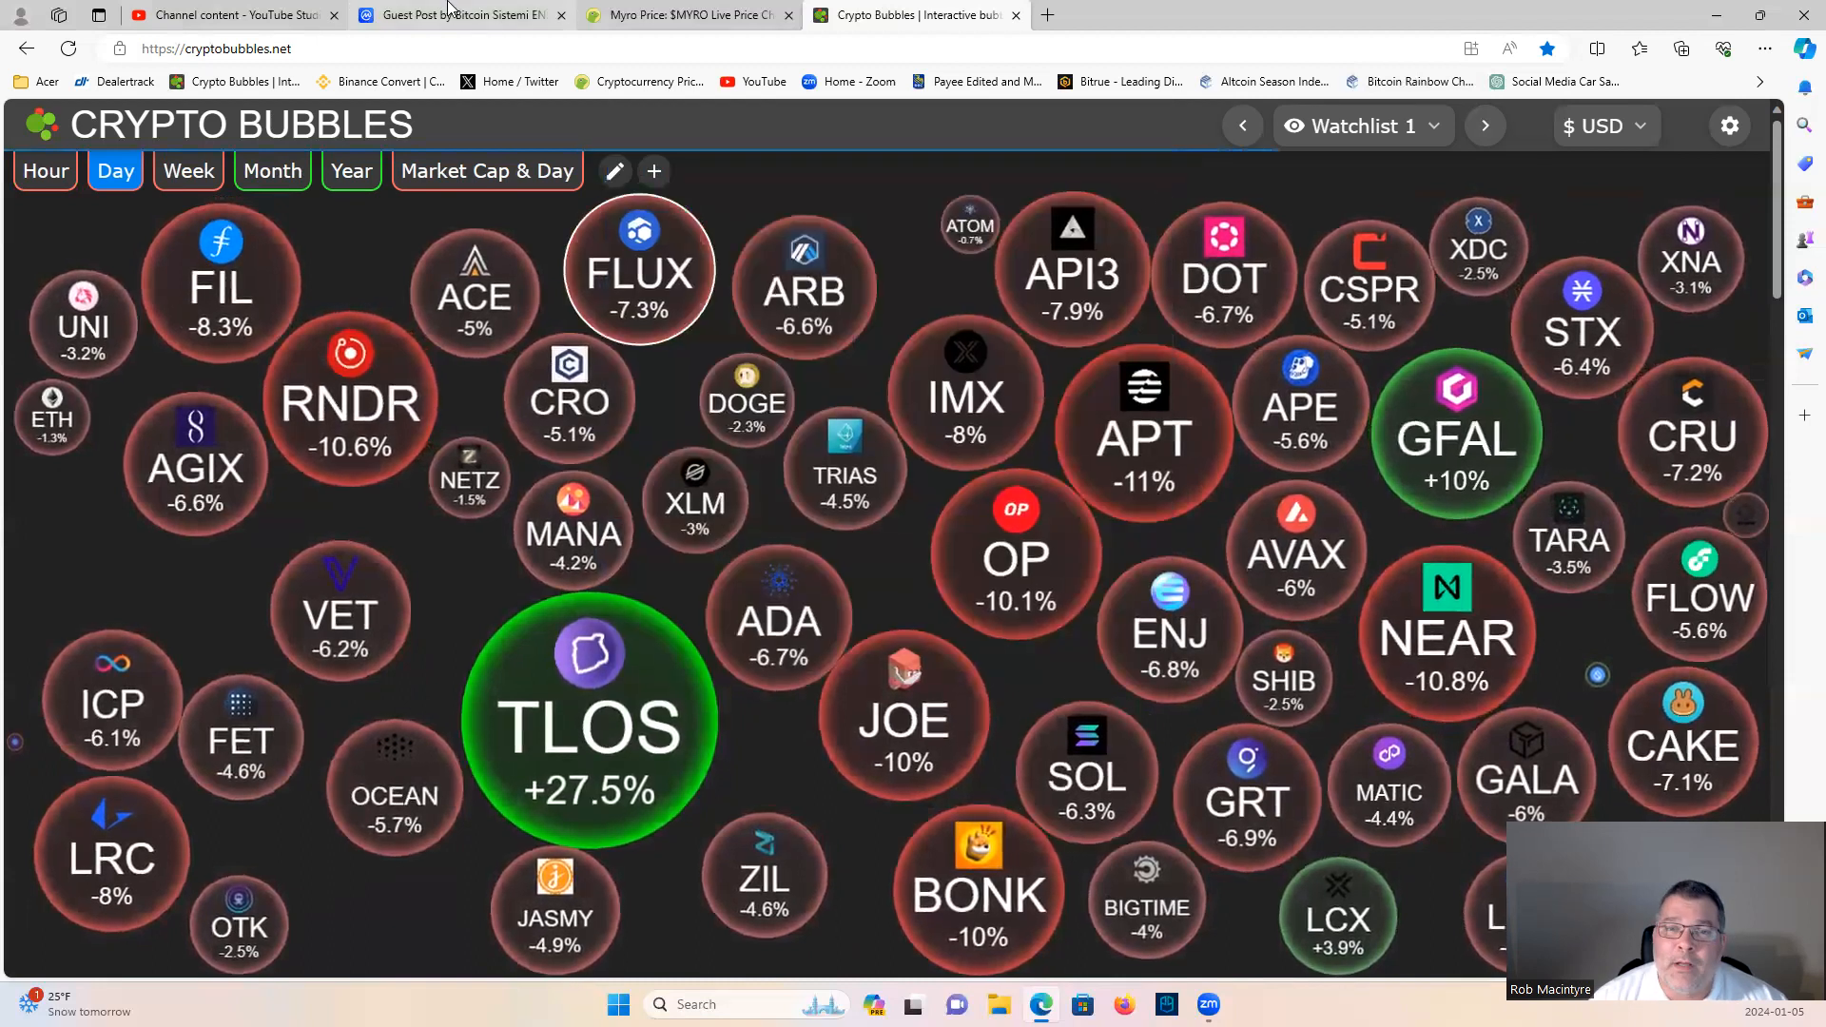
# Step: Show the Bitcoin Sistemi guest post on Solana's seven-fold volume rise and scroll into it
pyautogui.click(460, 14)
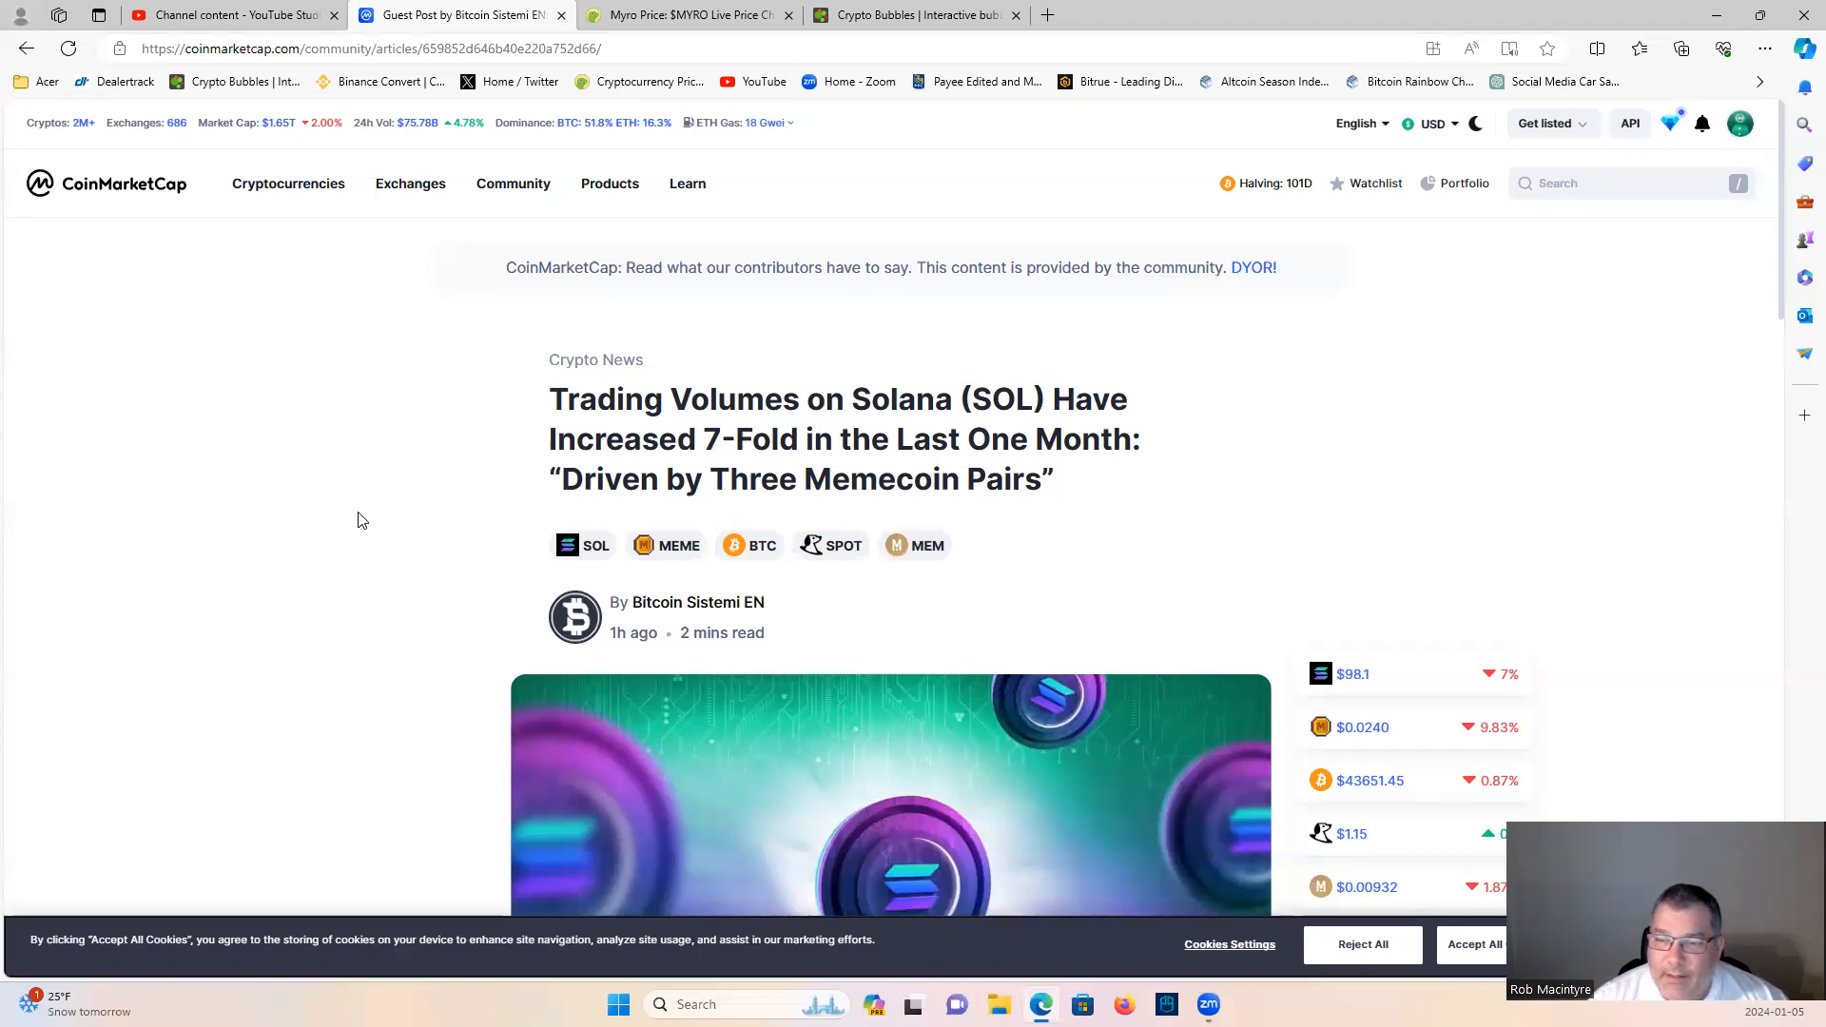
pyautogui.scroll(-3)
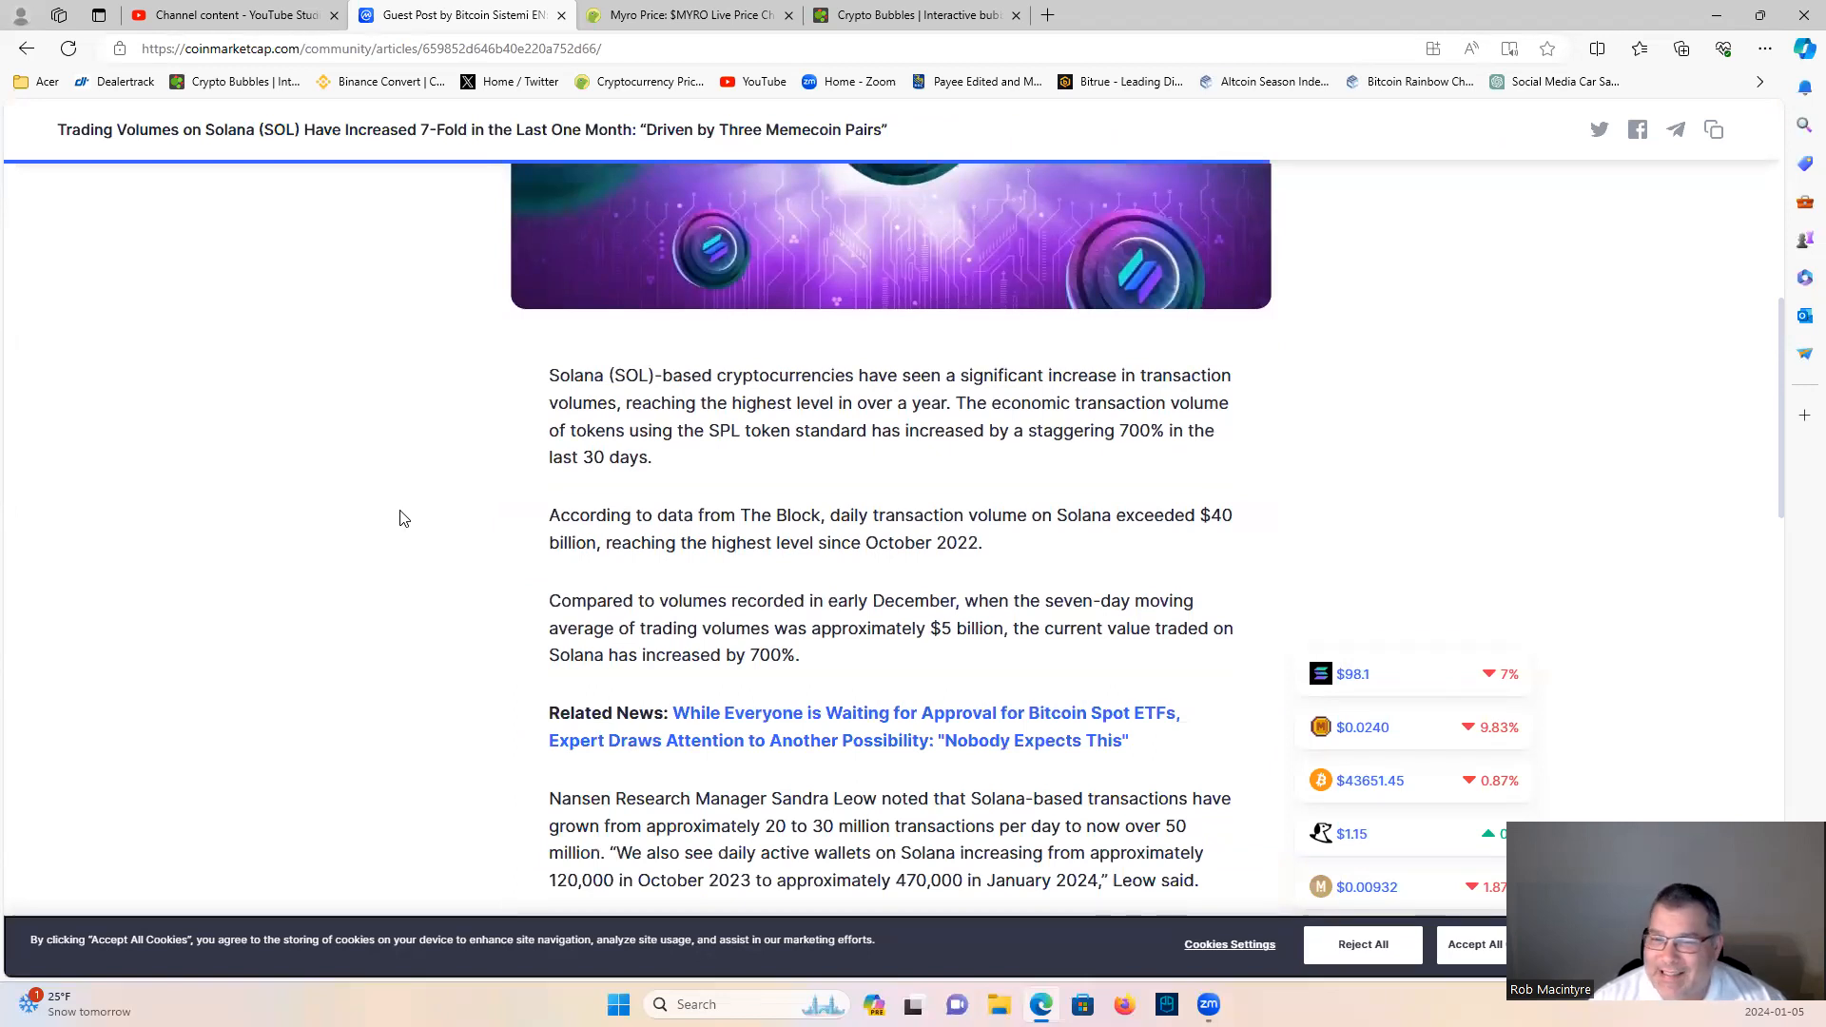
pyautogui.moveTo(420, 530)
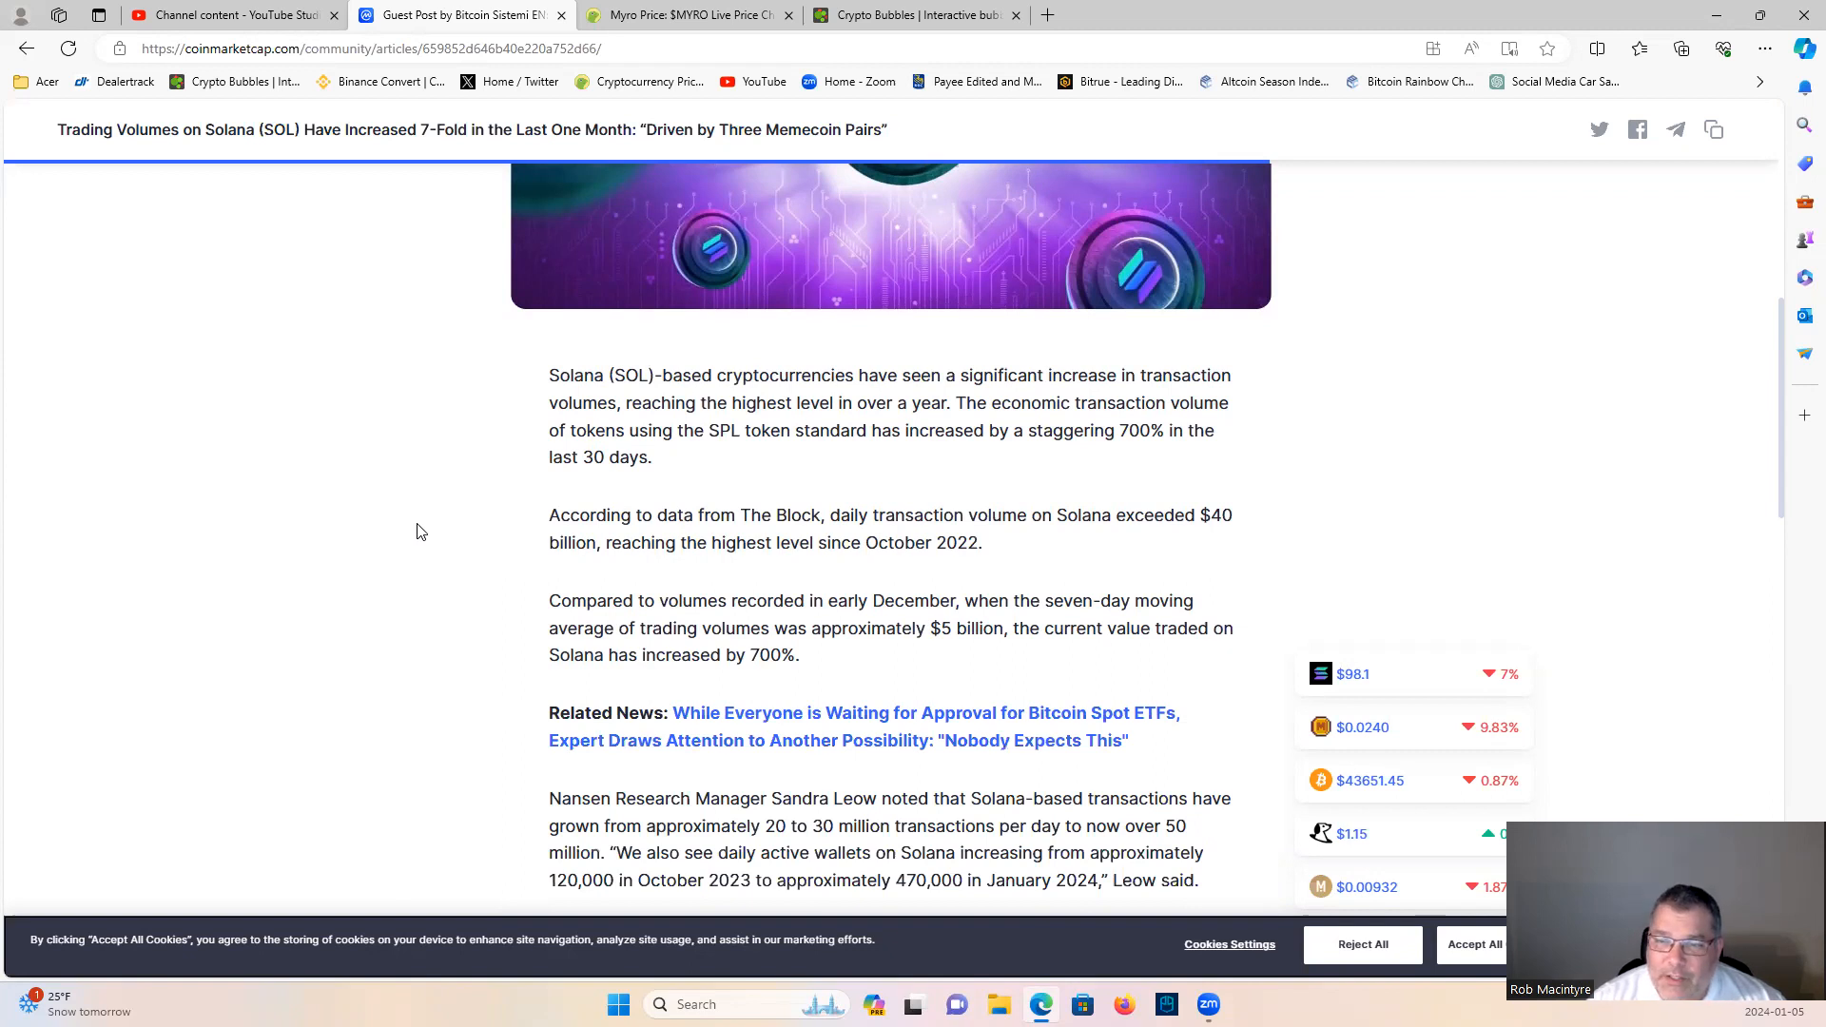
pyautogui.moveTo(426, 534)
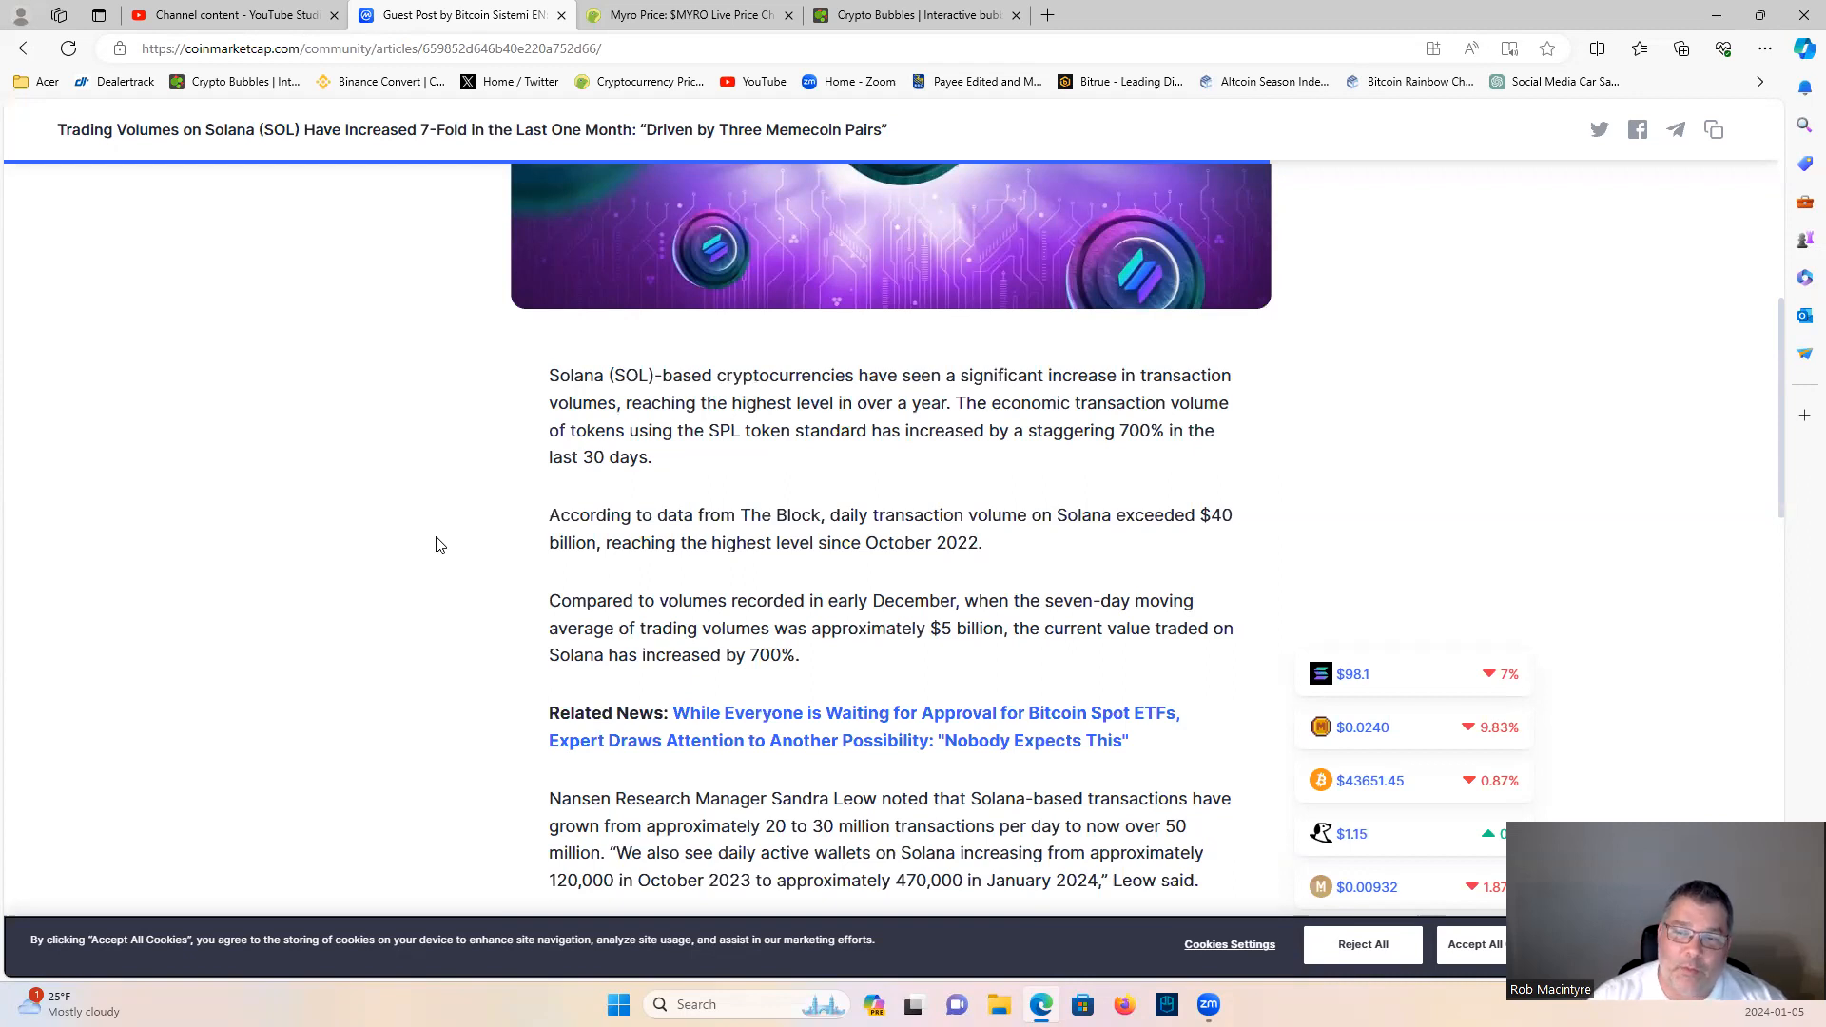
pyautogui.scroll(-3)
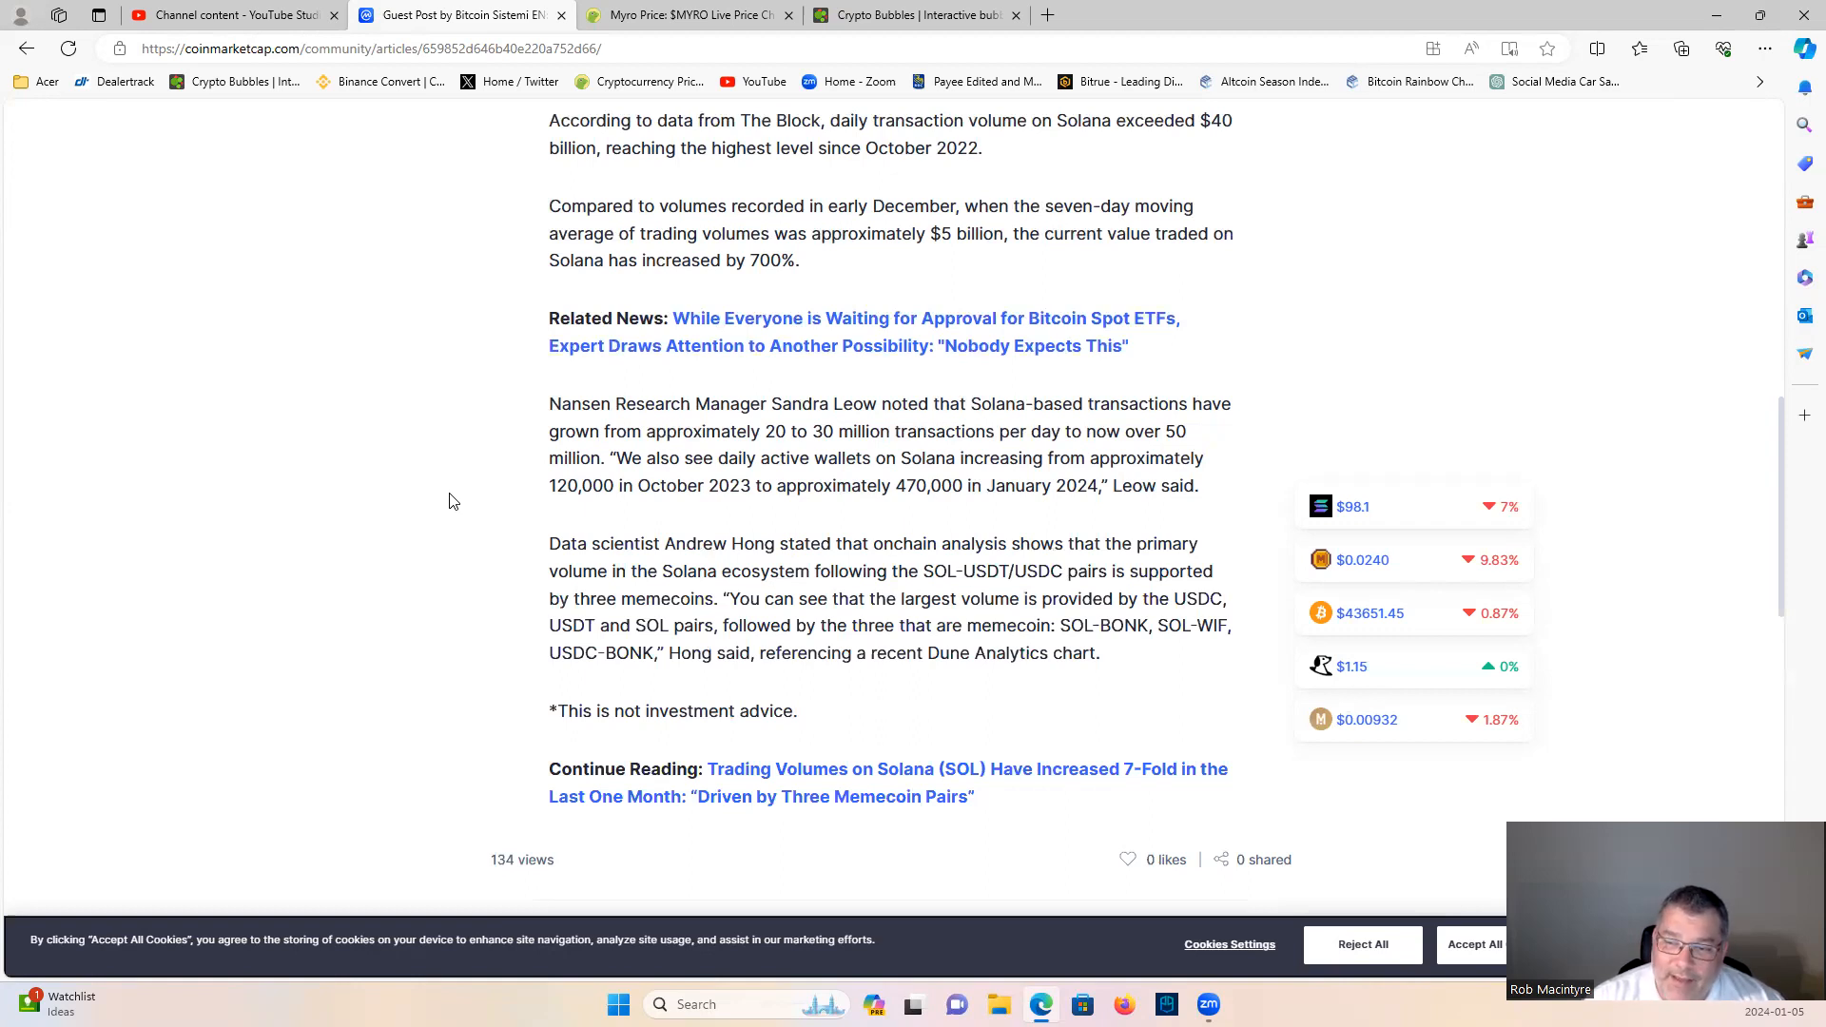
pyautogui.scroll(-3)
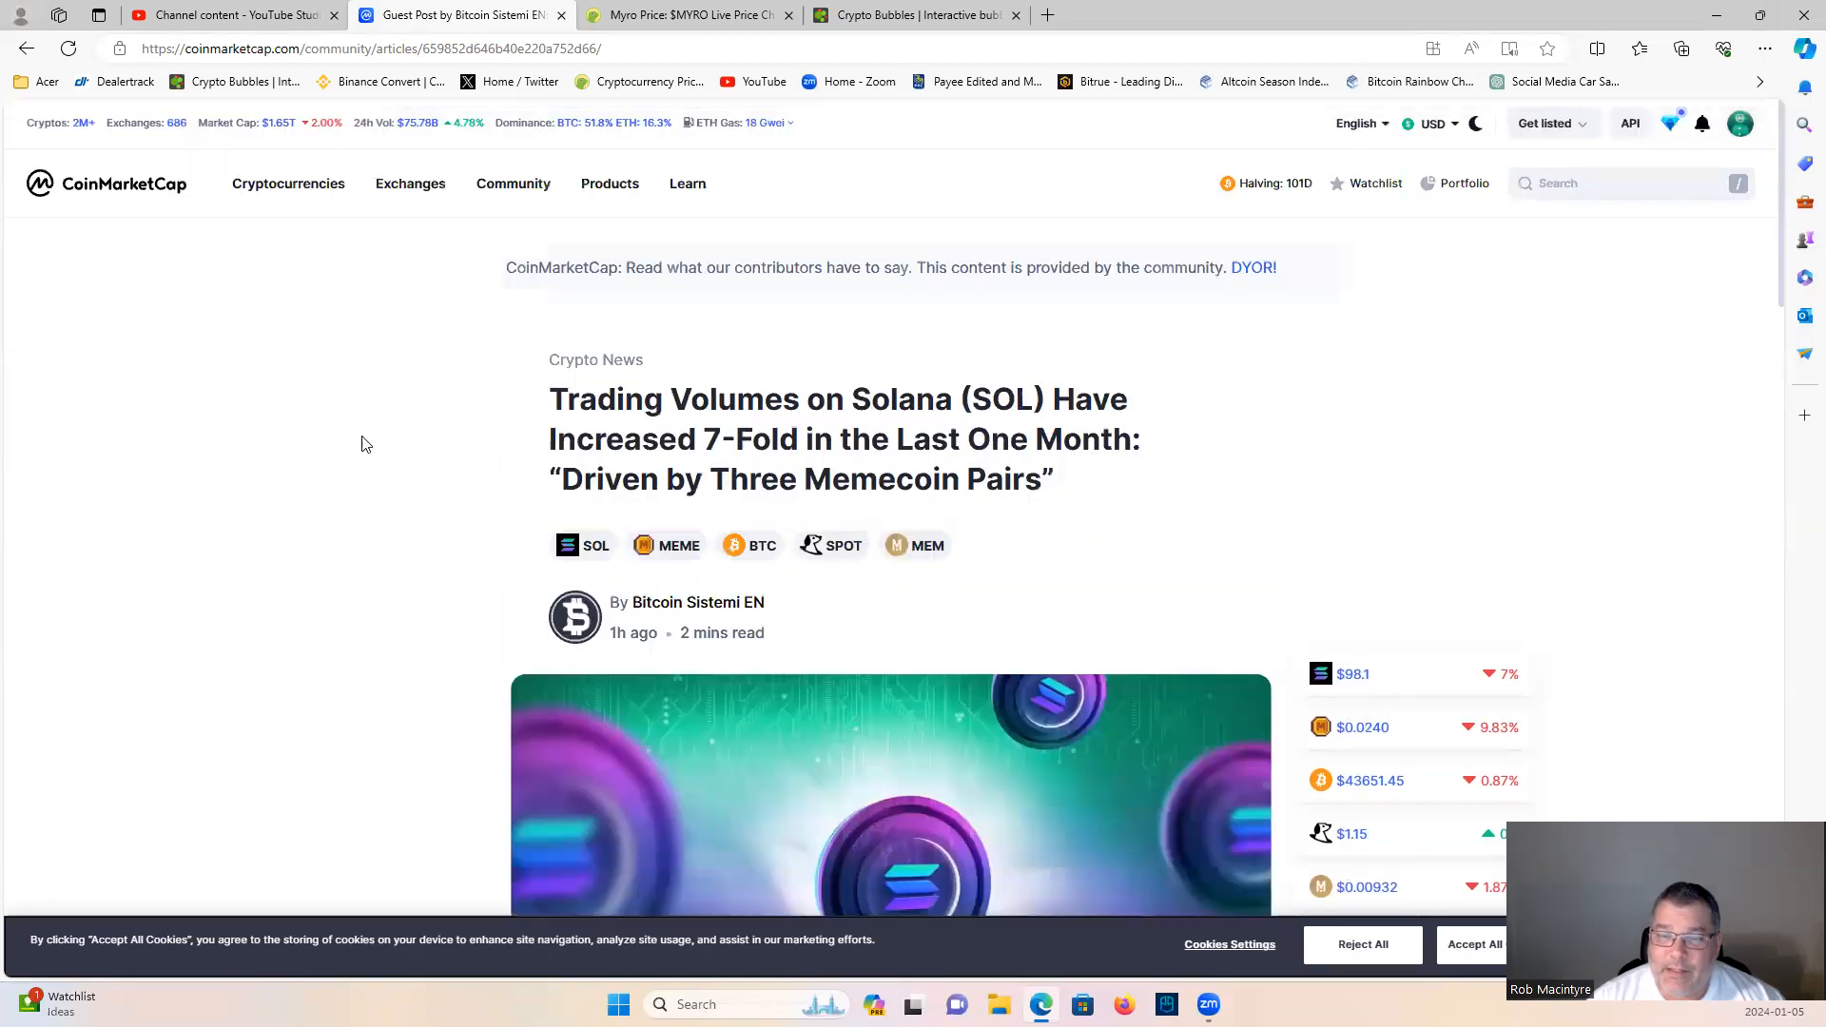
pyautogui.moveTo(851, 178)
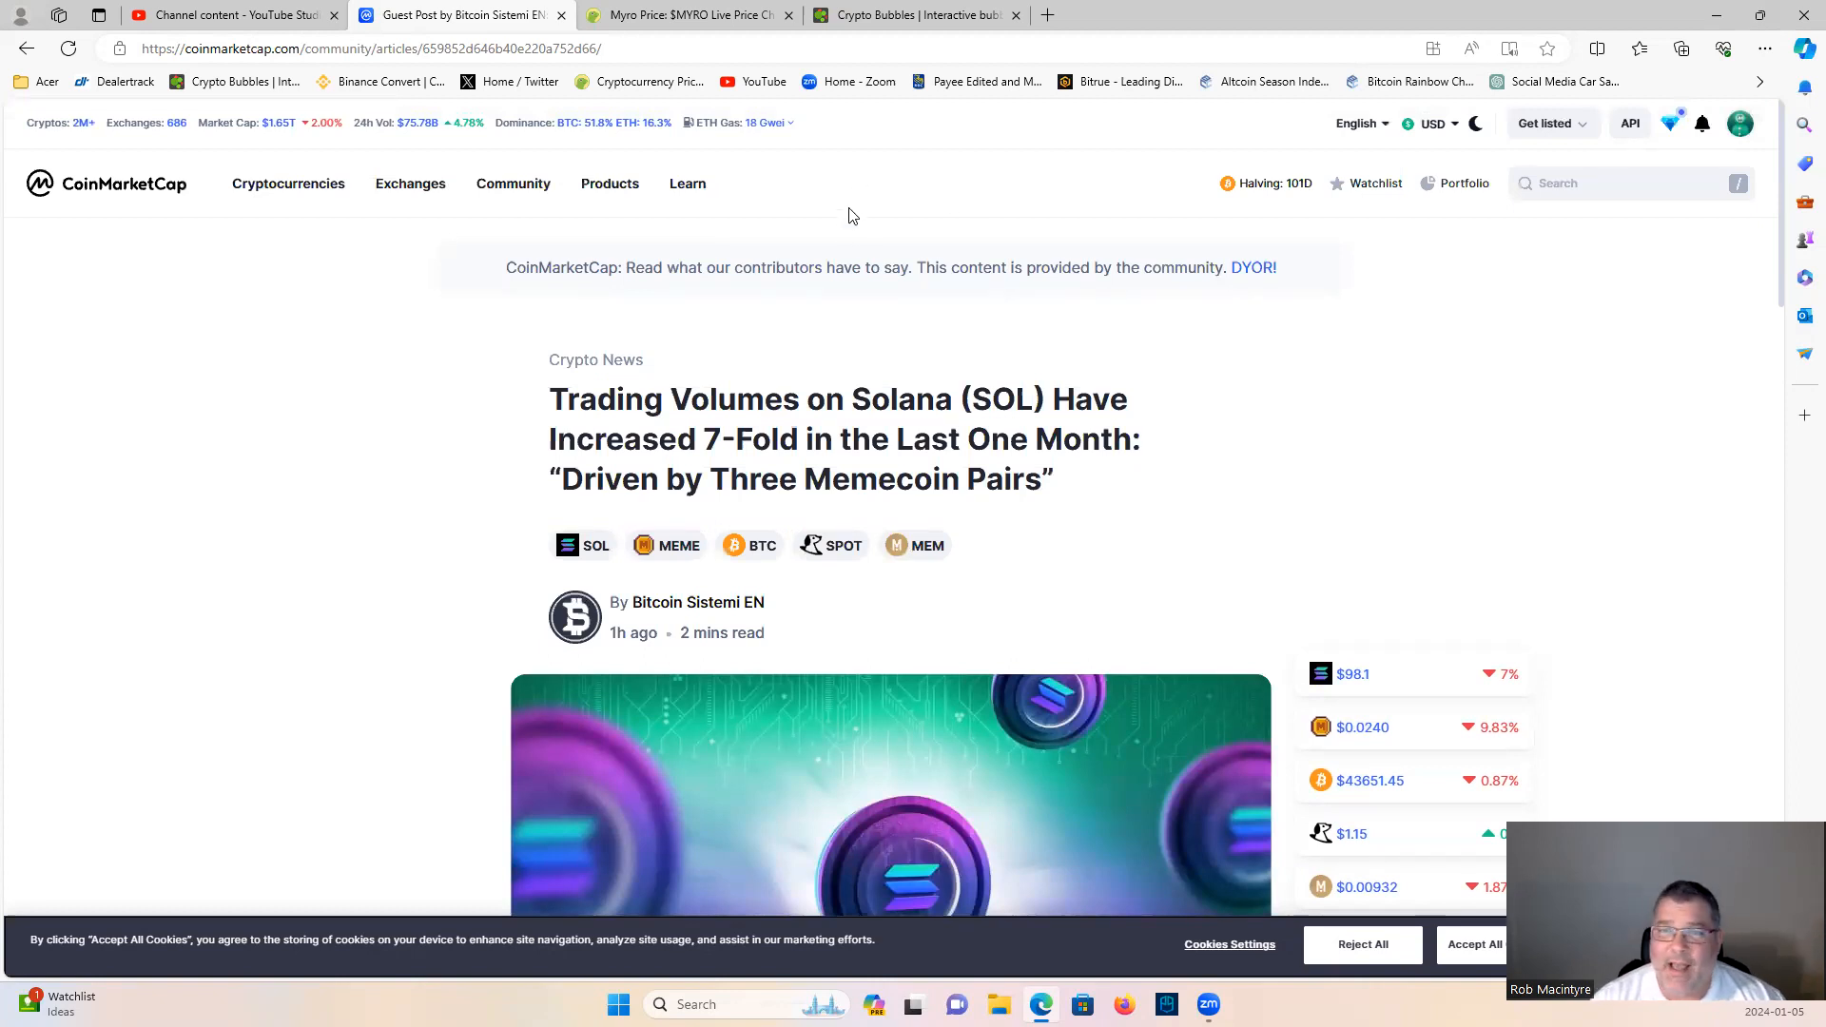
pyautogui.moveTo(1322, 110)
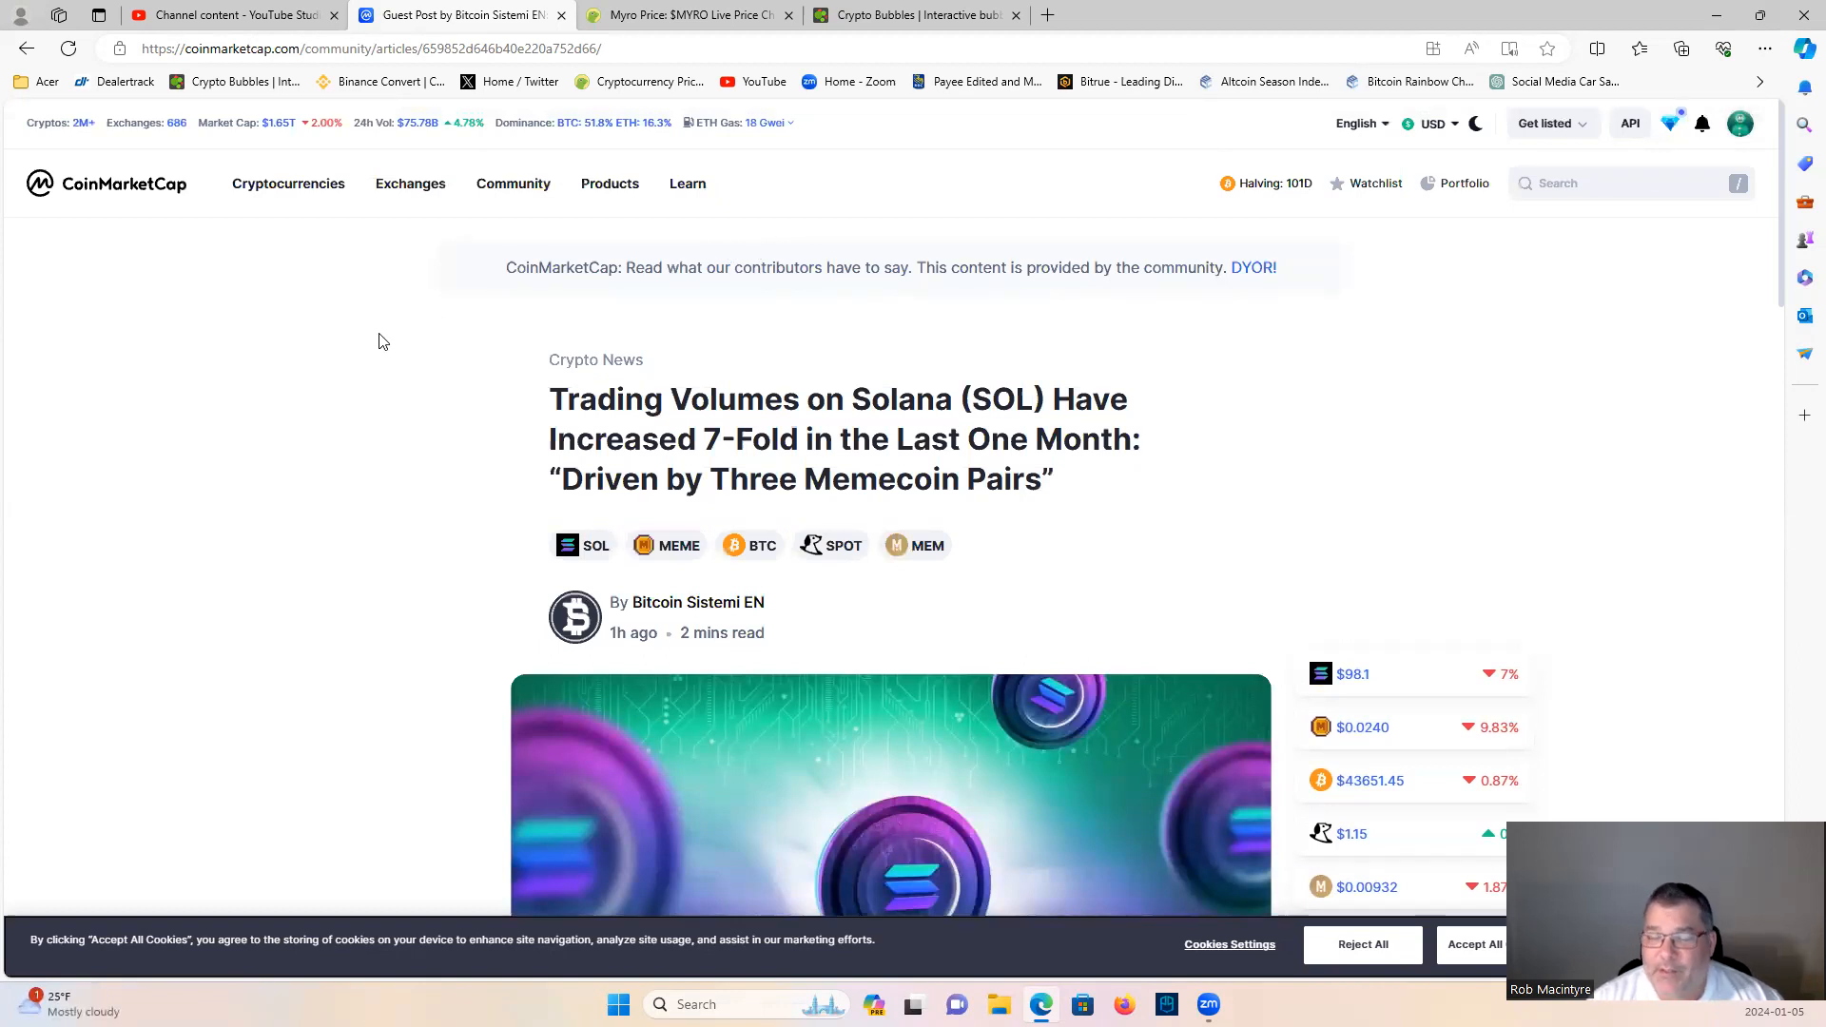
pyautogui.moveTo(393, 333)
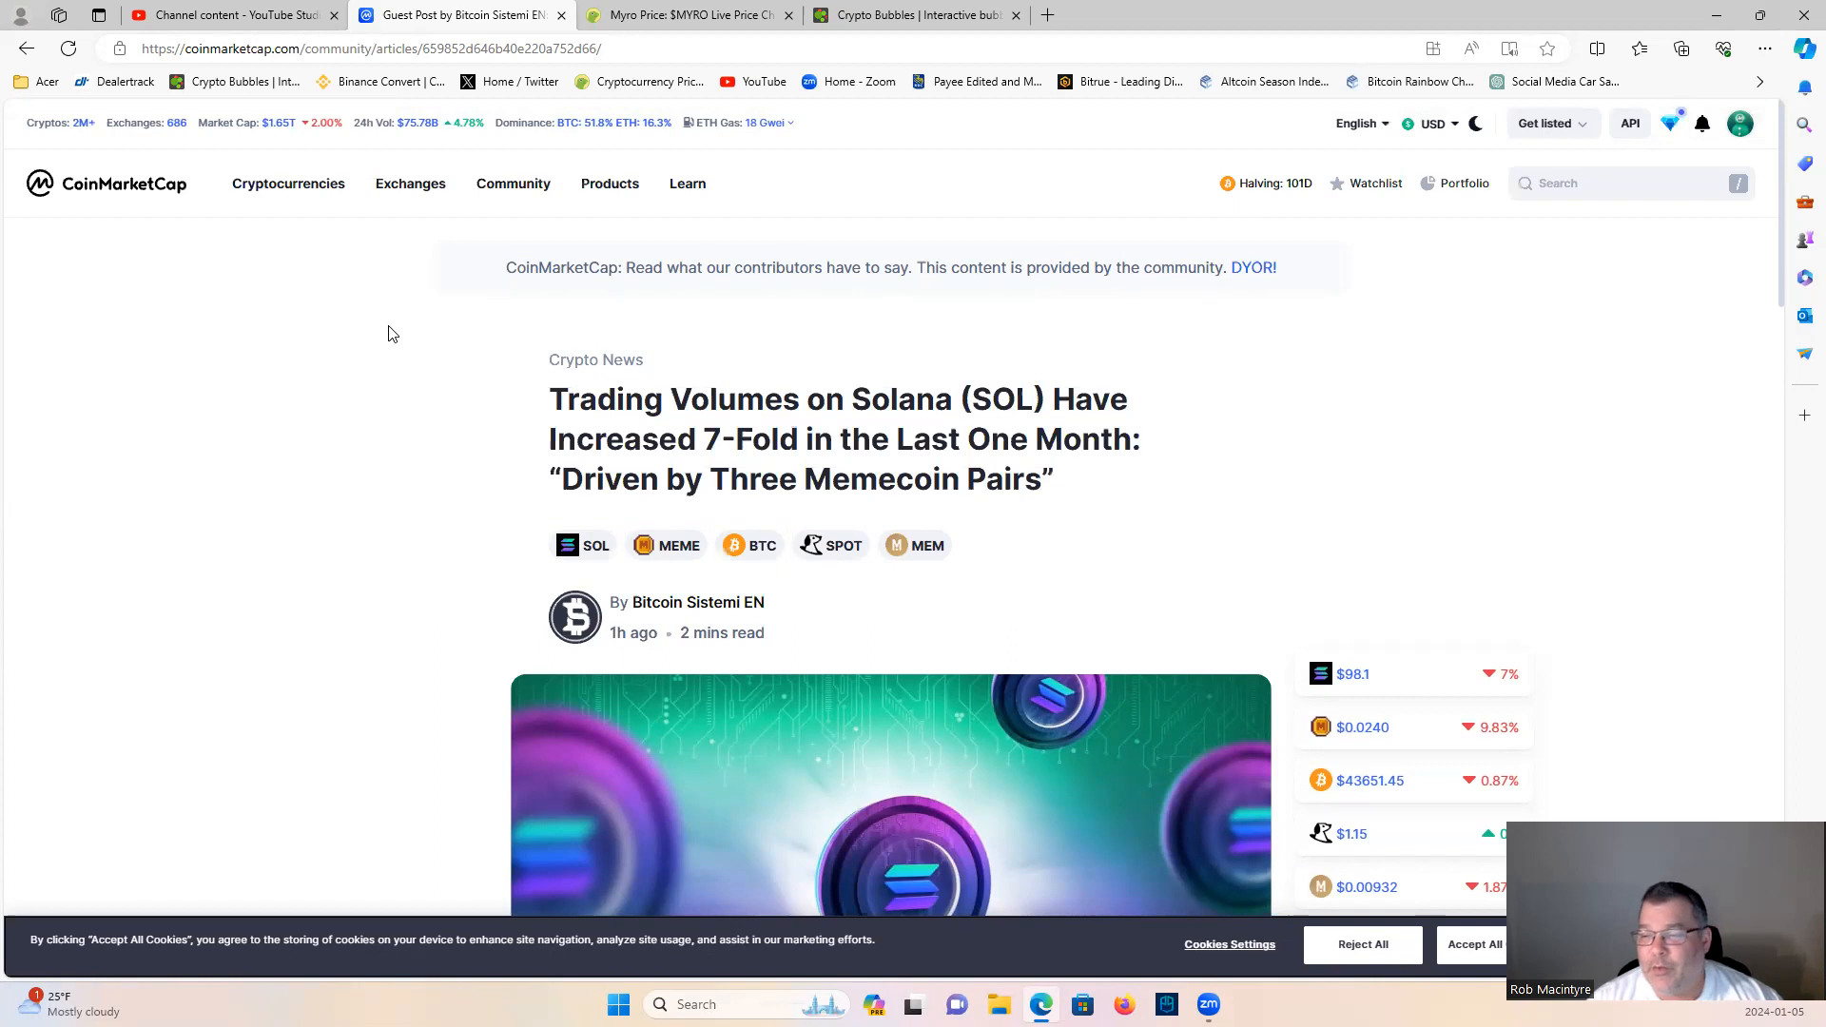
pyautogui.moveTo(380, 270)
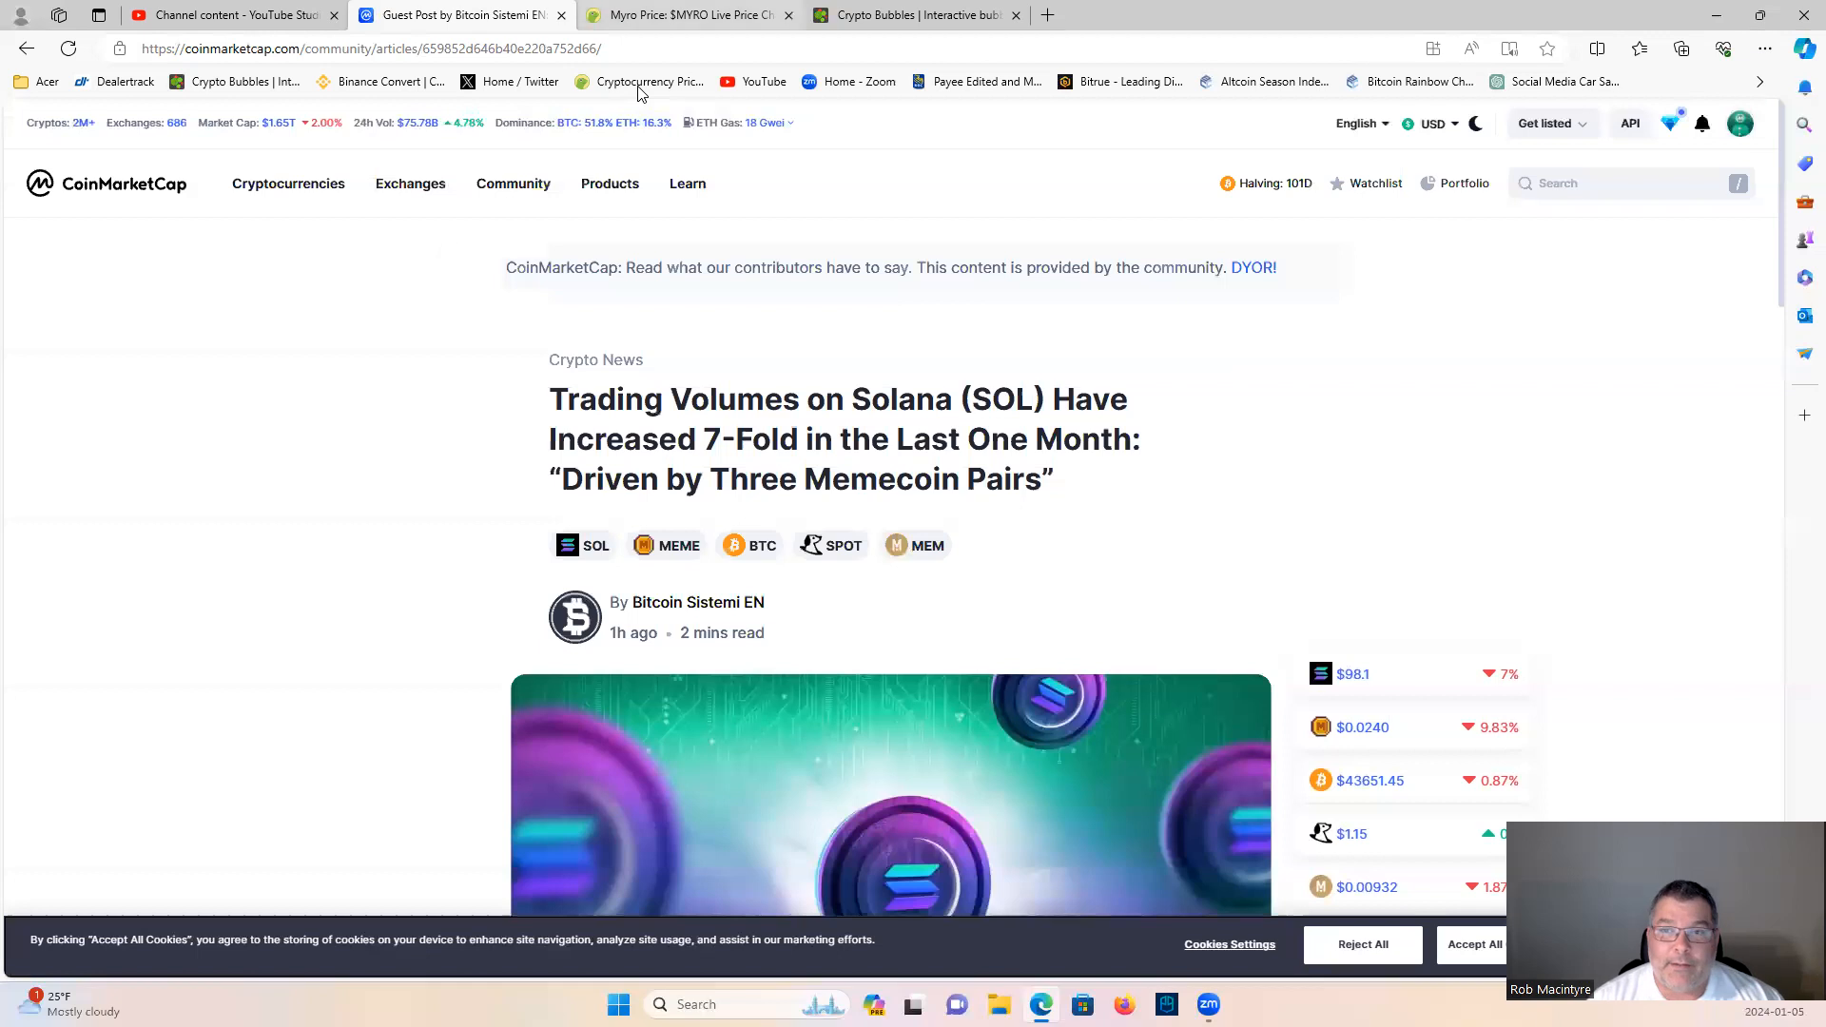
# Step: Go to the Myro ($MYRO) CoinGecko page and scroll down to its price statistics
pyautogui.click(687, 15)
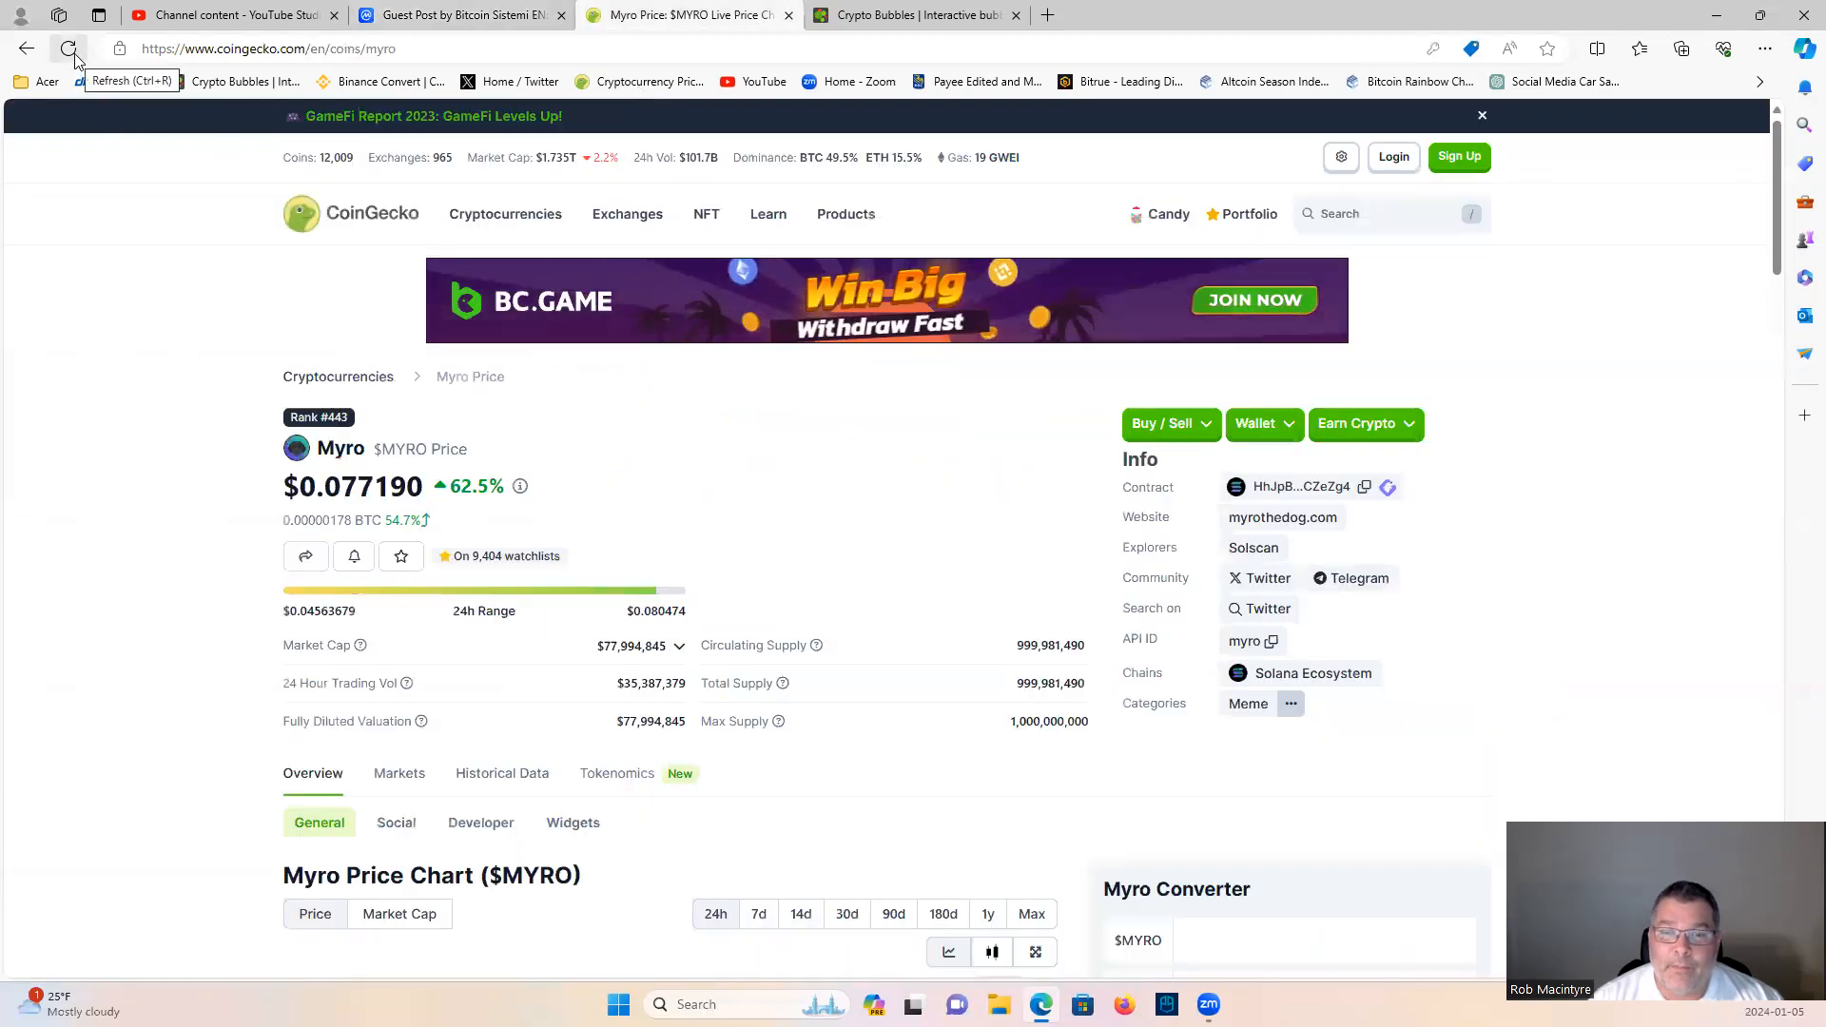
pyautogui.scroll(-3)
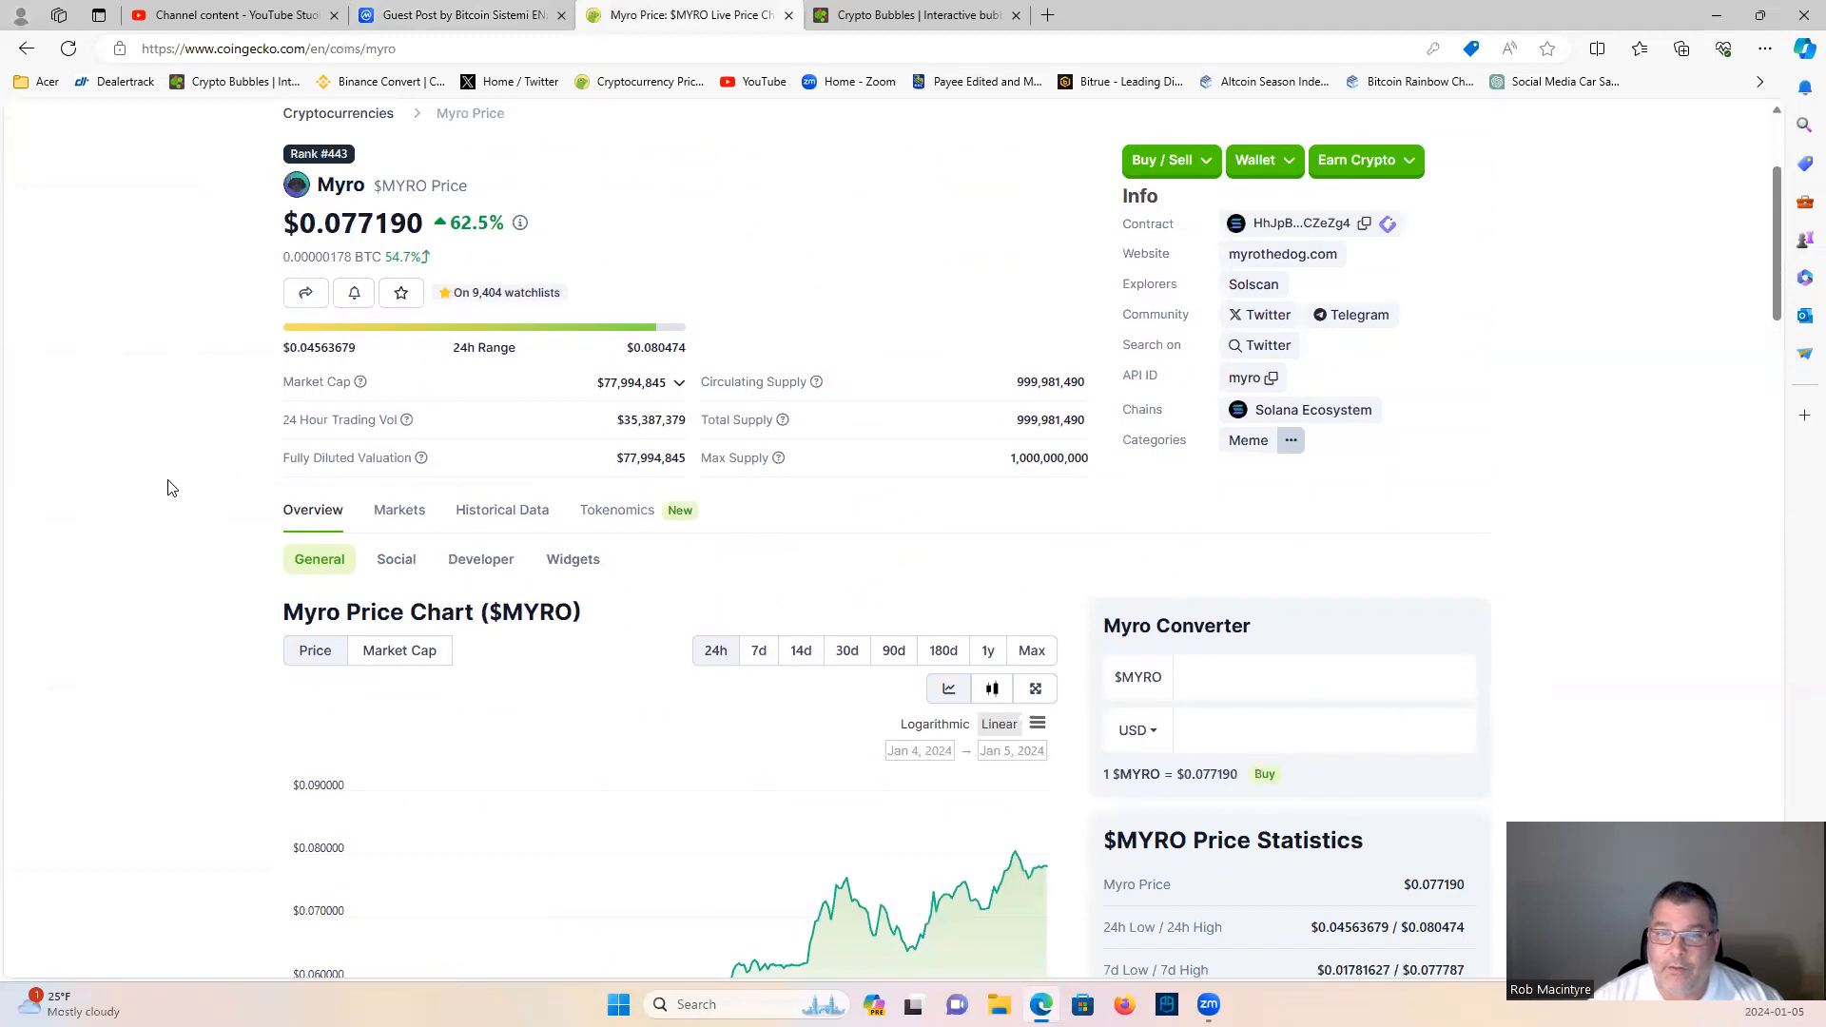
pyautogui.scroll(-3)
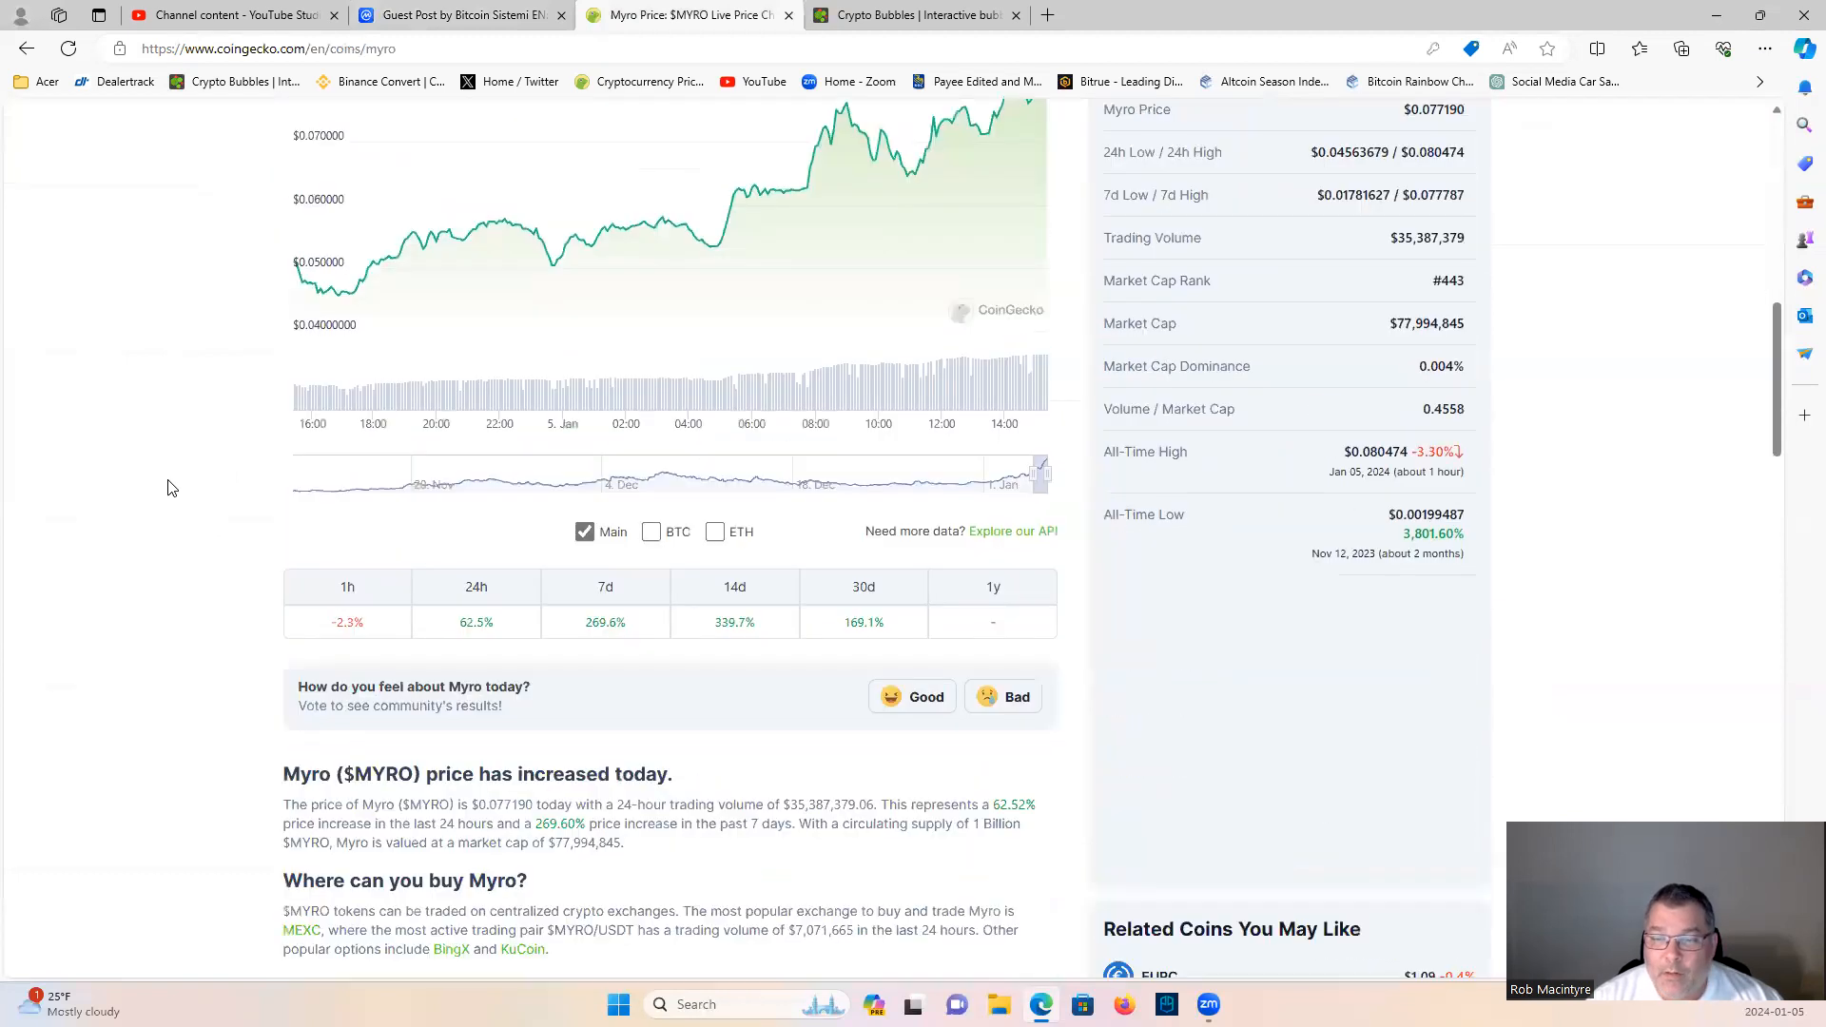
pyautogui.scroll(-3)
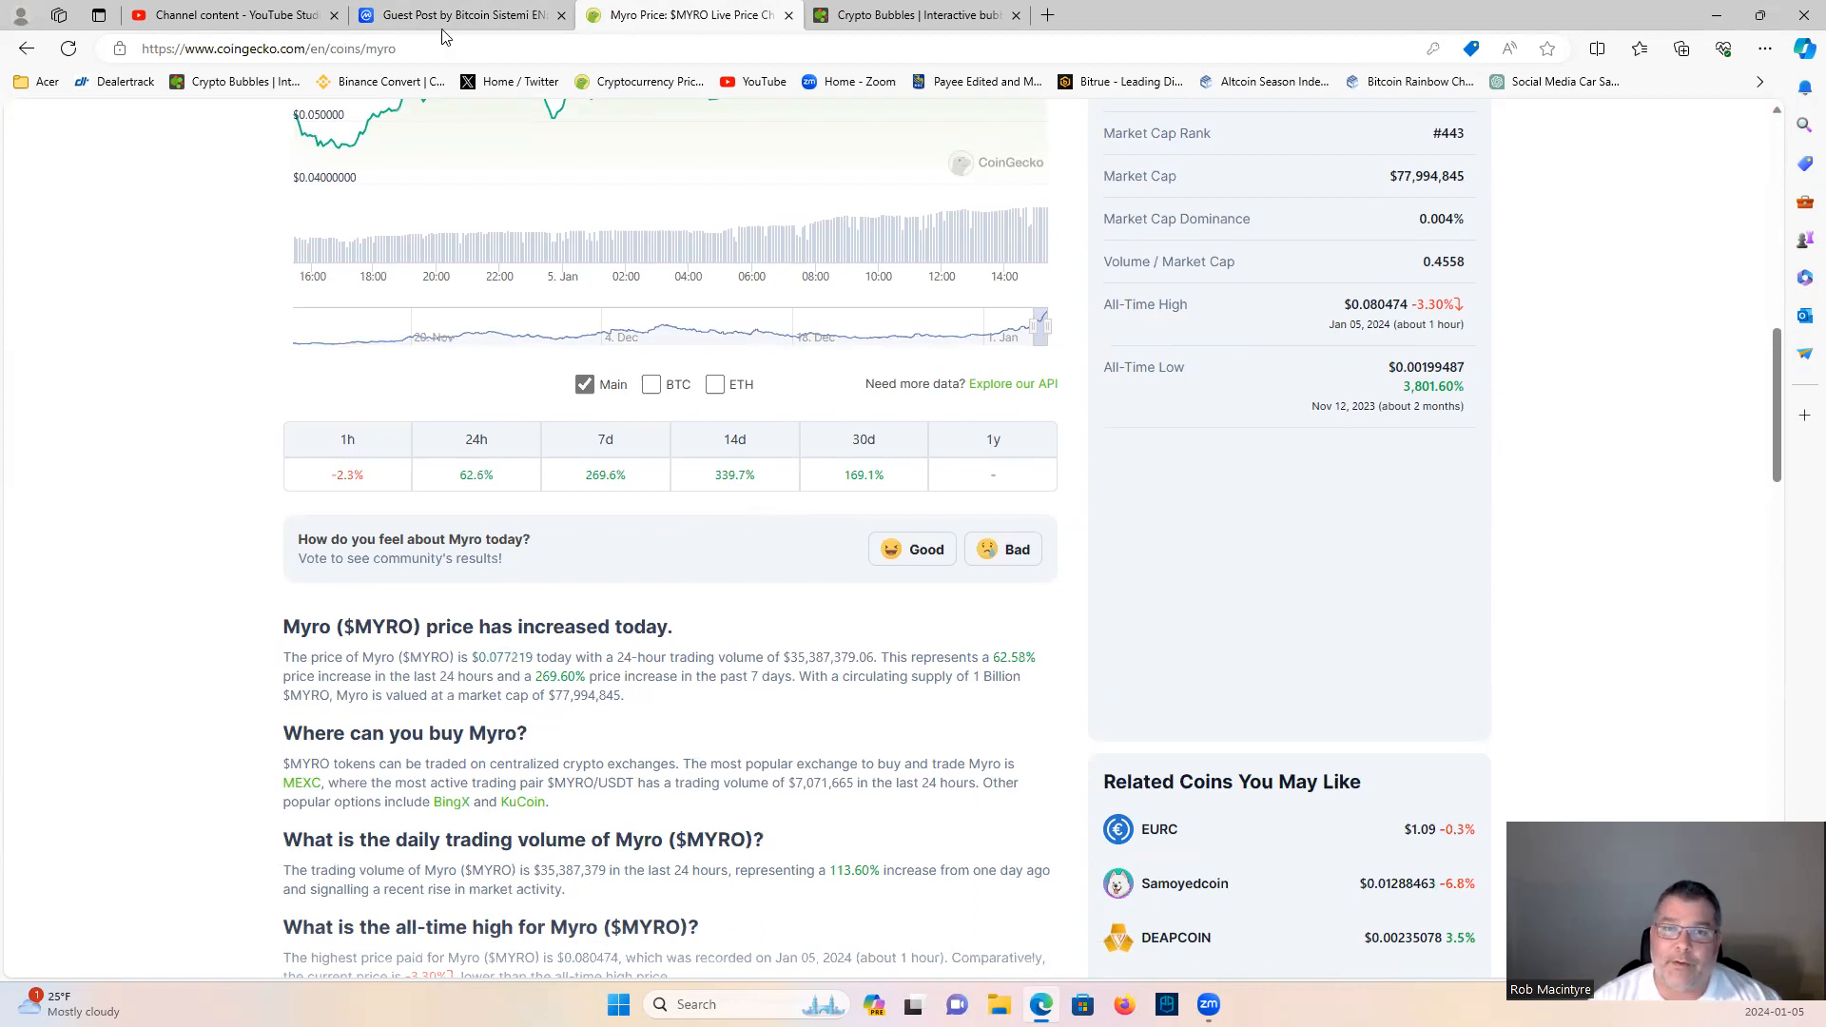
# Step: Show YouTube Studio's Content > Videos list with visibility, dates and views
pyautogui.click(228, 14)
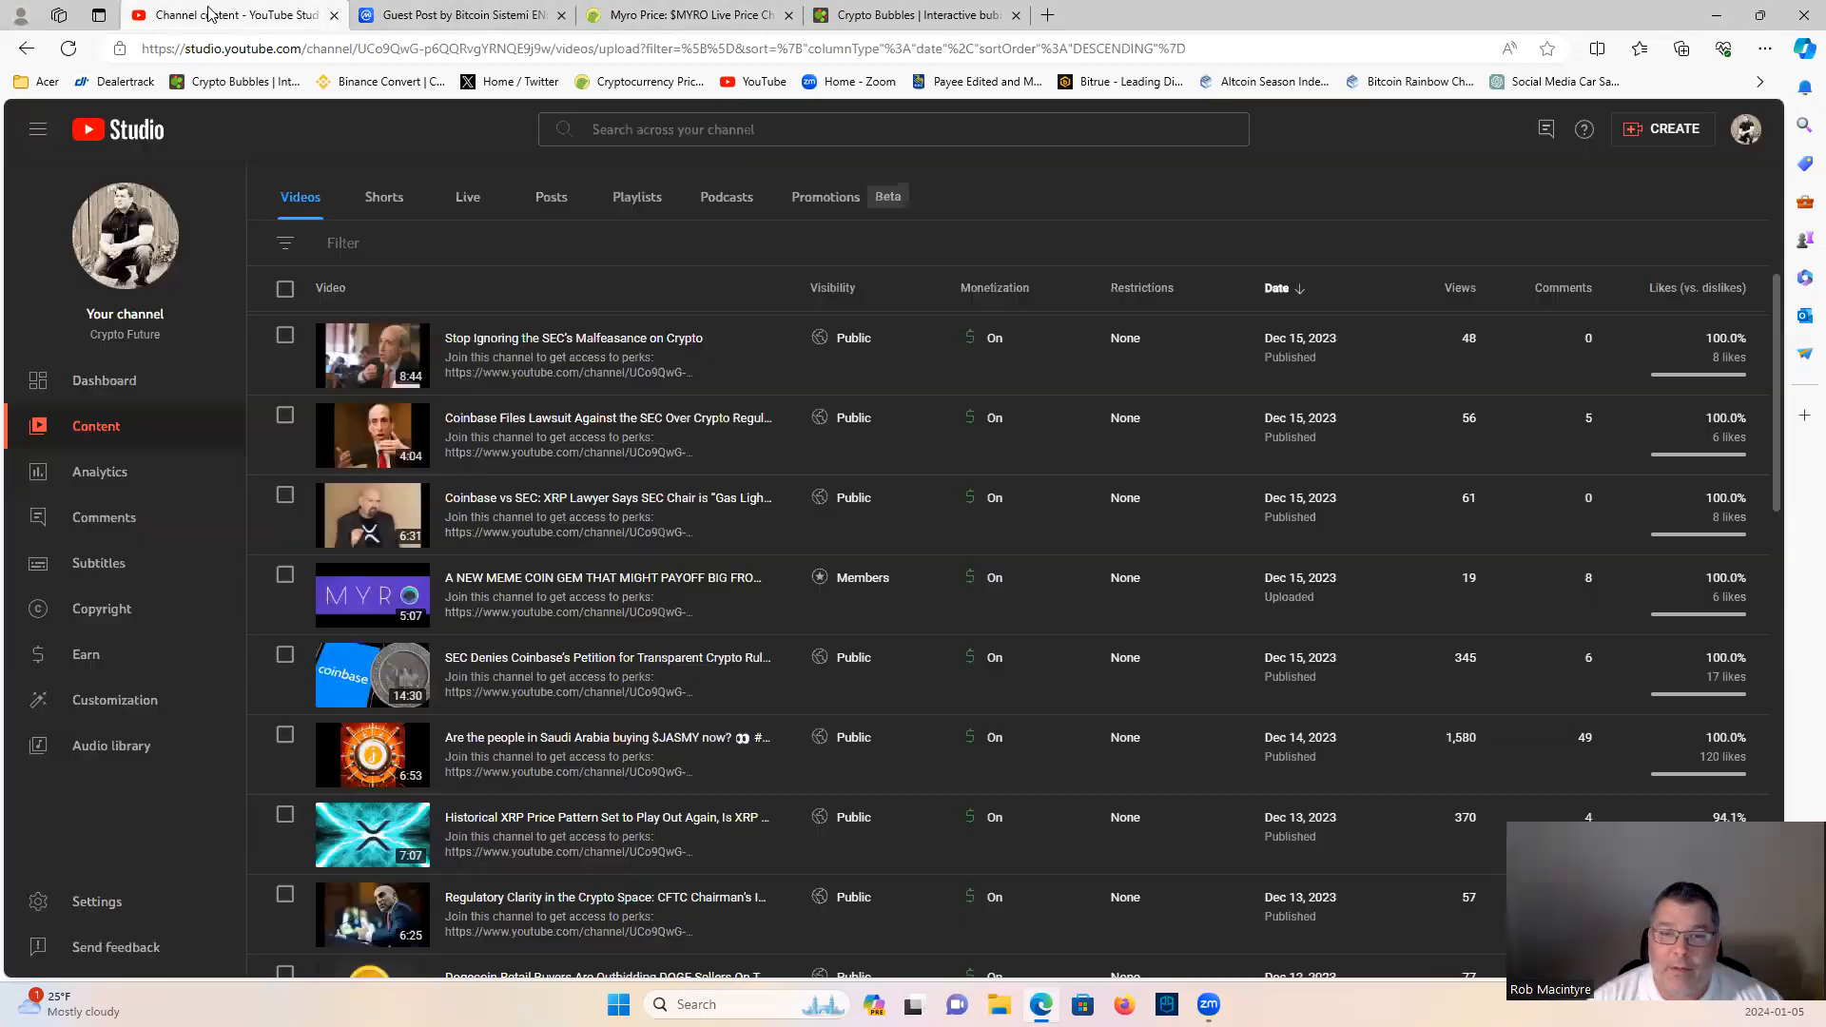
pyautogui.moveTo(861, 577)
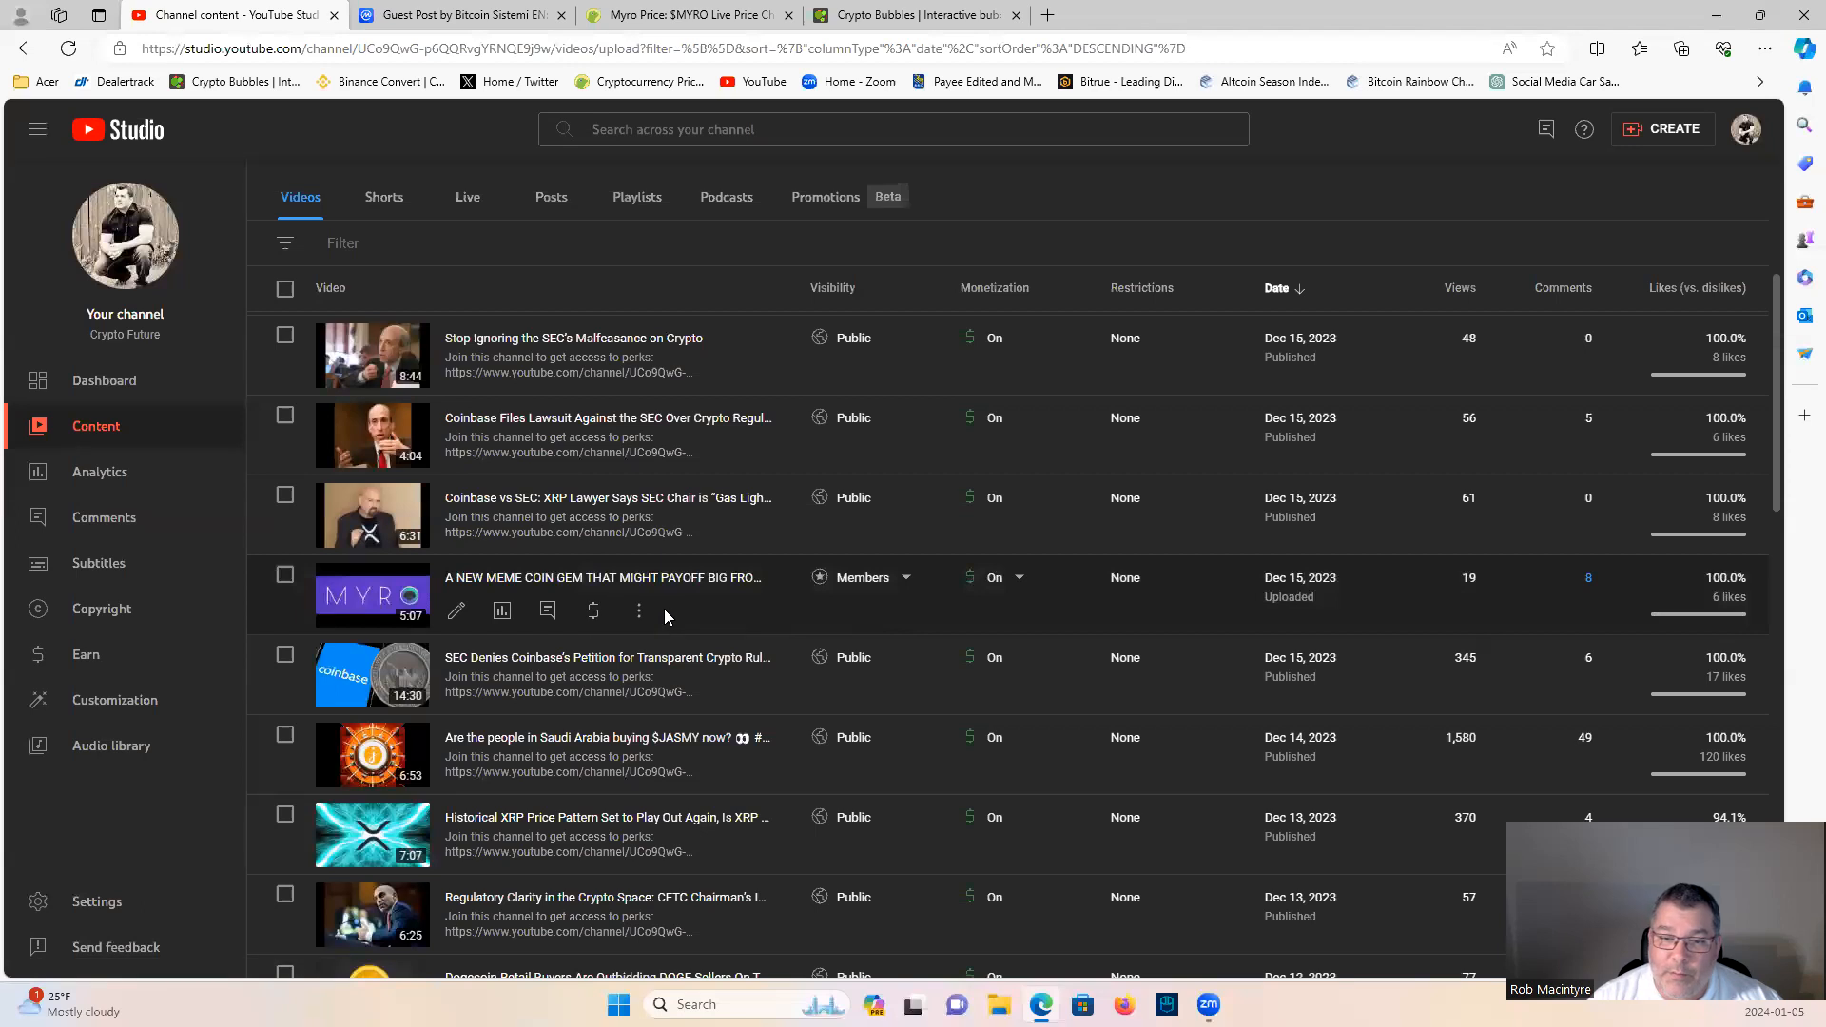
pyautogui.moveTo(684, 616)
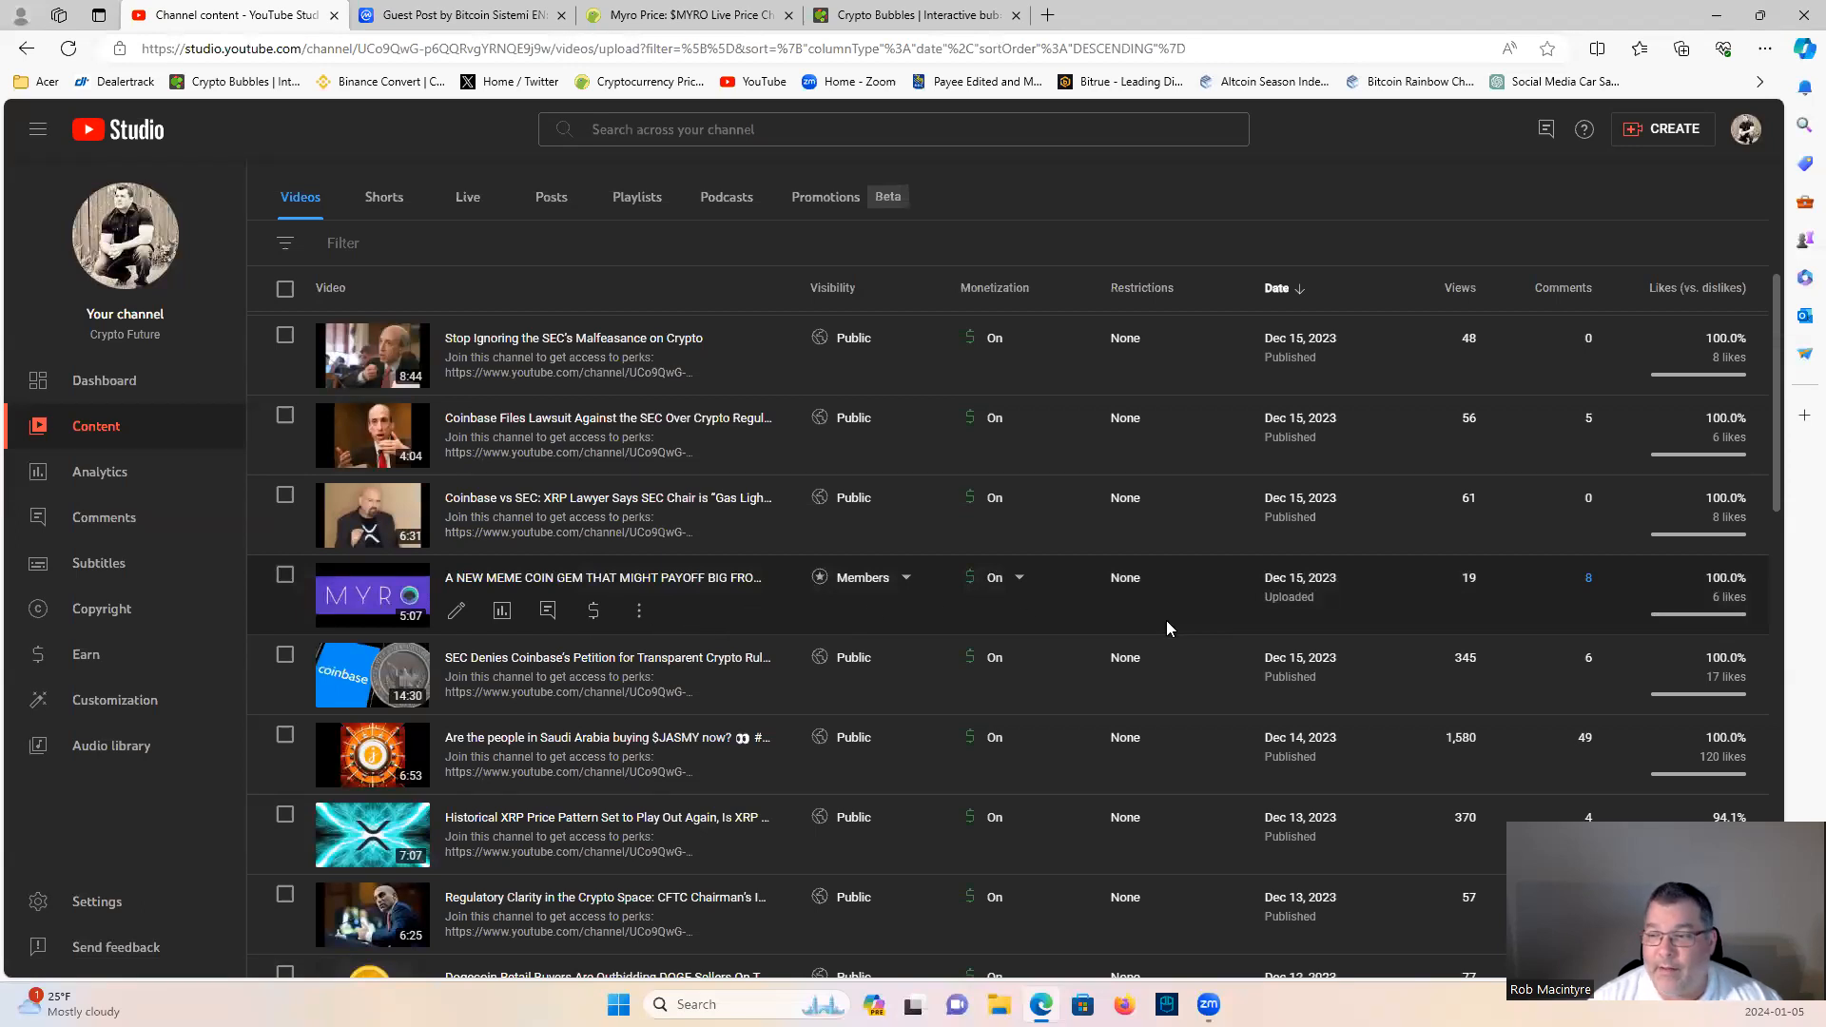
pyautogui.moveTo(1042, 607)
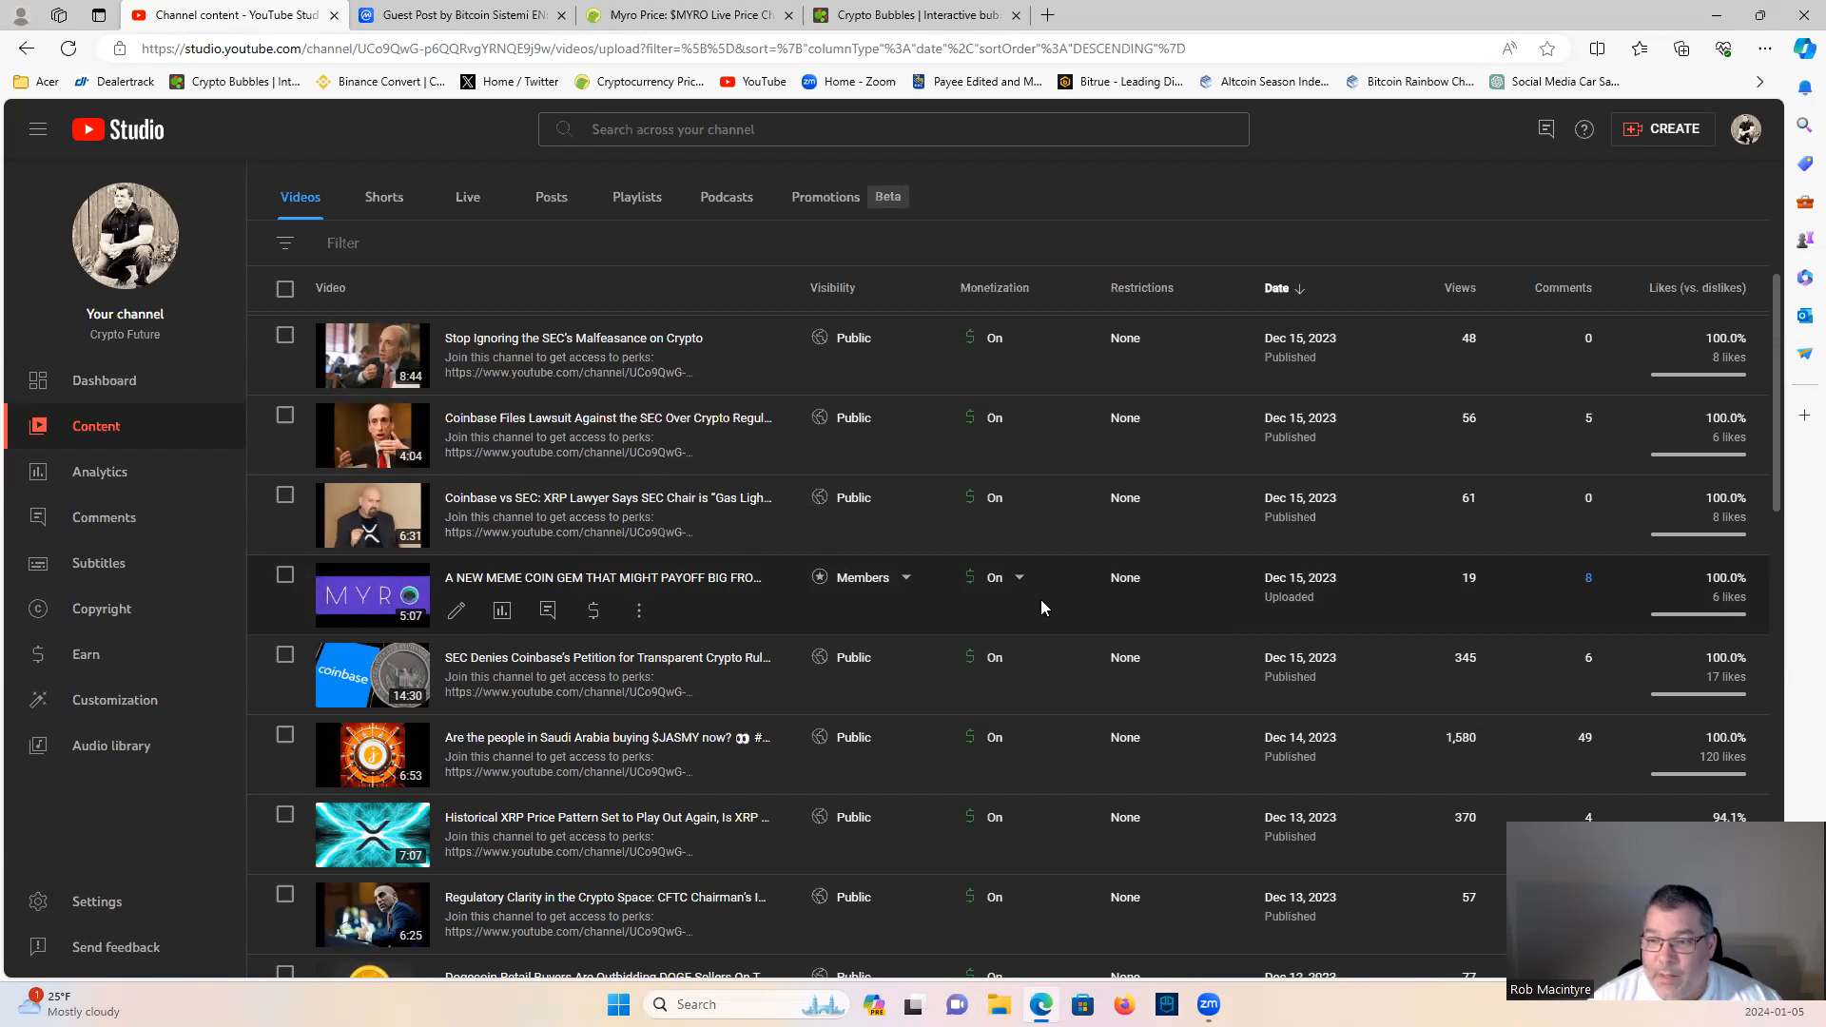
pyautogui.moveTo(1193, 597)
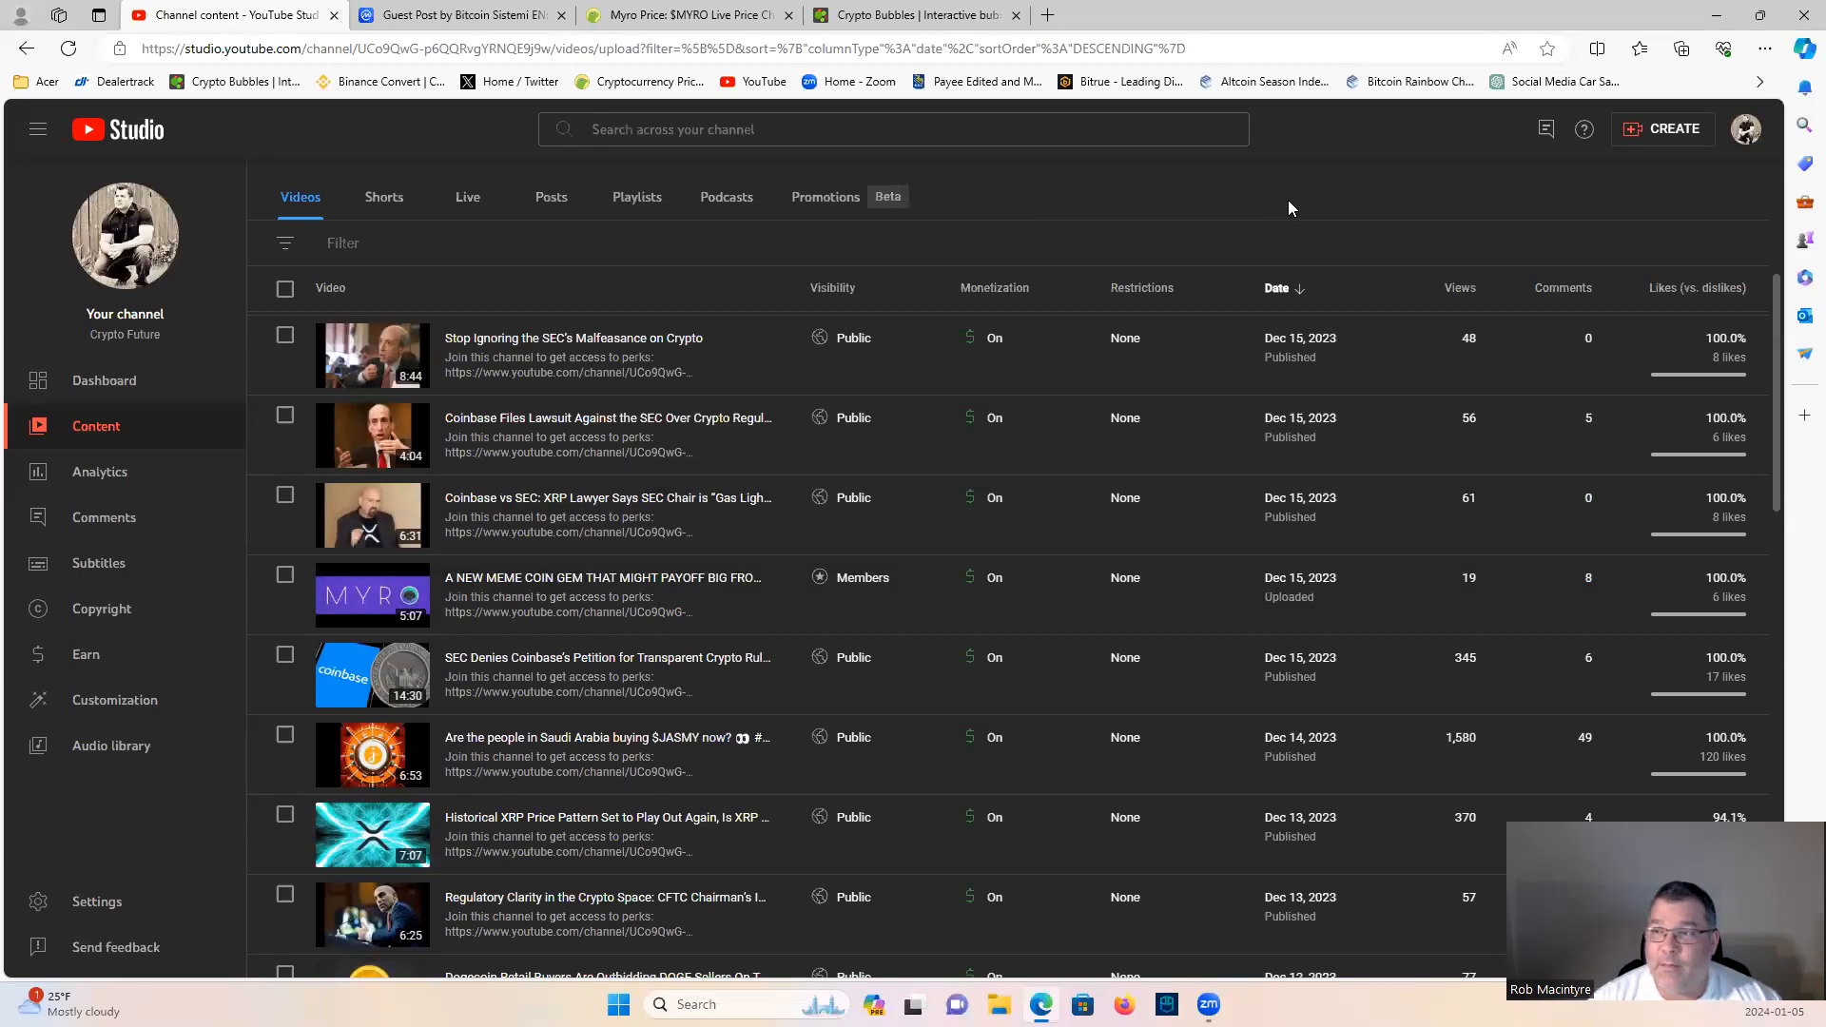
pyautogui.moveTo(1283, 198)
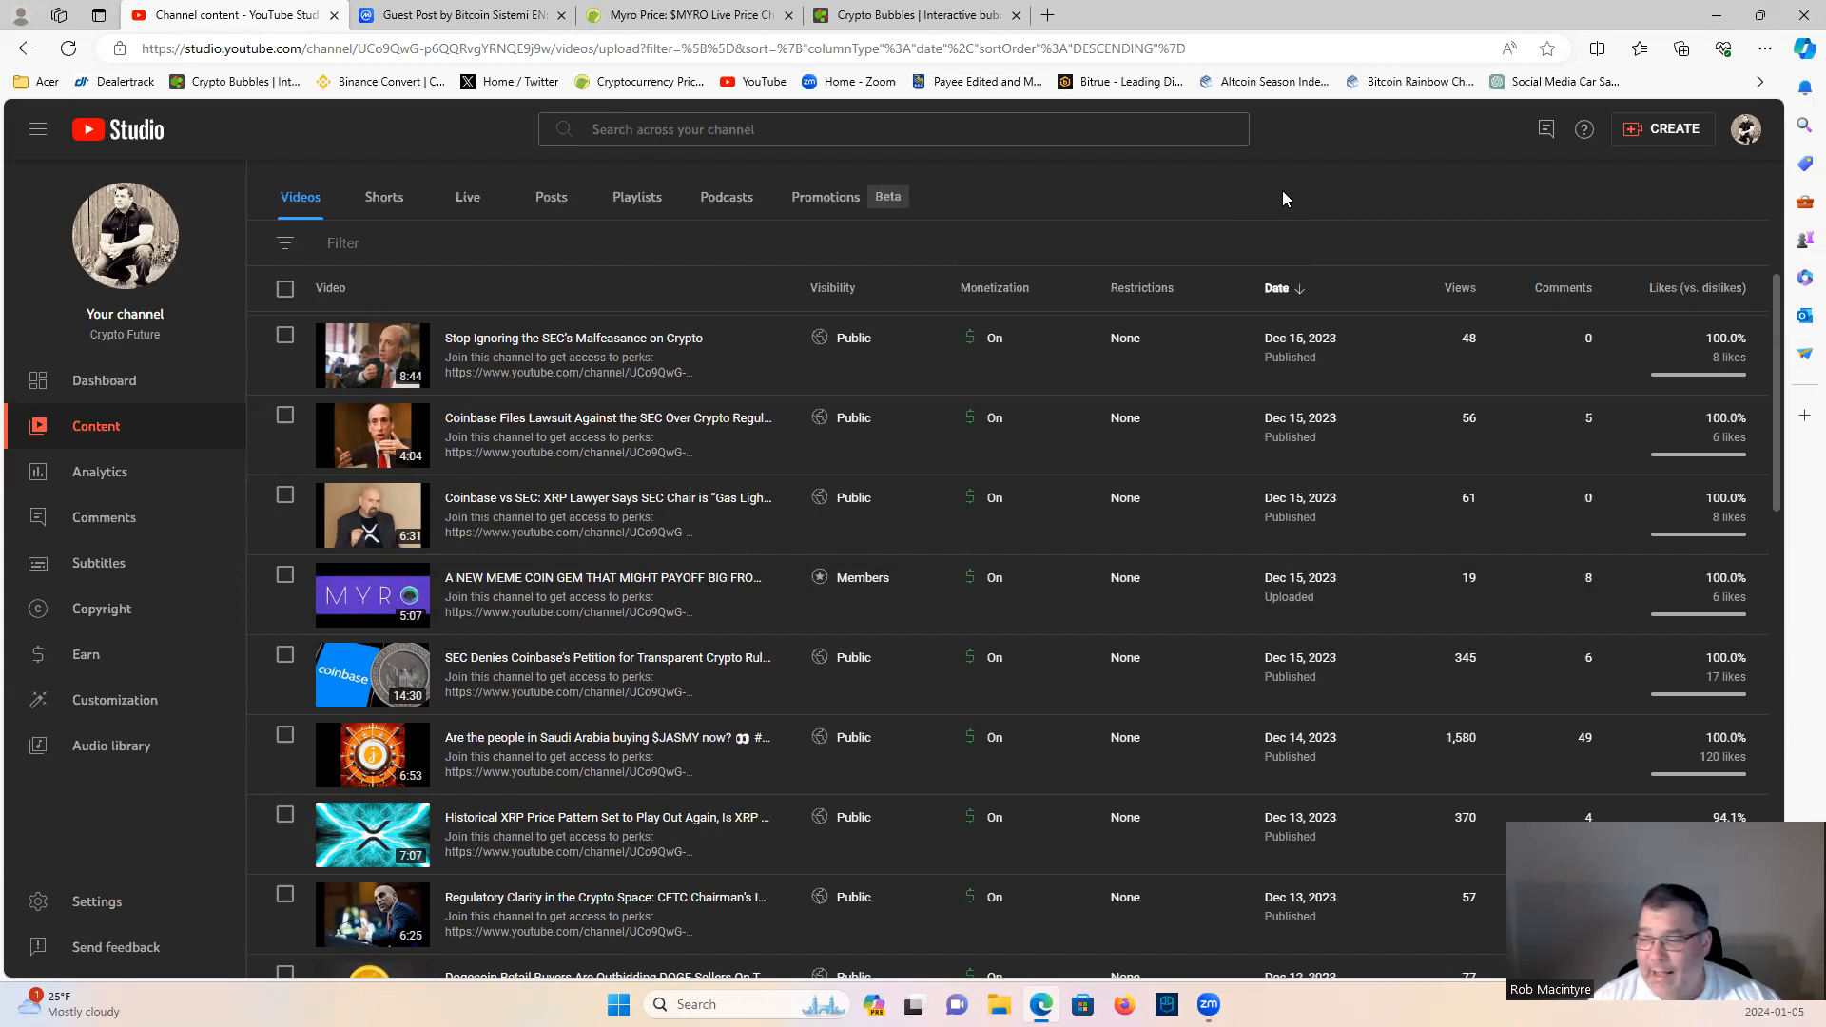
pyautogui.moveTo(1285, 201)
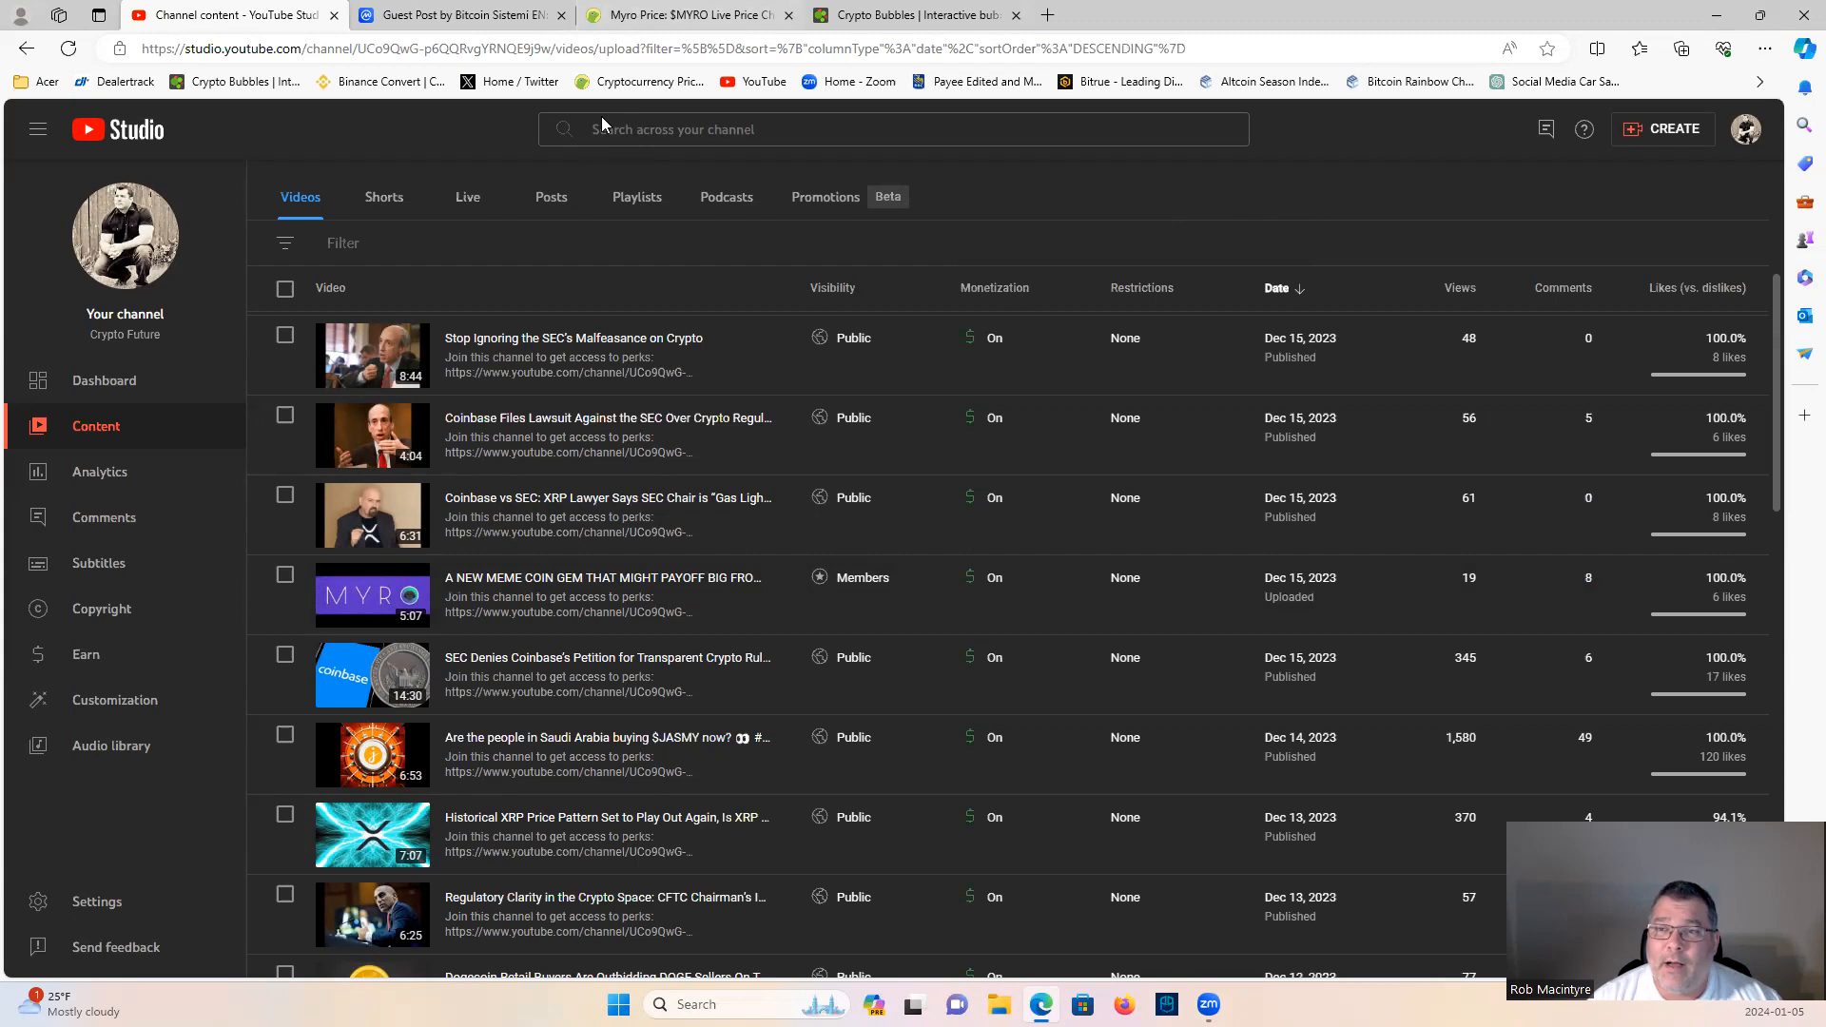
# Step: Return to Crypto Bubbles' Watchlist 1 daily map, with TLOS leading at +27.8%
pyautogui.click(912, 15)
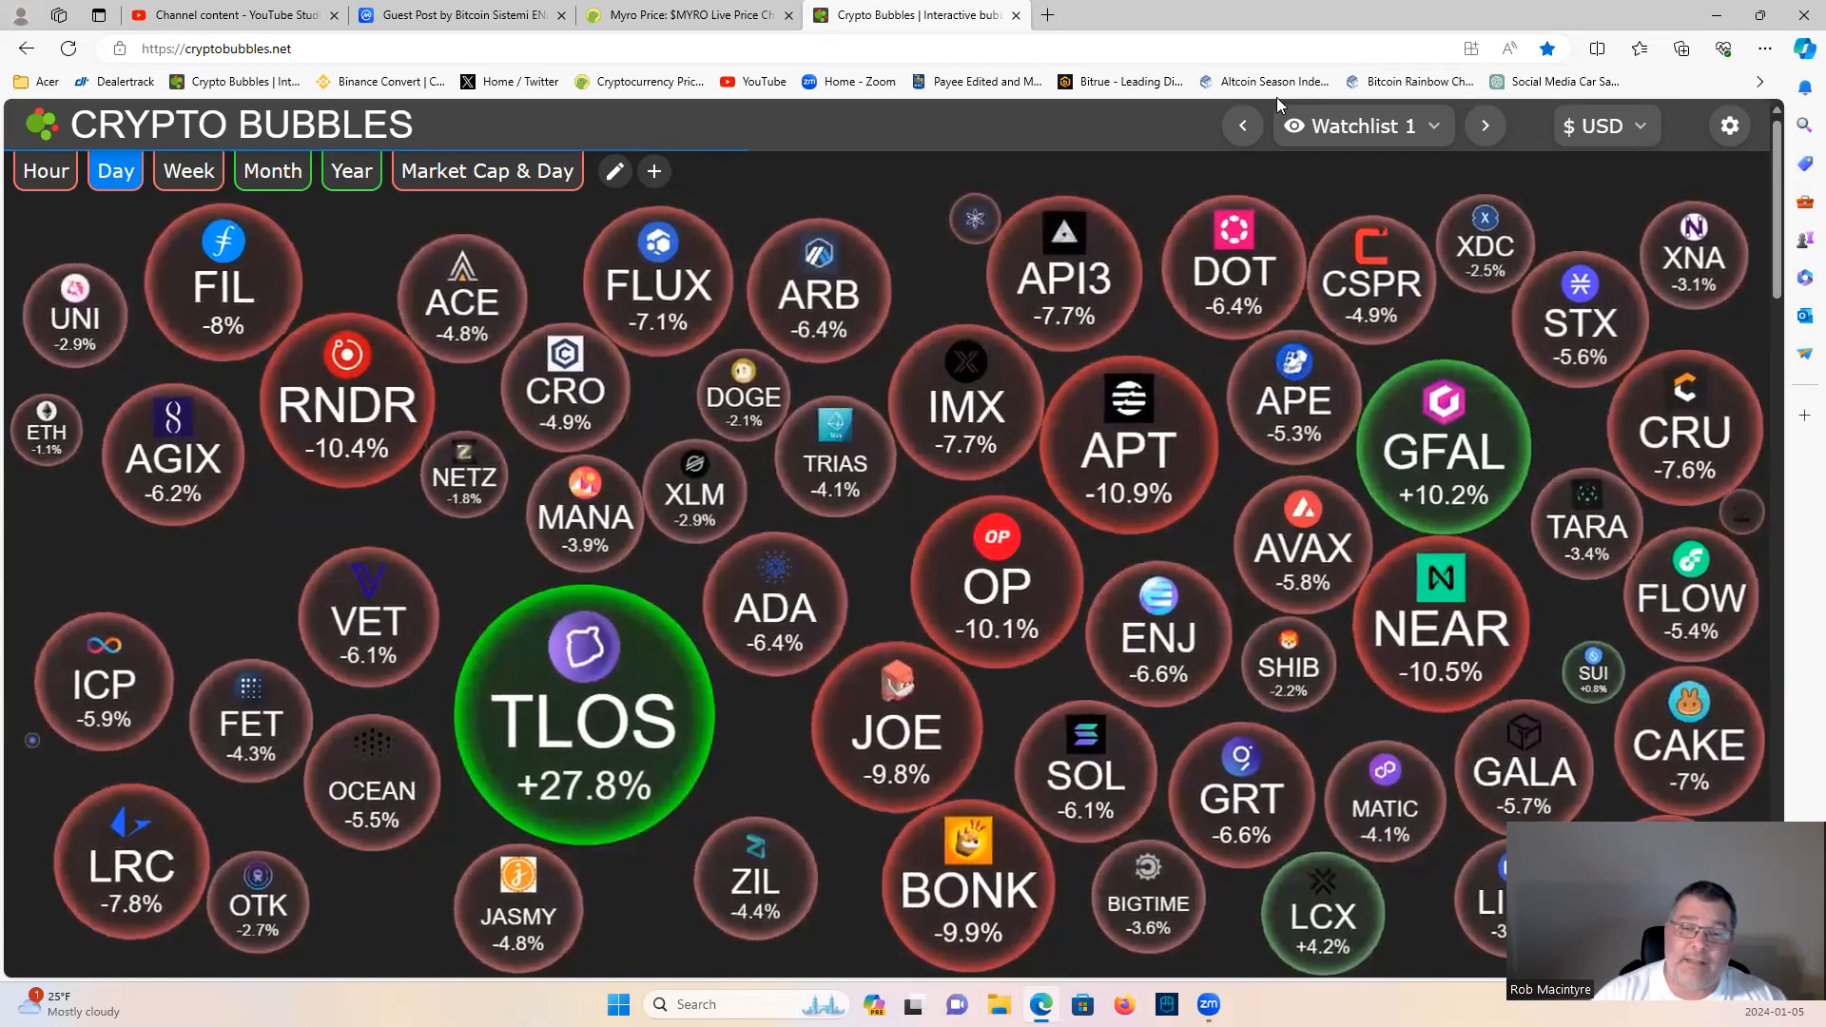
# Step: Briefly revisit the Myro CoinGecko page, then go back to the YouTube Studio video list
pyautogui.click(685, 15)
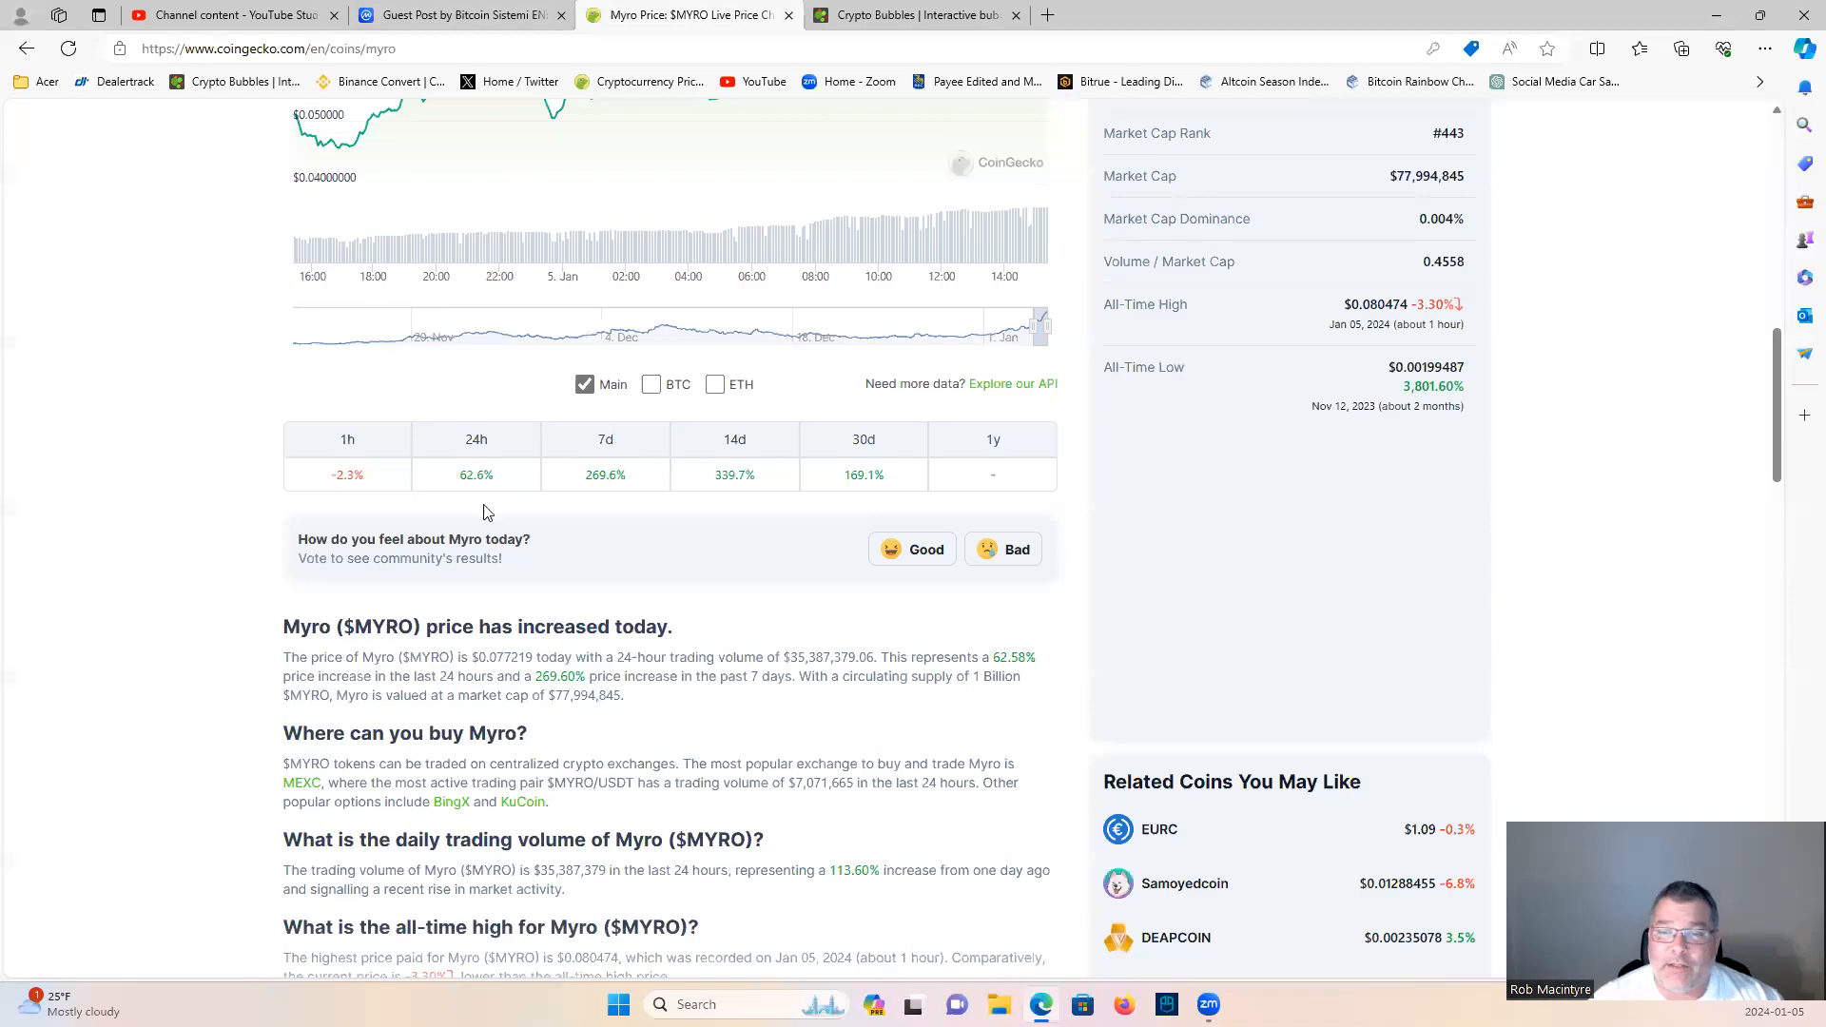
pyautogui.click(227, 14)
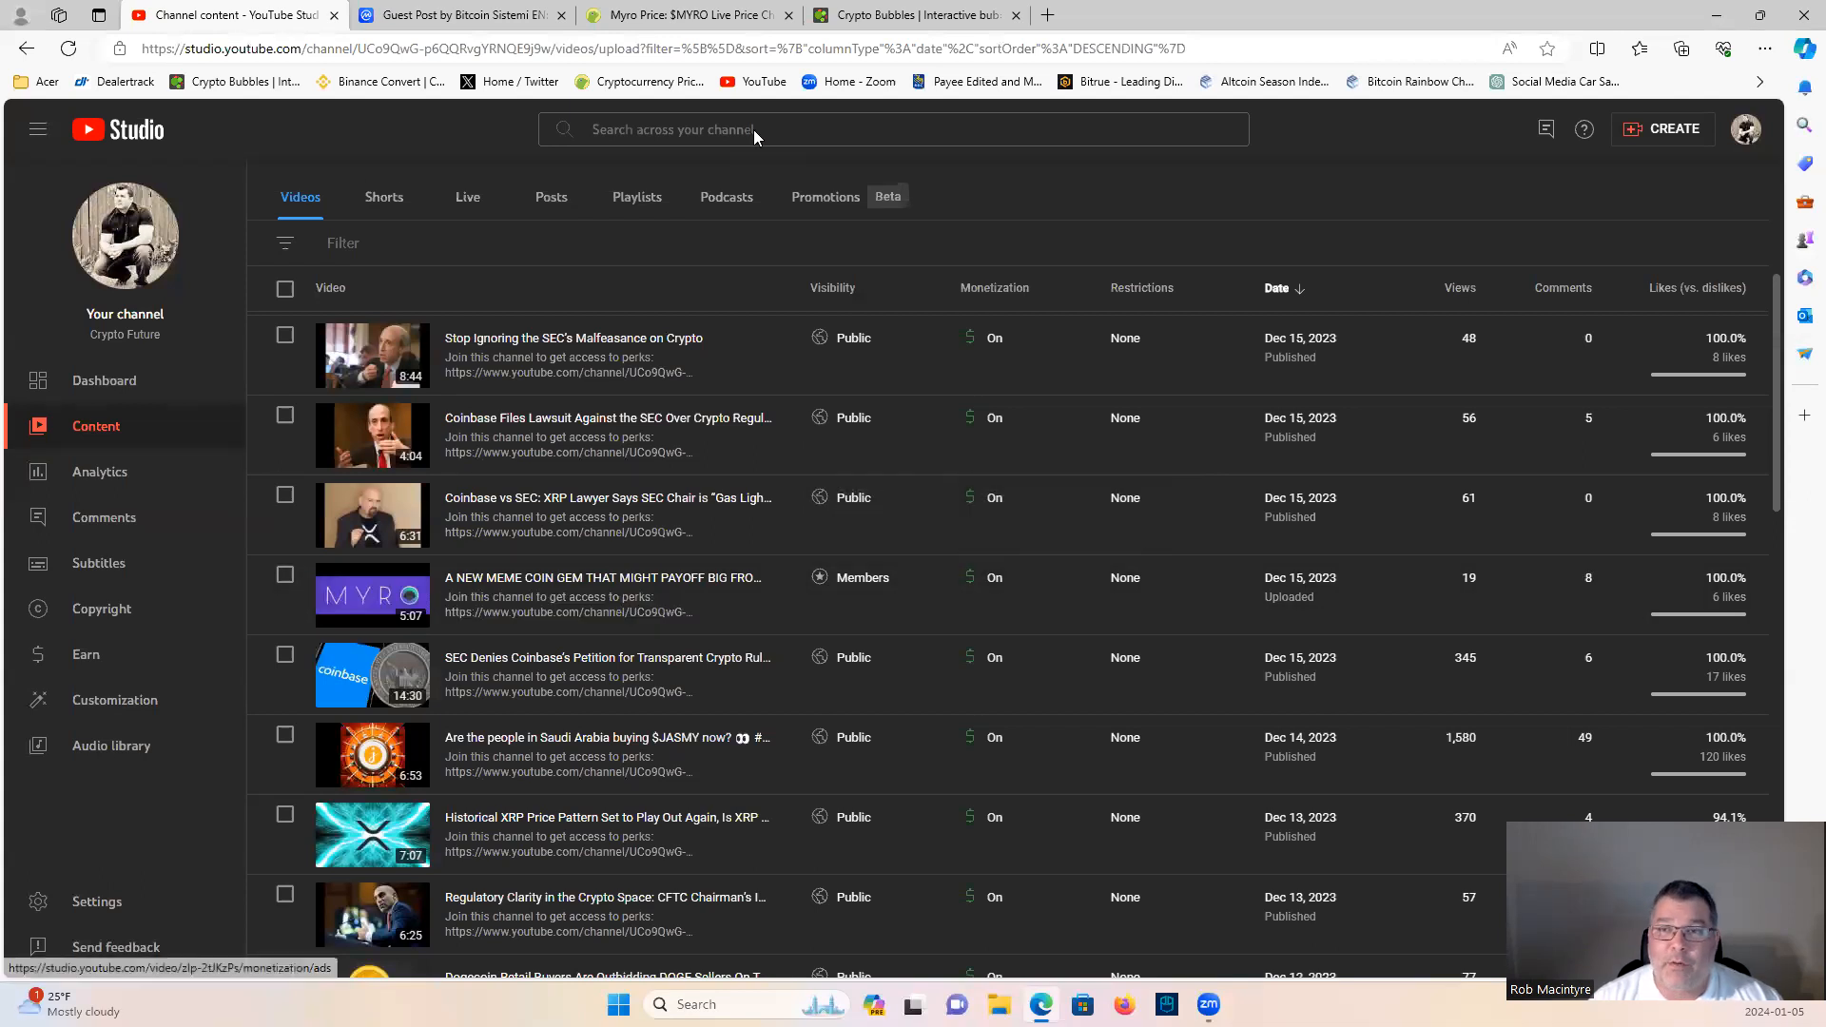
# Step: Return to the Crypto Bubbles Watchlist 1 daily map, TLOS still at +27.8%
pyautogui.click(914, 15)
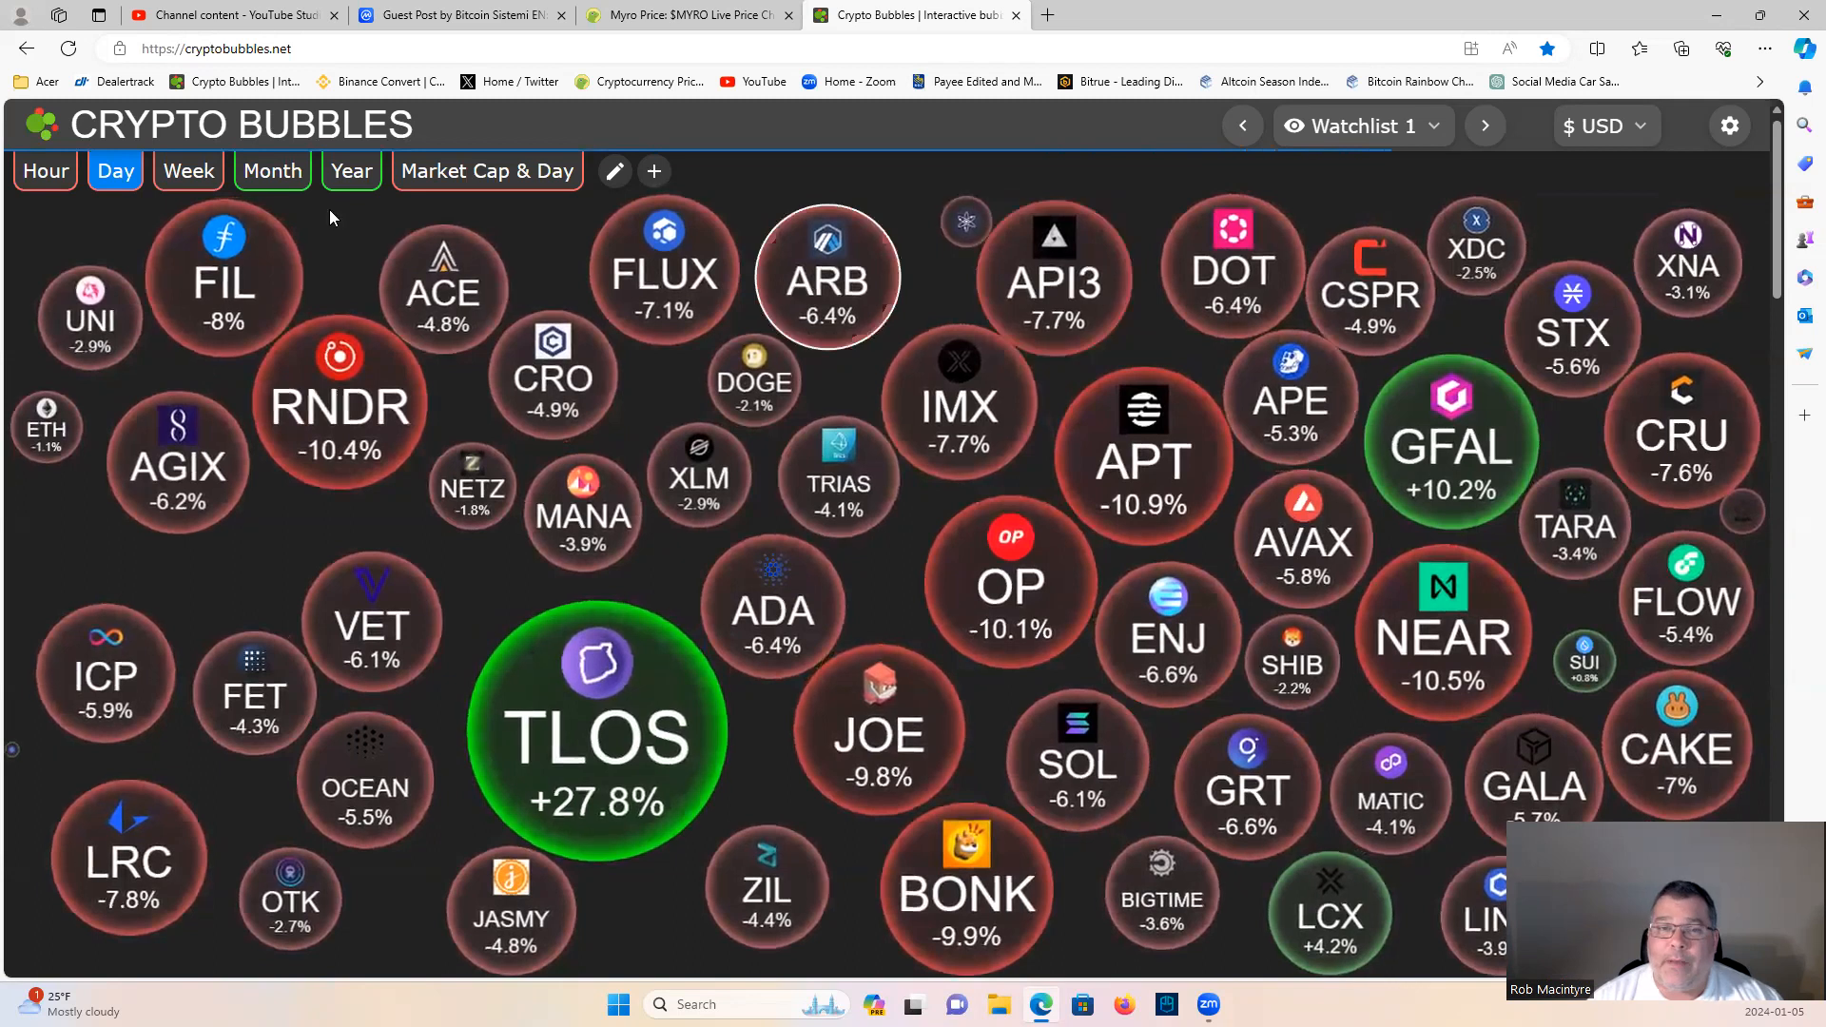
# Step: Show Watchlist 1's yearly gains, then the Favorites monthly map with SEI at +149%
pyautogui.click(351, 171)
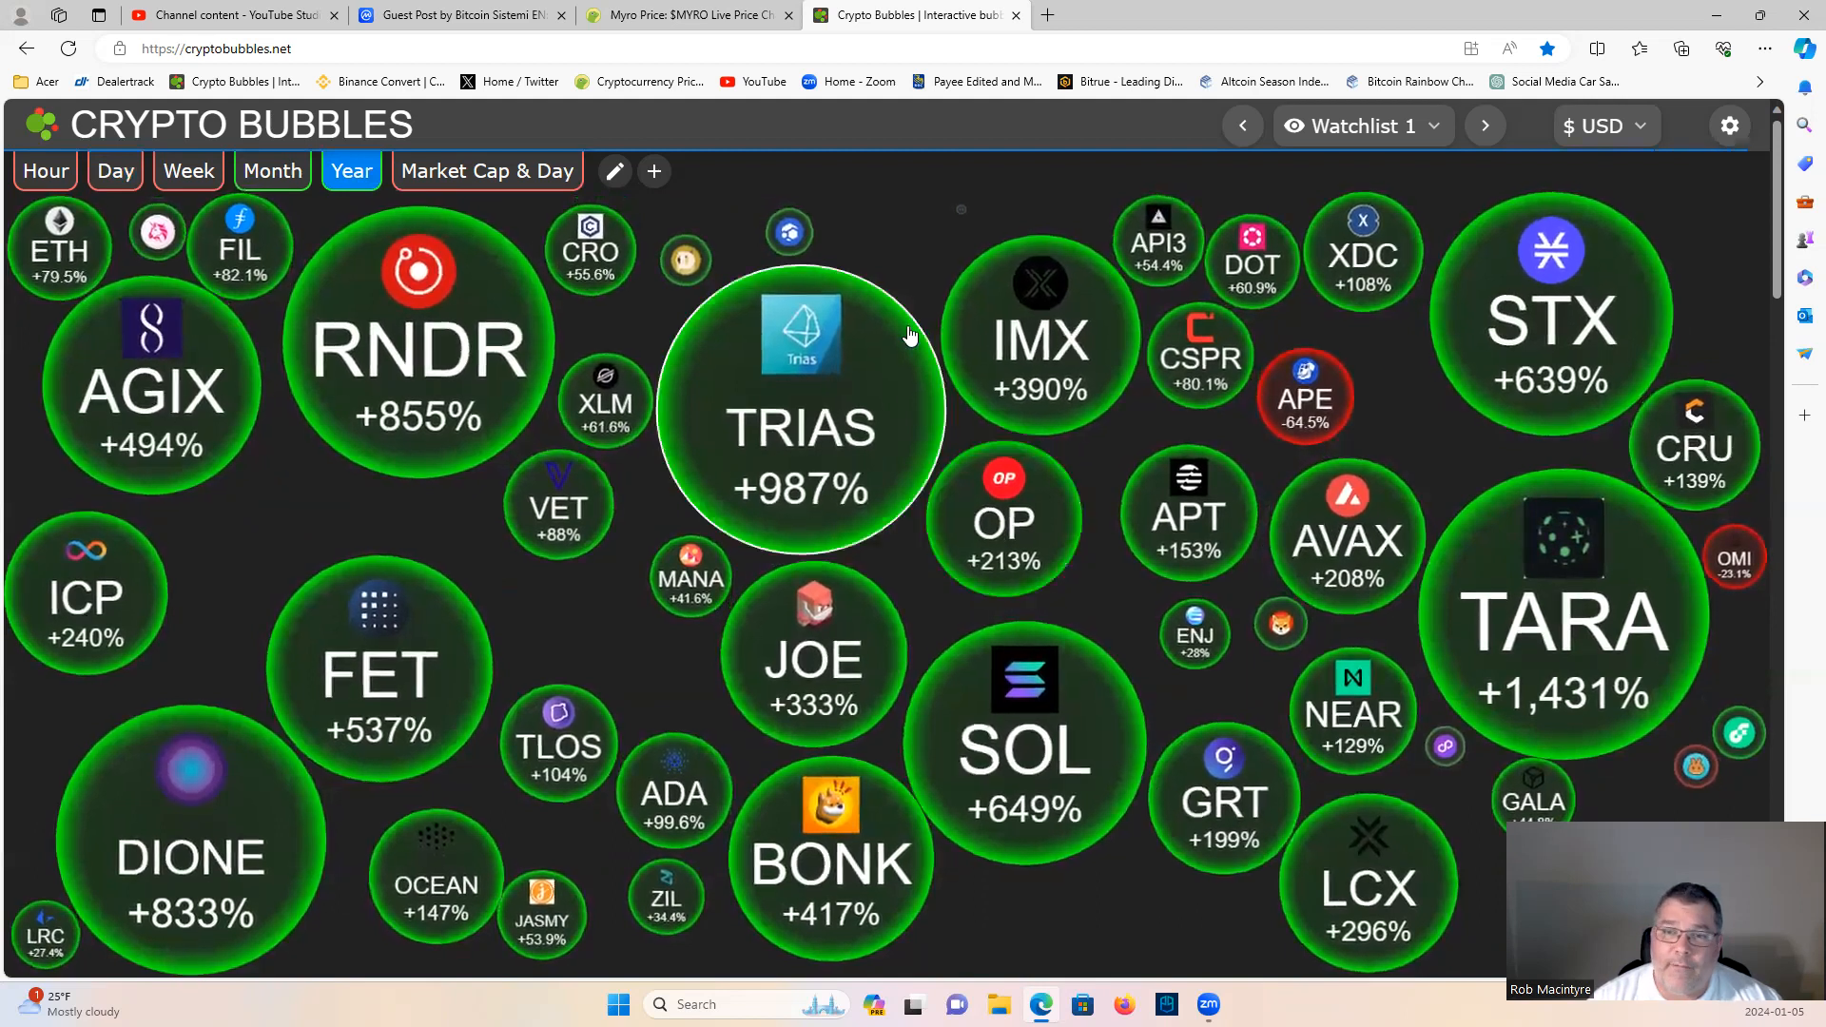
pyautogui.click(271, 170)
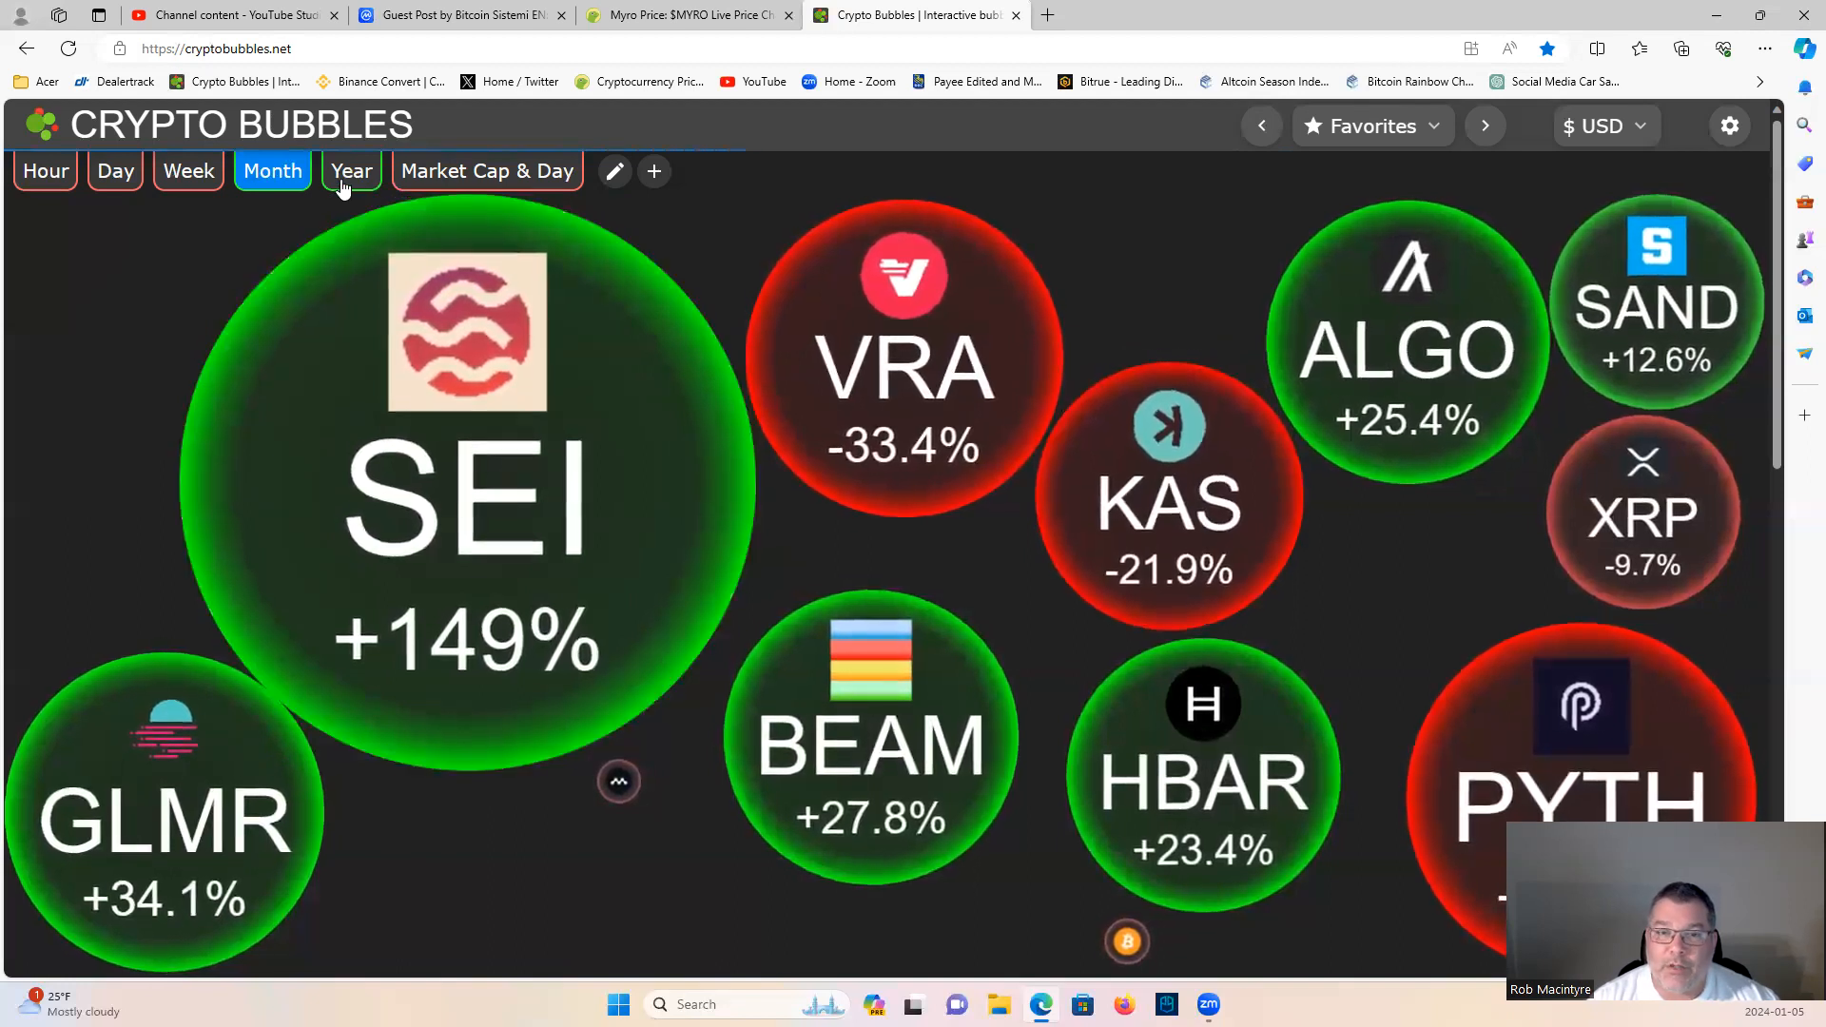
# Step: Show Favorites' yearly map with KAS at +2,331%, then return to Myro's CoinGecko page
pyautogui.click(351, 171)
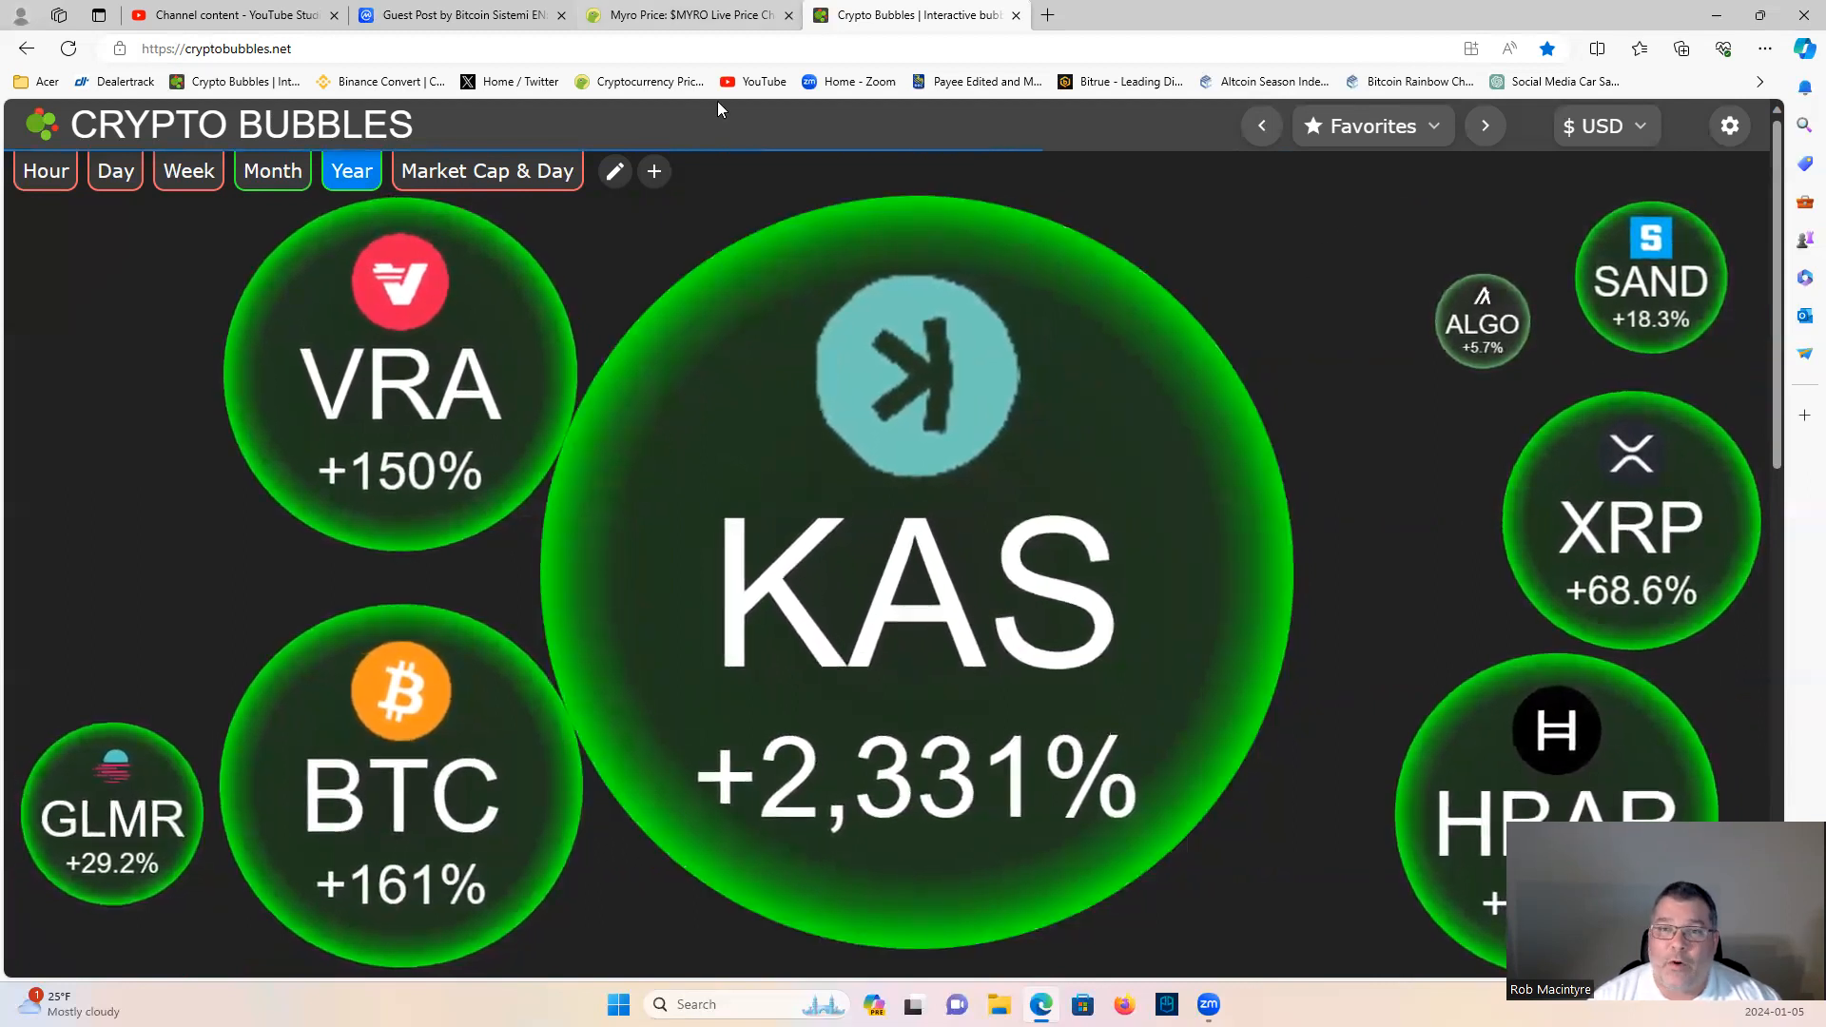
pyautogui.click(686, 15)
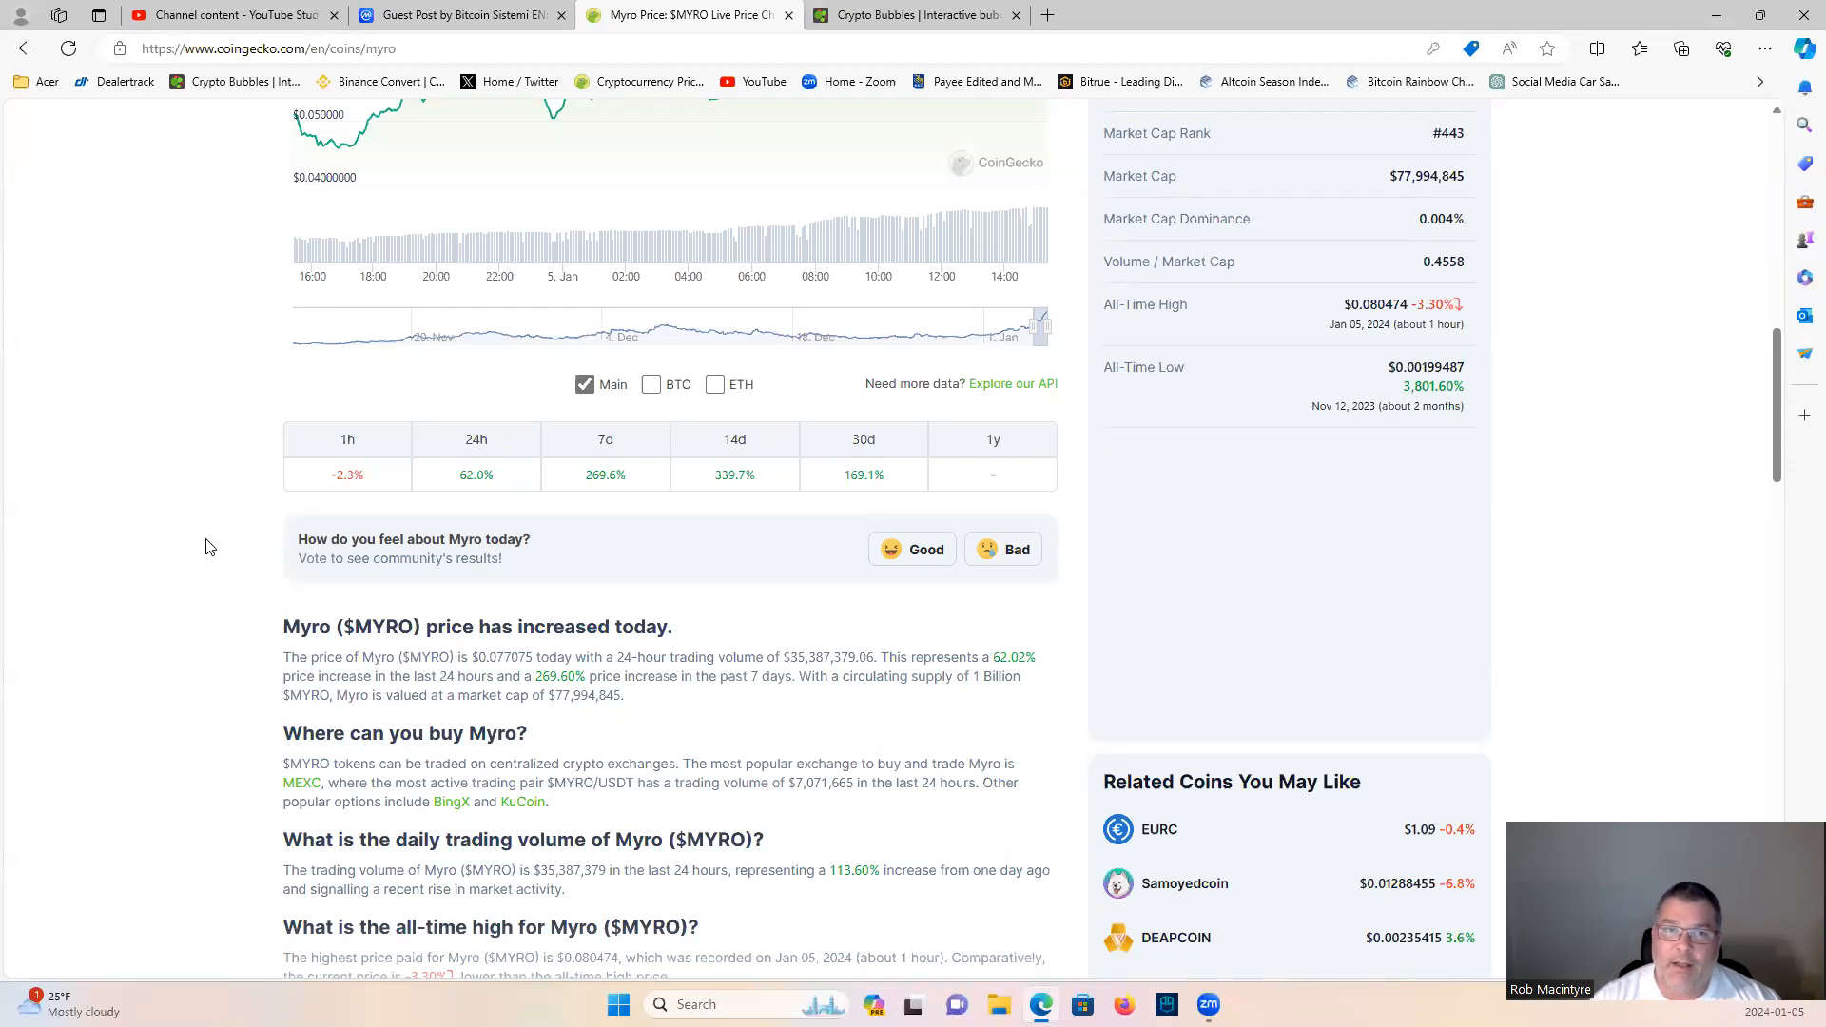
pyautogui.moveTo(191, 456)
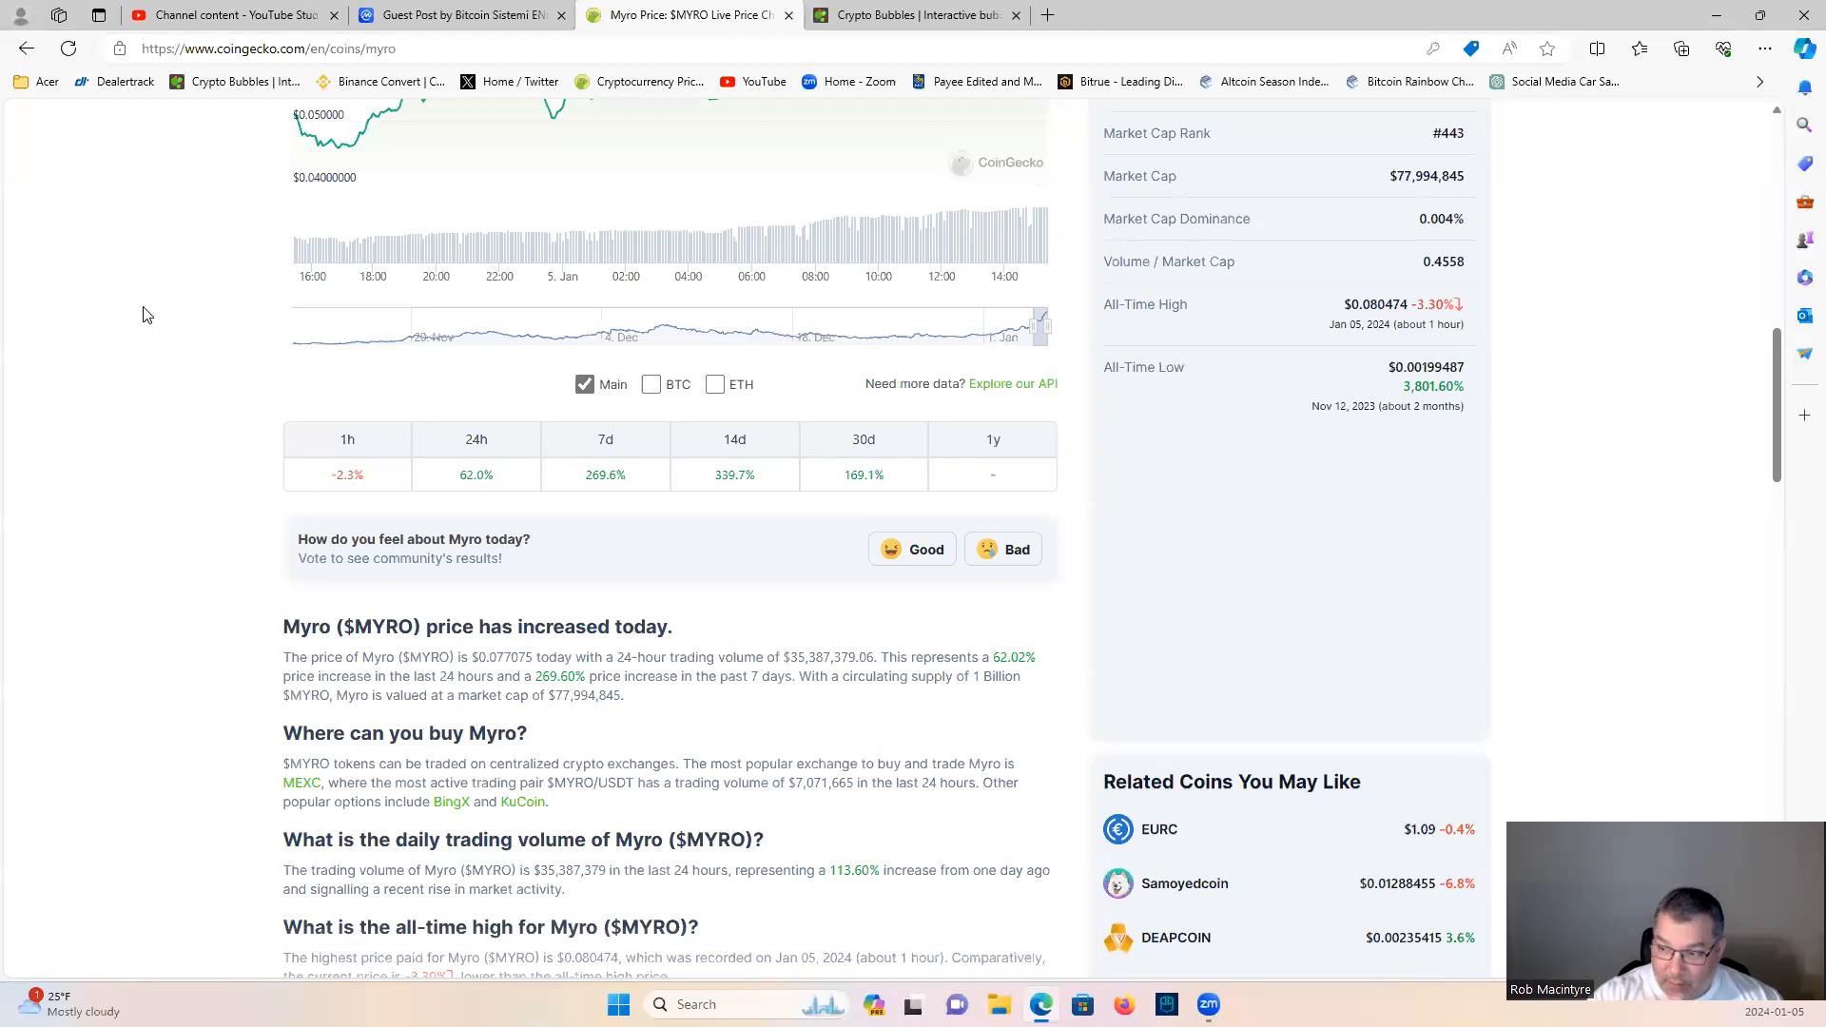
pyautogui.moveTo(752, 103)
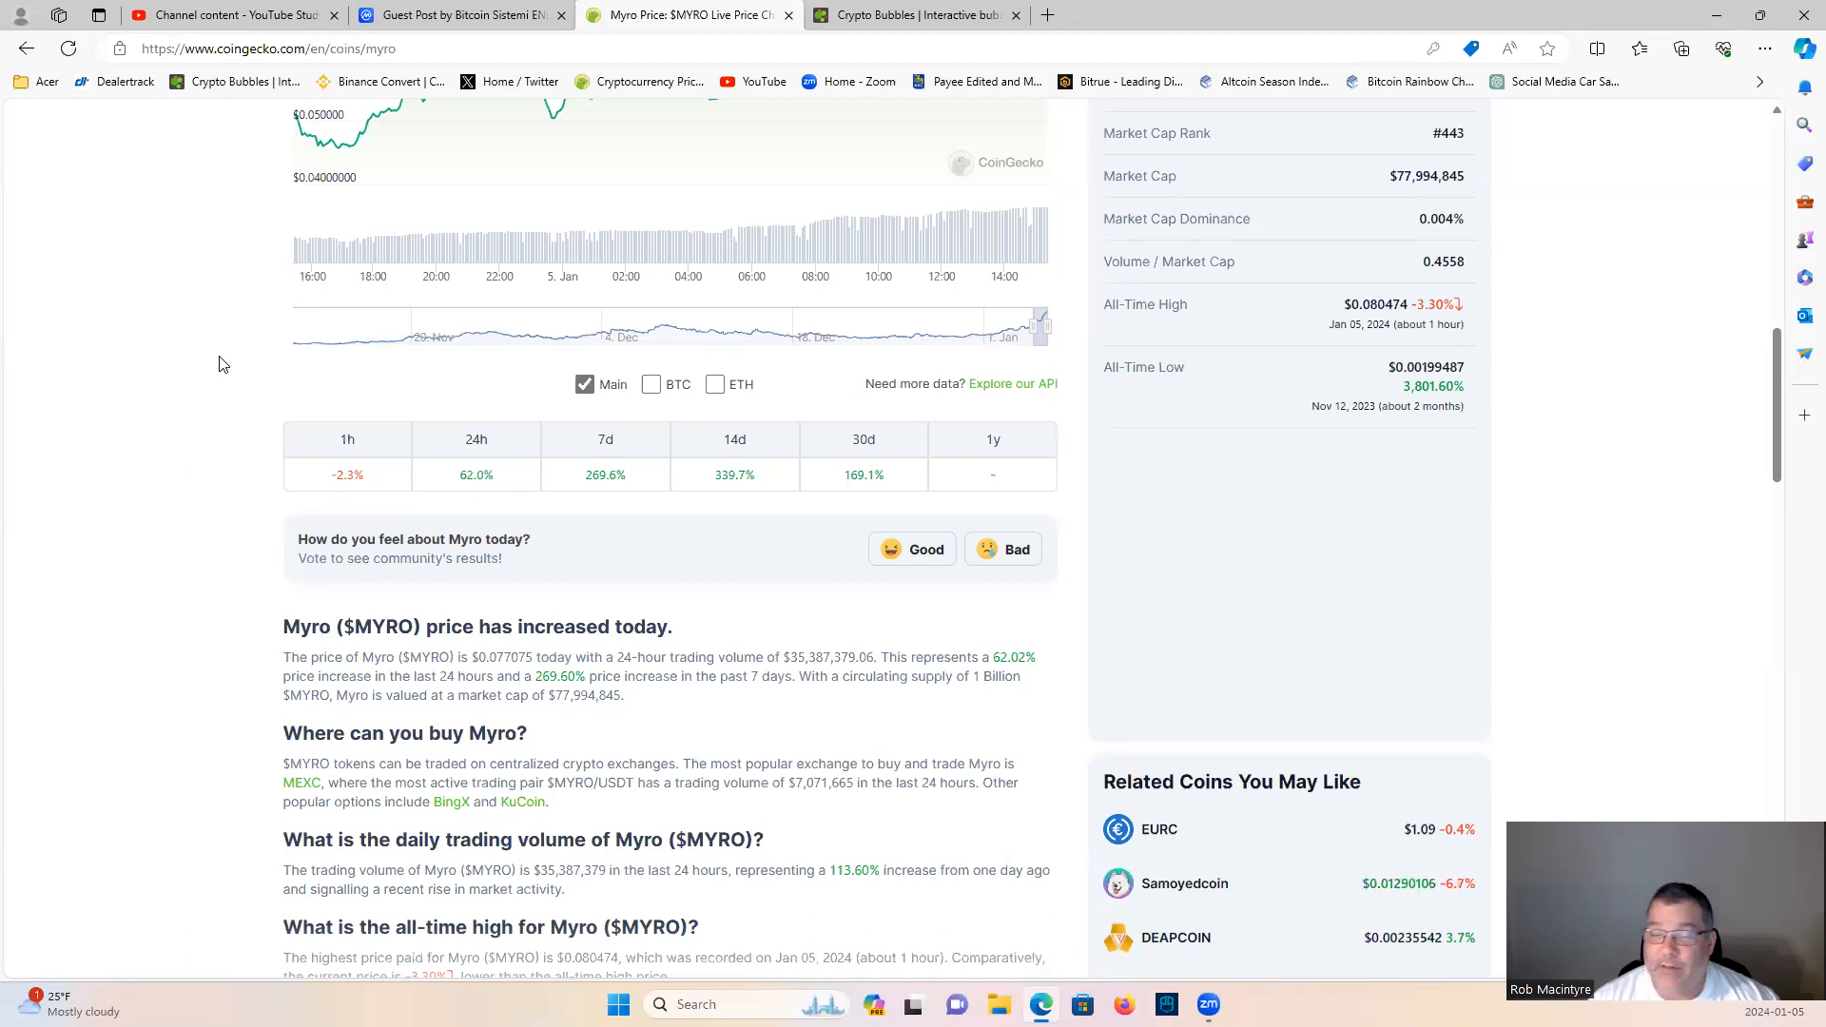
pyautogui.moveTo(232, 344)
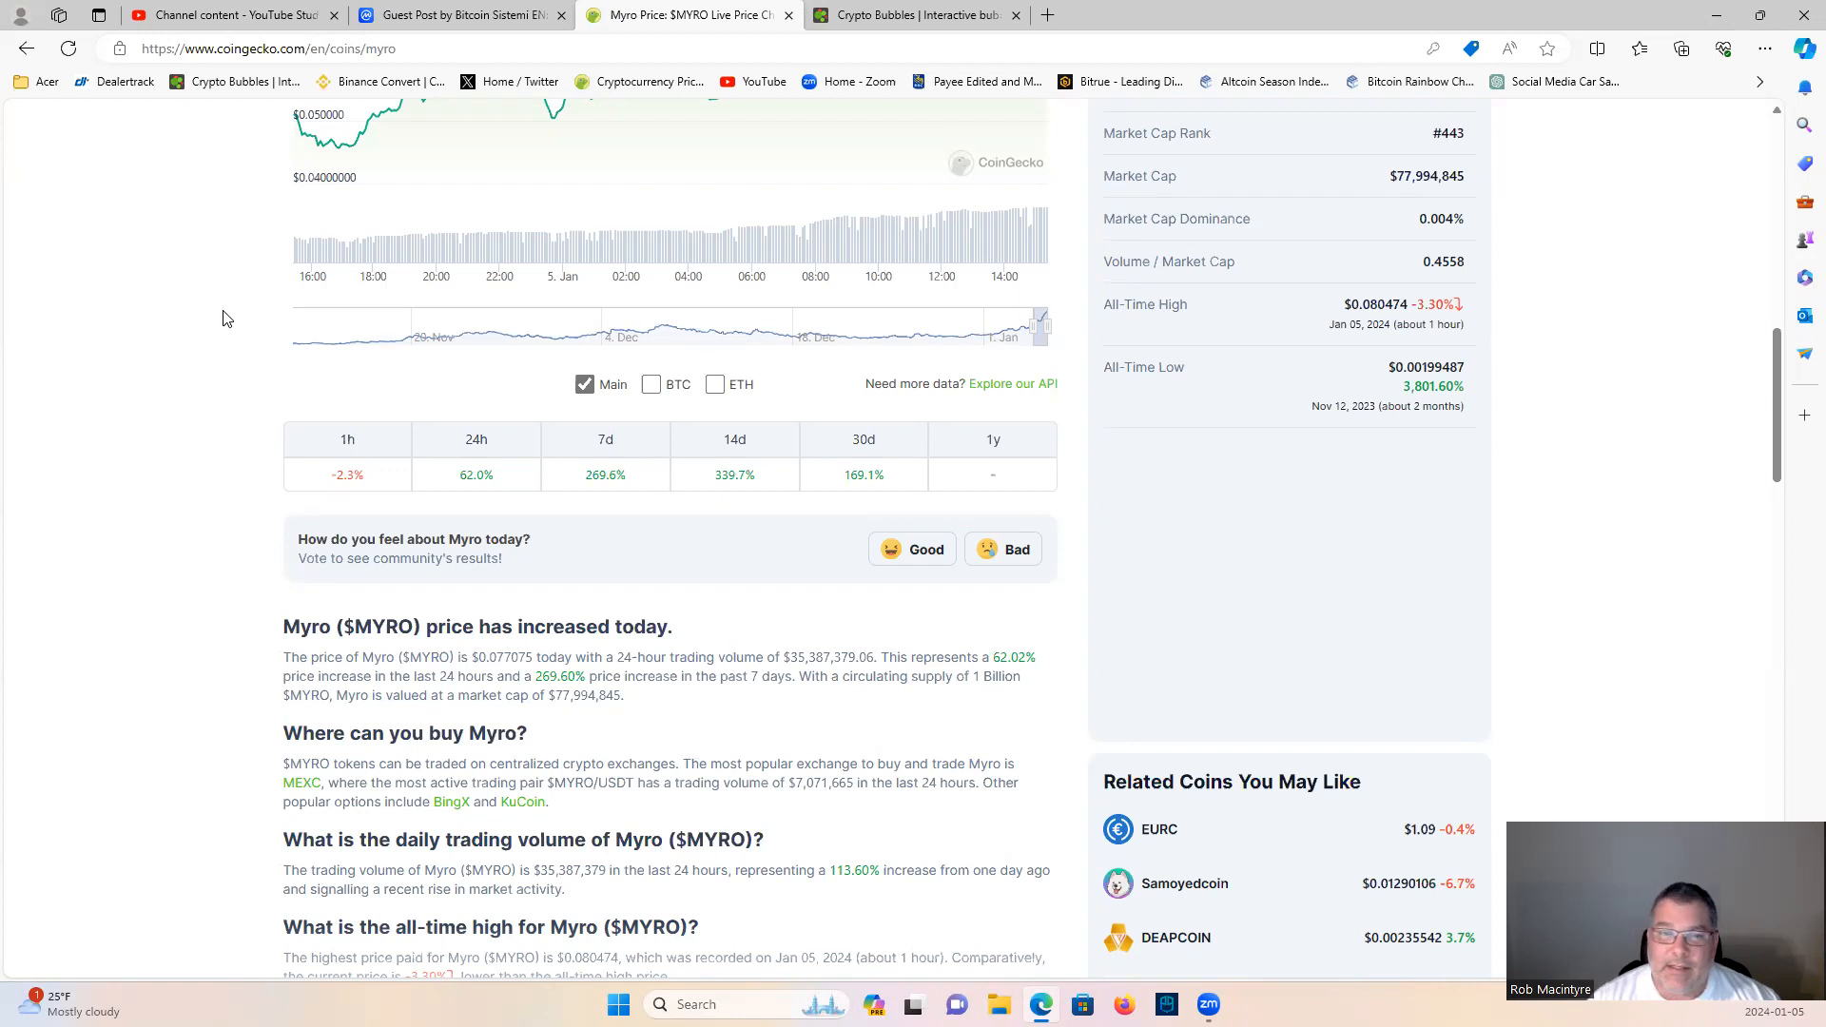
pyautogui.moveTo(196, 216)
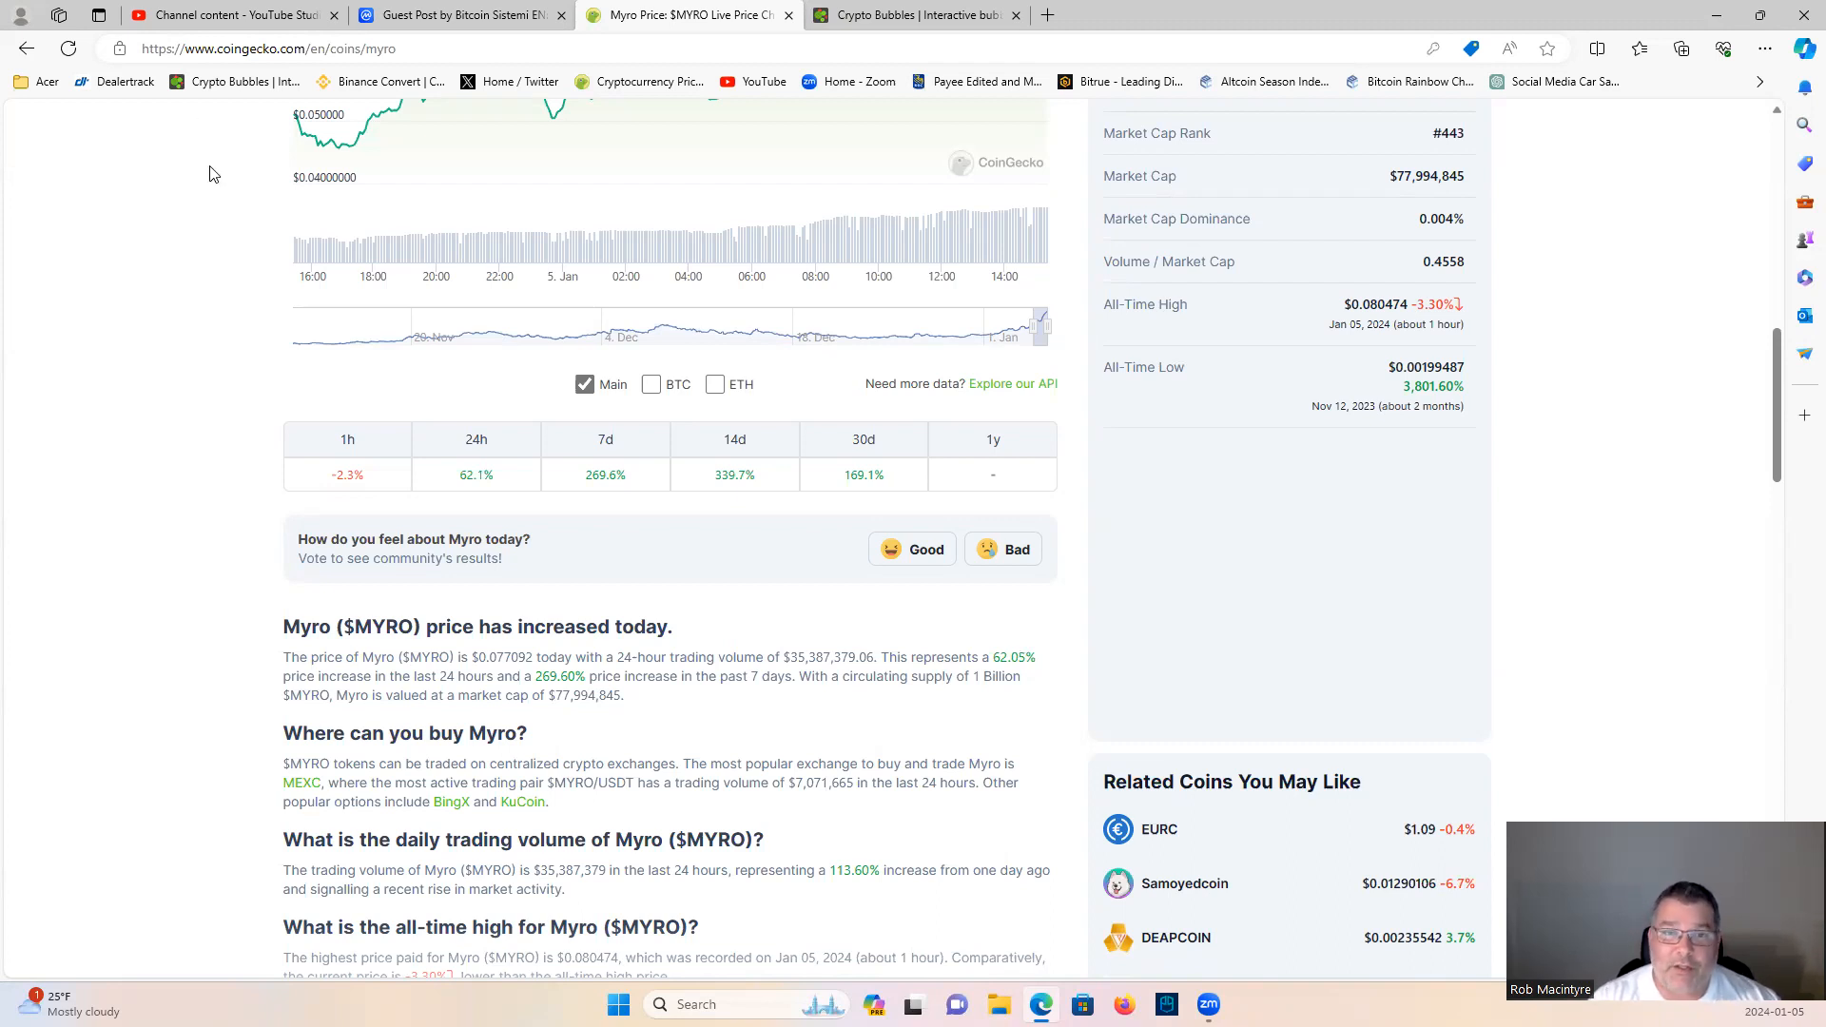
pyautogui.moveTo(914, 255)
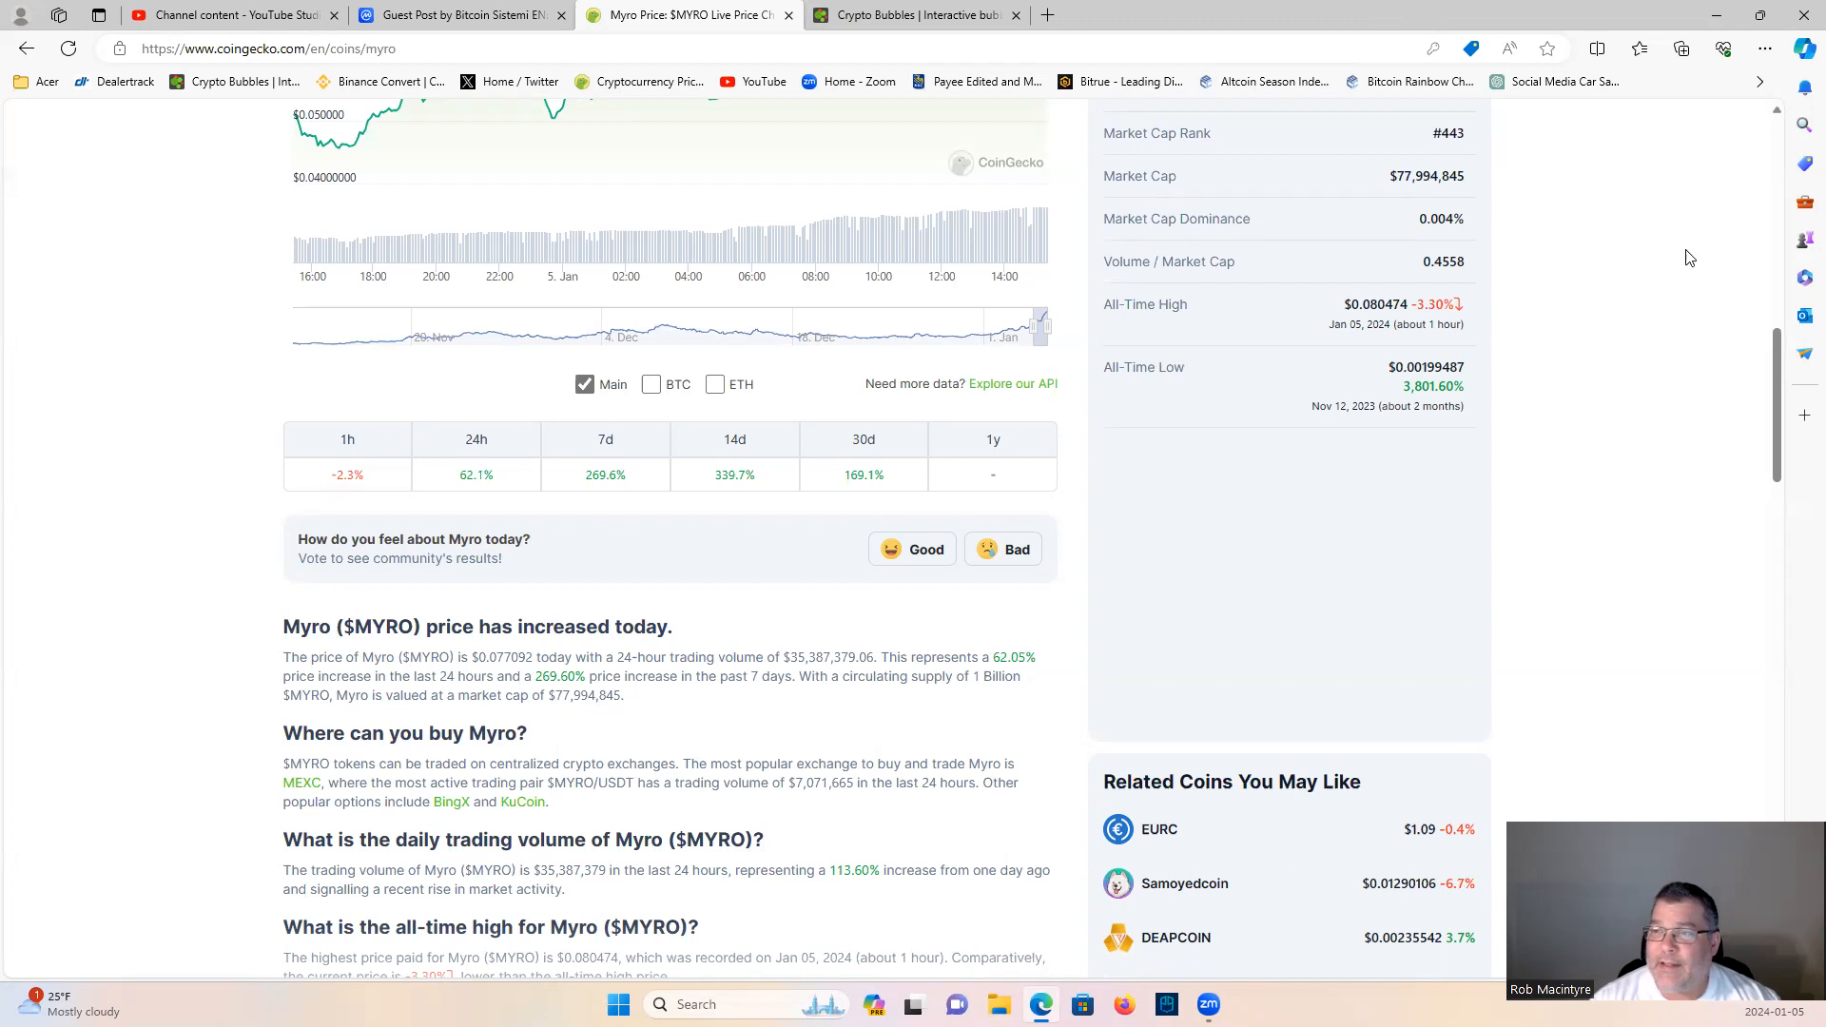
pyautogui.moveTo(1657, 141)
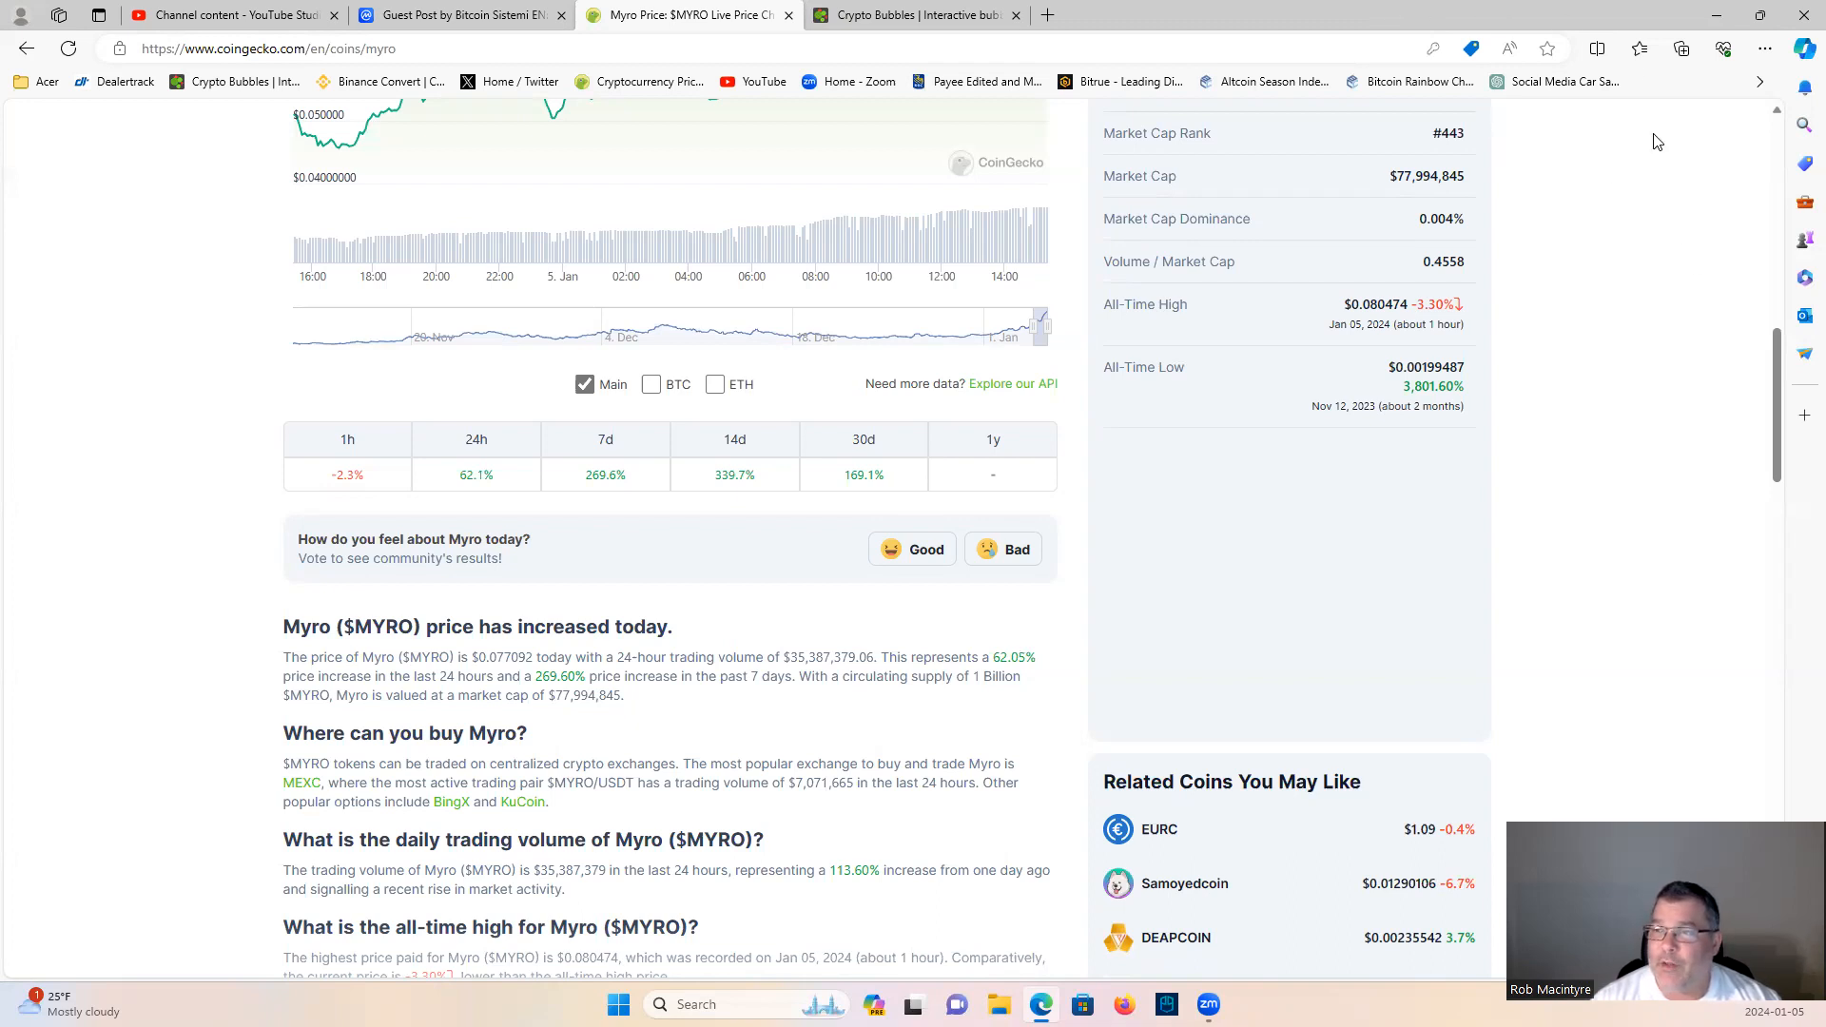